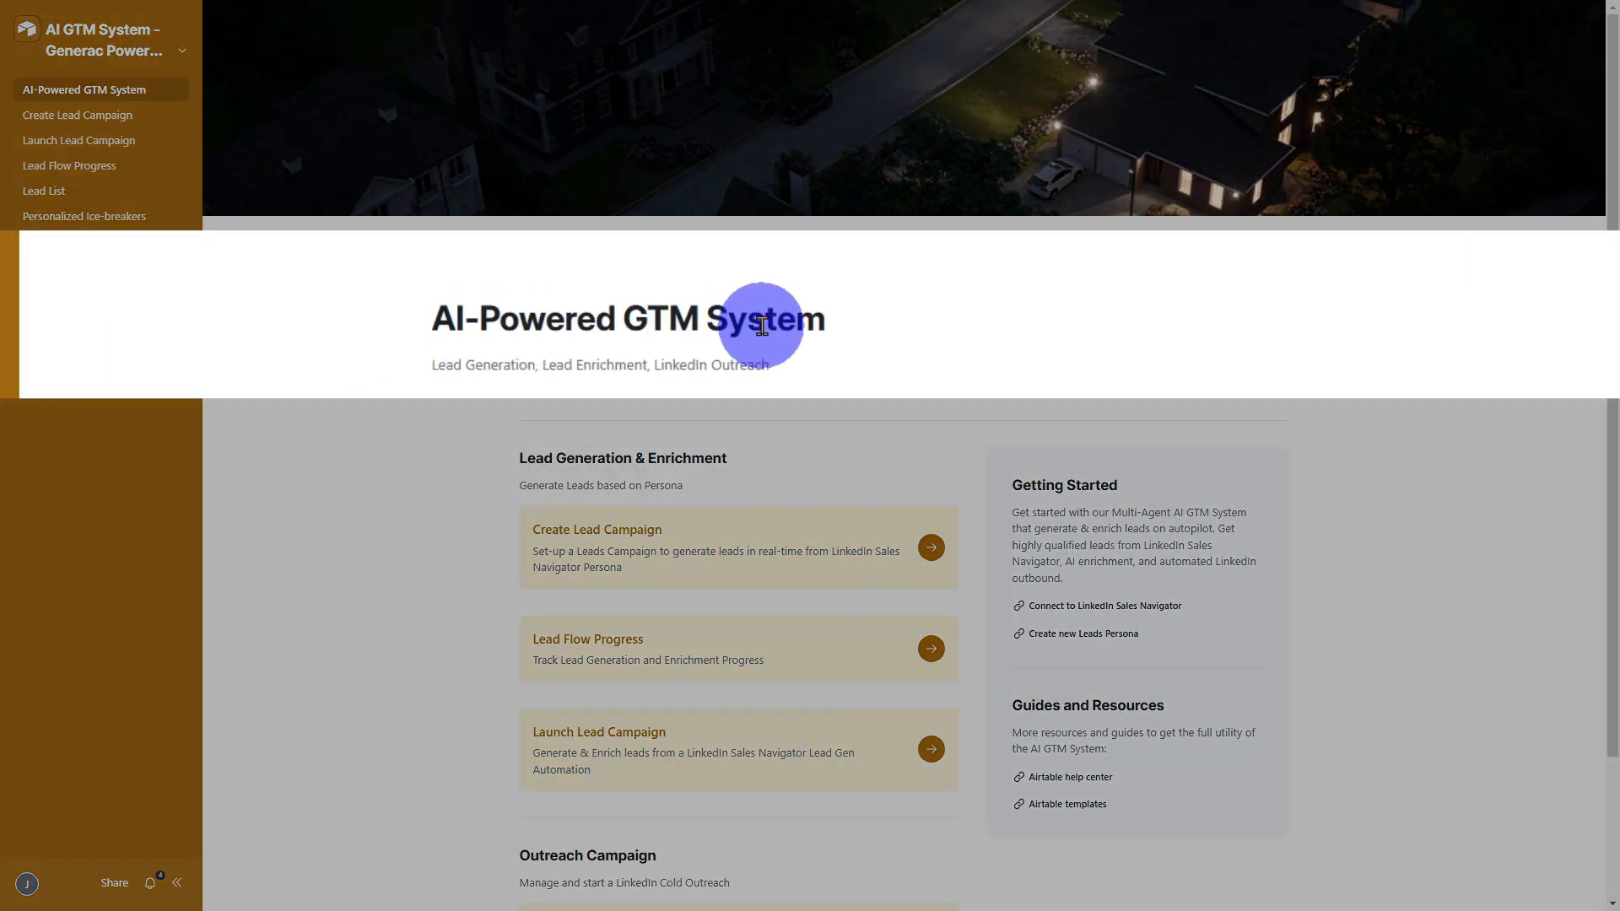
mouse_move(785, 492)
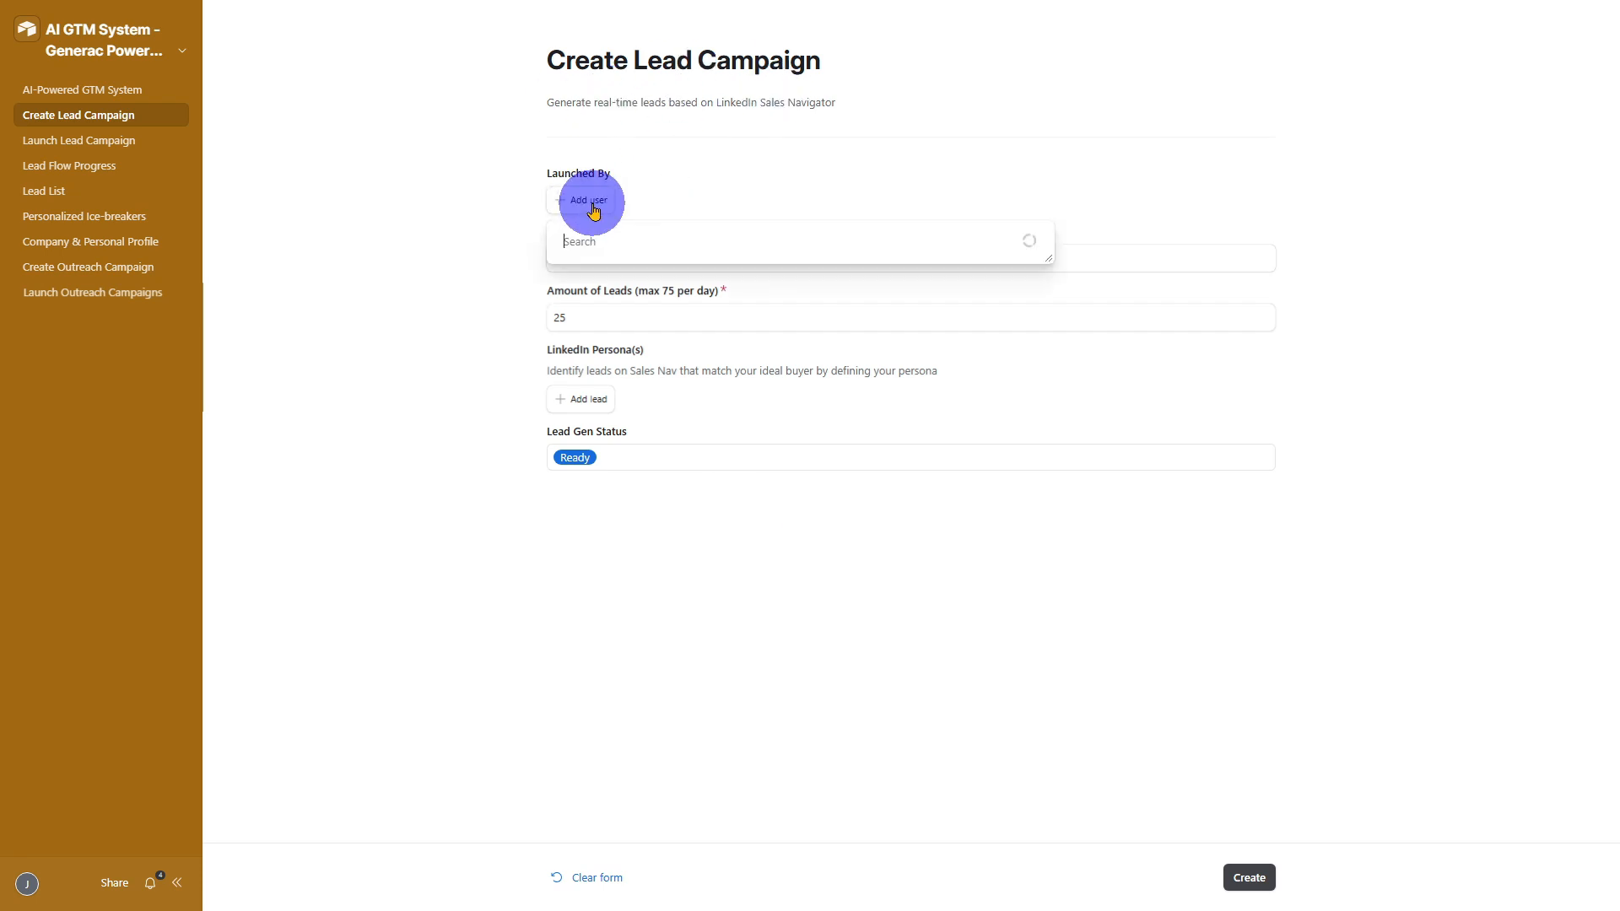
Step: Tour the AI GTM System pages: lead flow board, outreach form, campaigns, lead list and ice-breakers
left_click(69, 165)
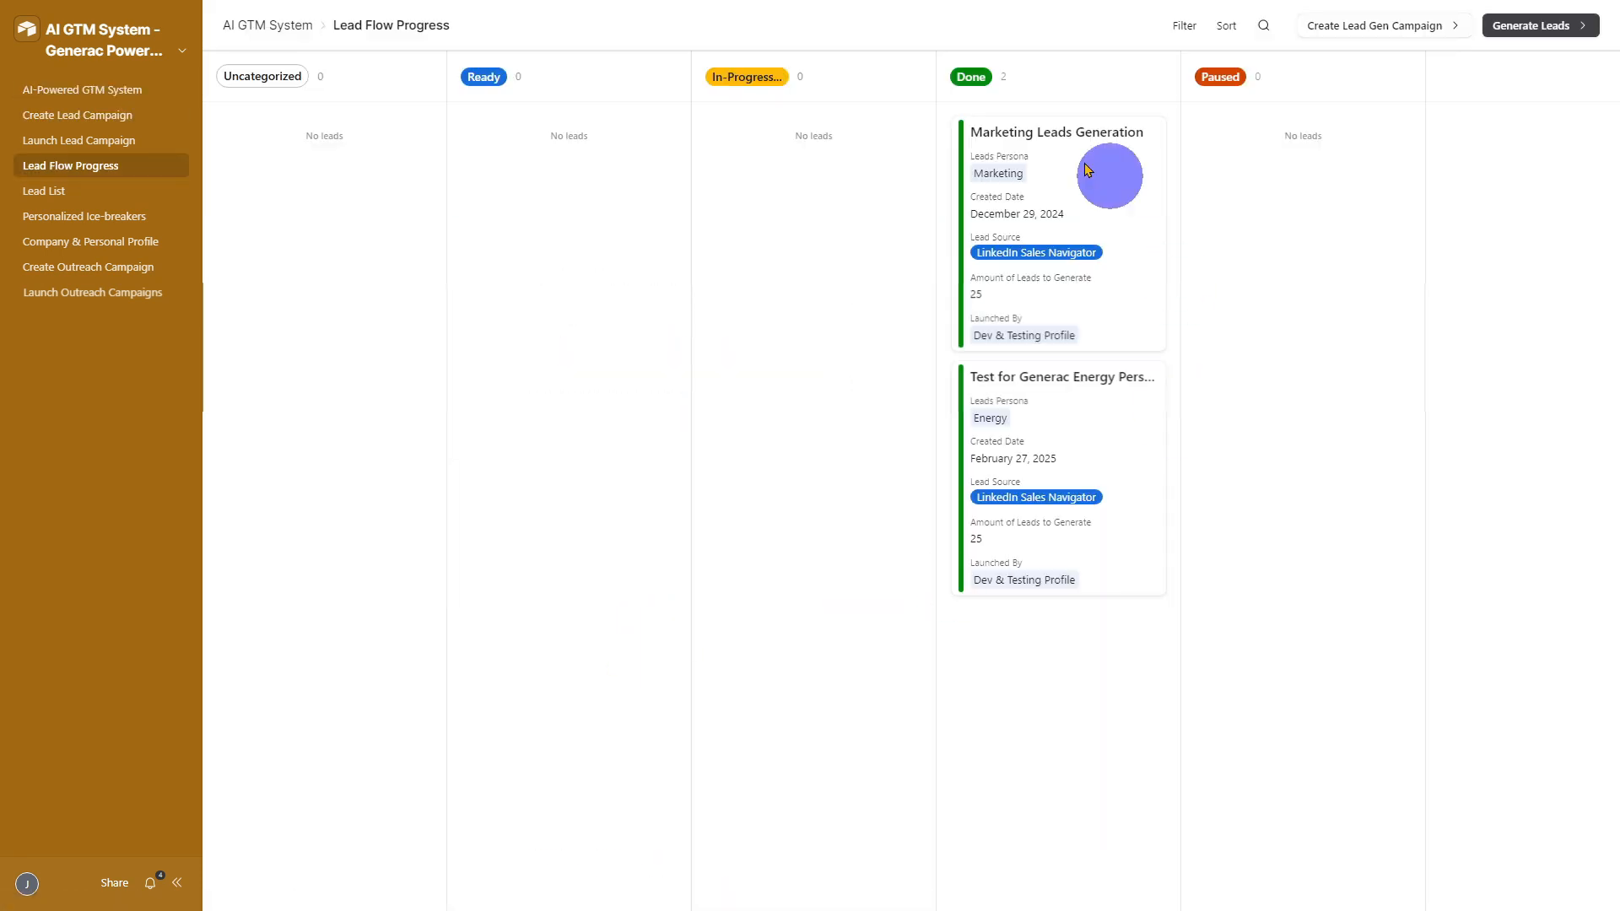
mouse_move(942, 626)
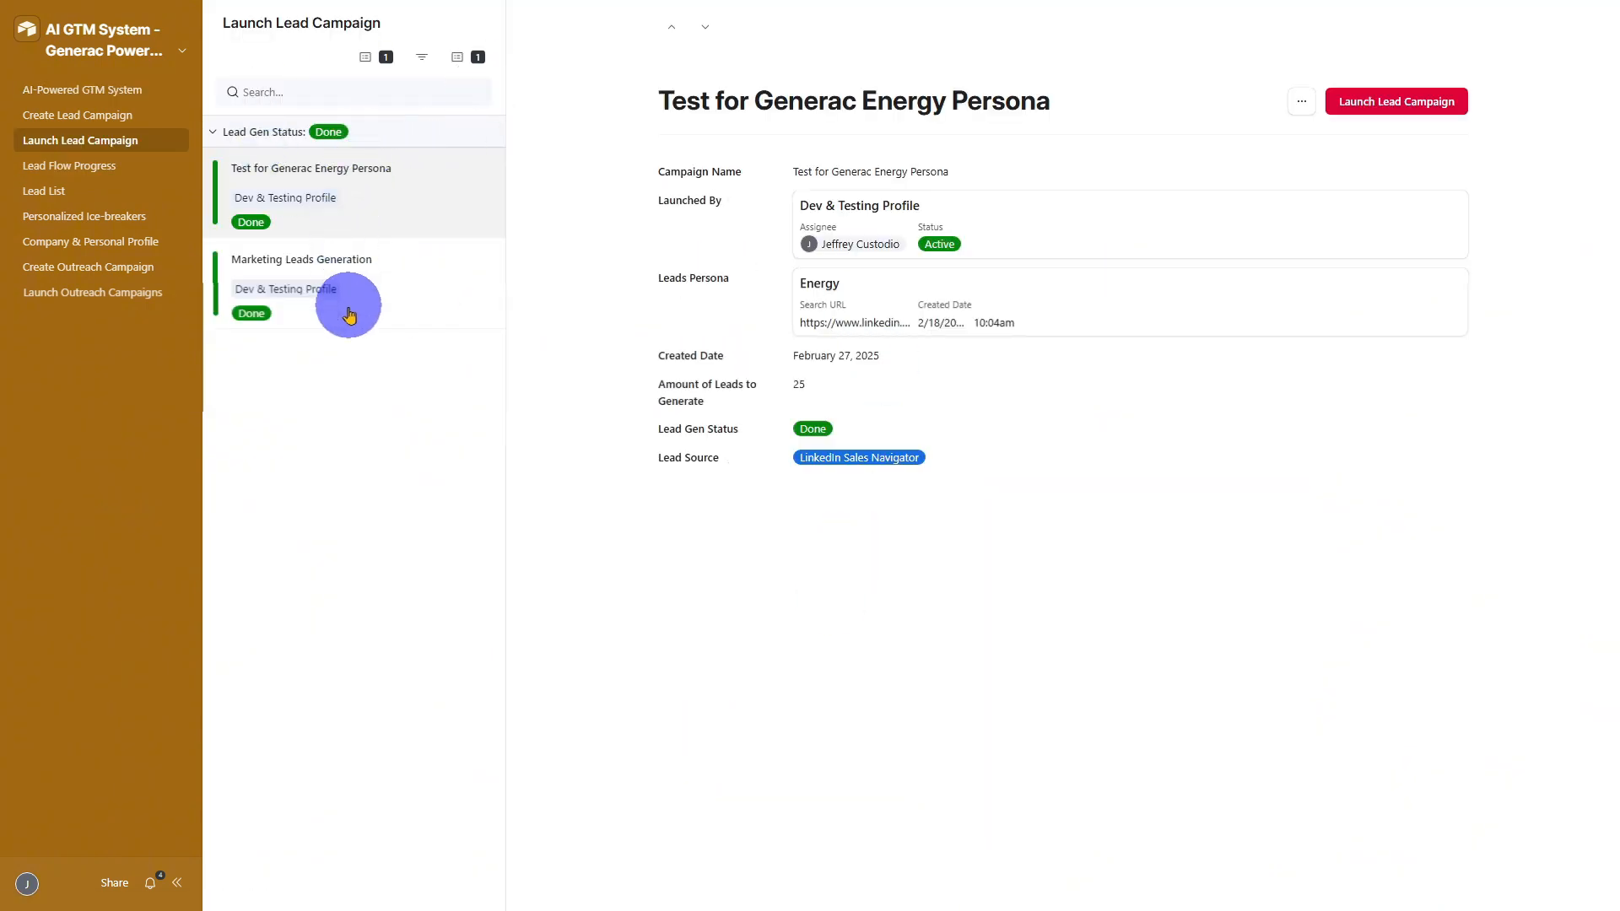
left_click(85, 90)
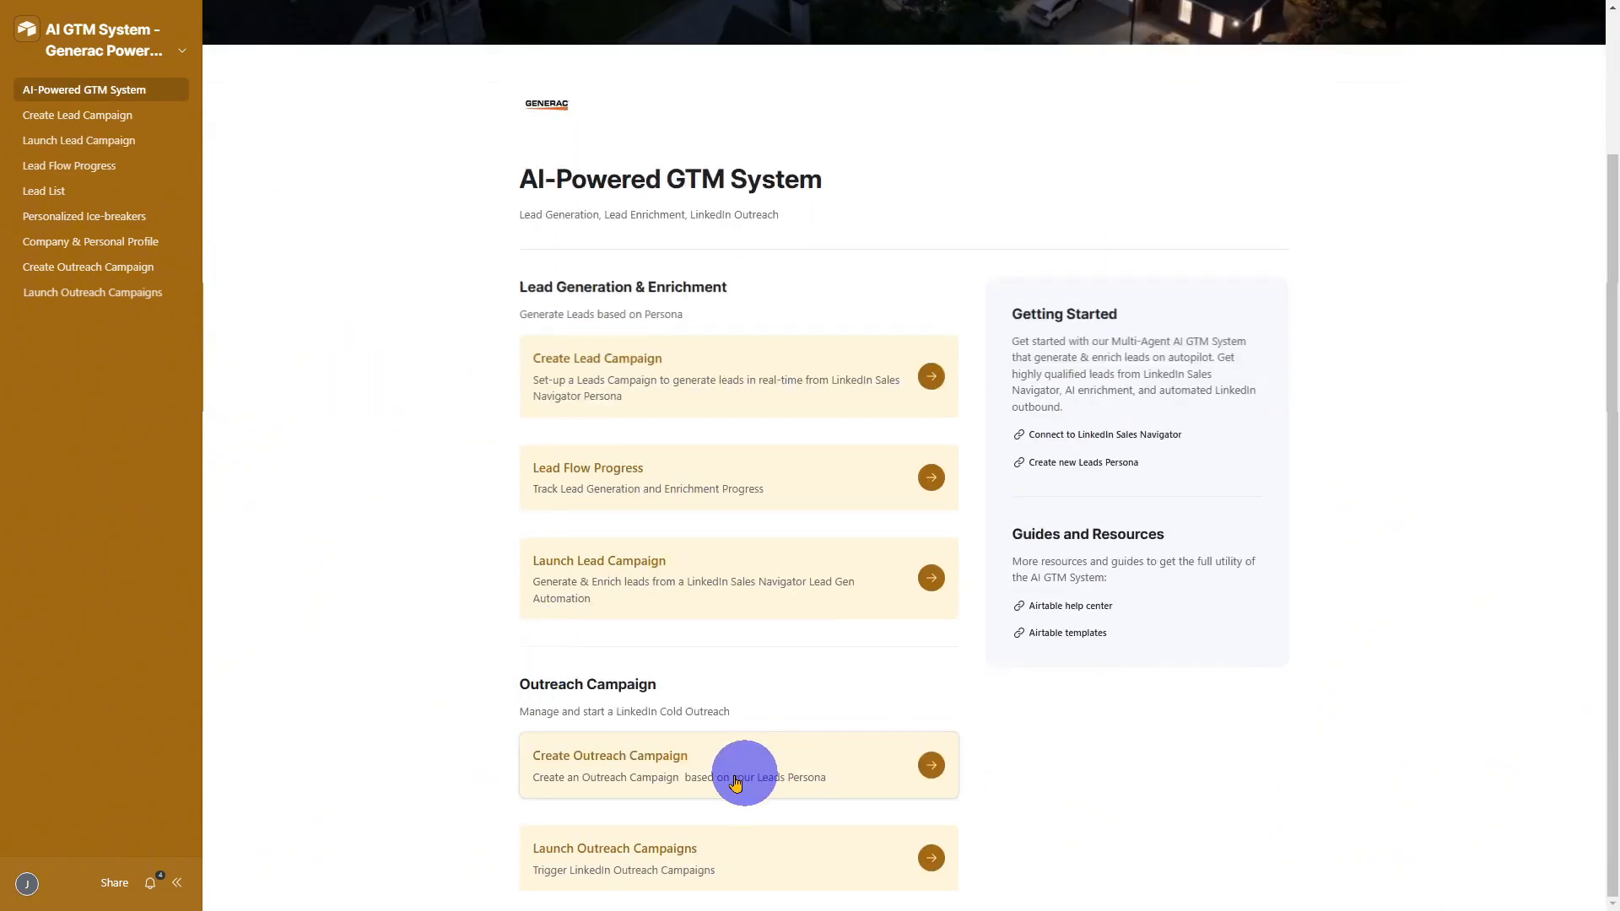
left_click(737, 766)
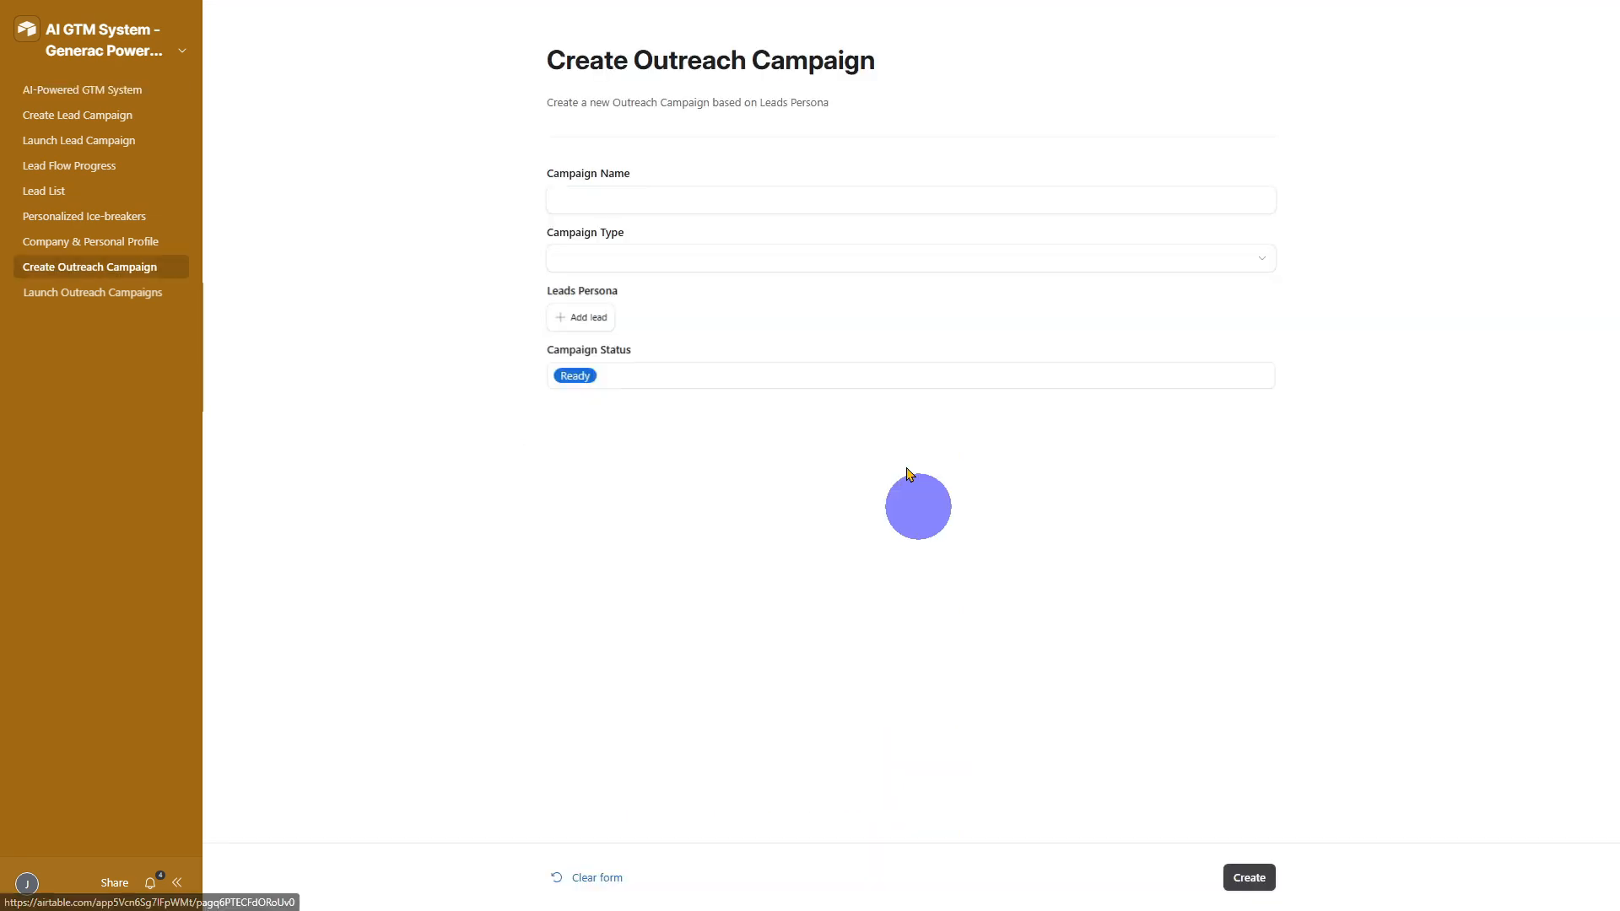
left_click(93, 292)
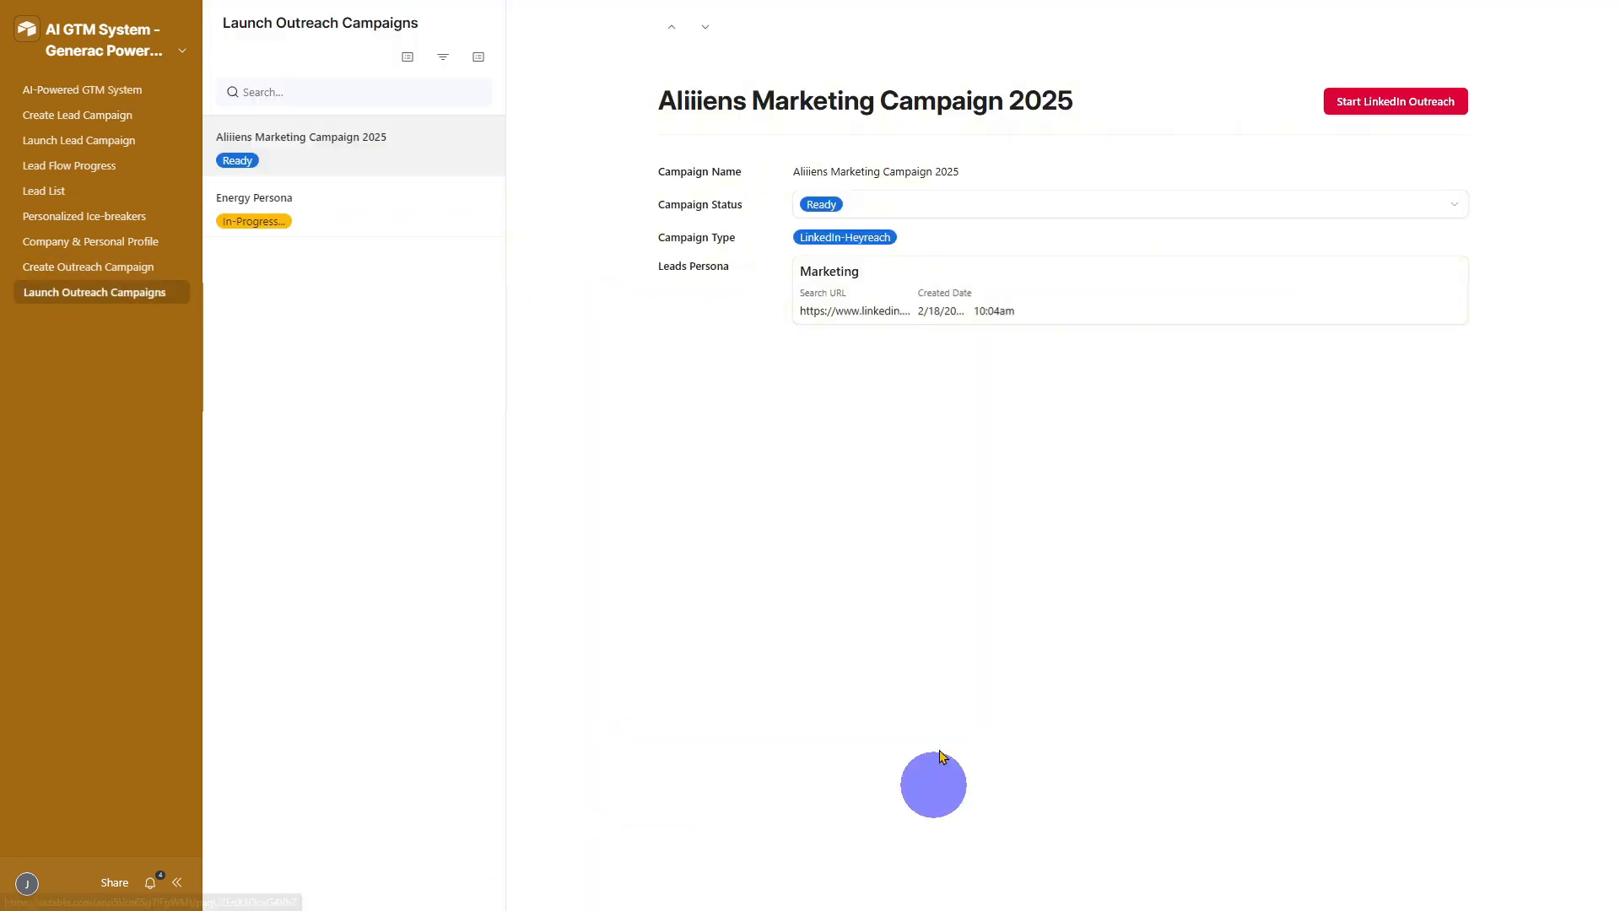
left_click(44, 191)
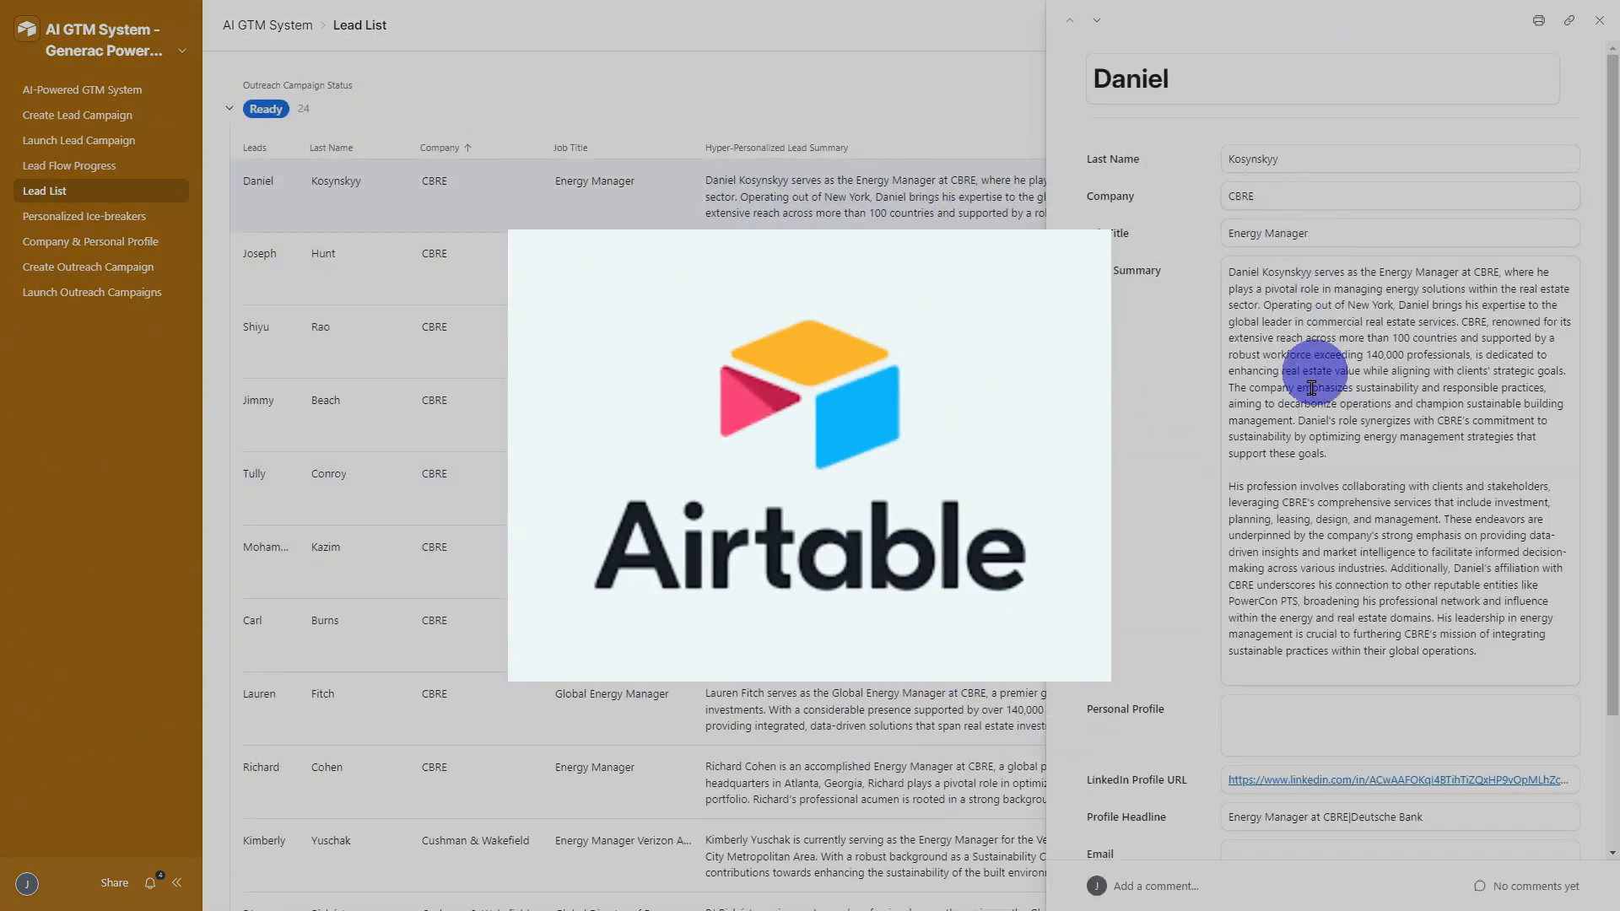
left_click(81, 216)
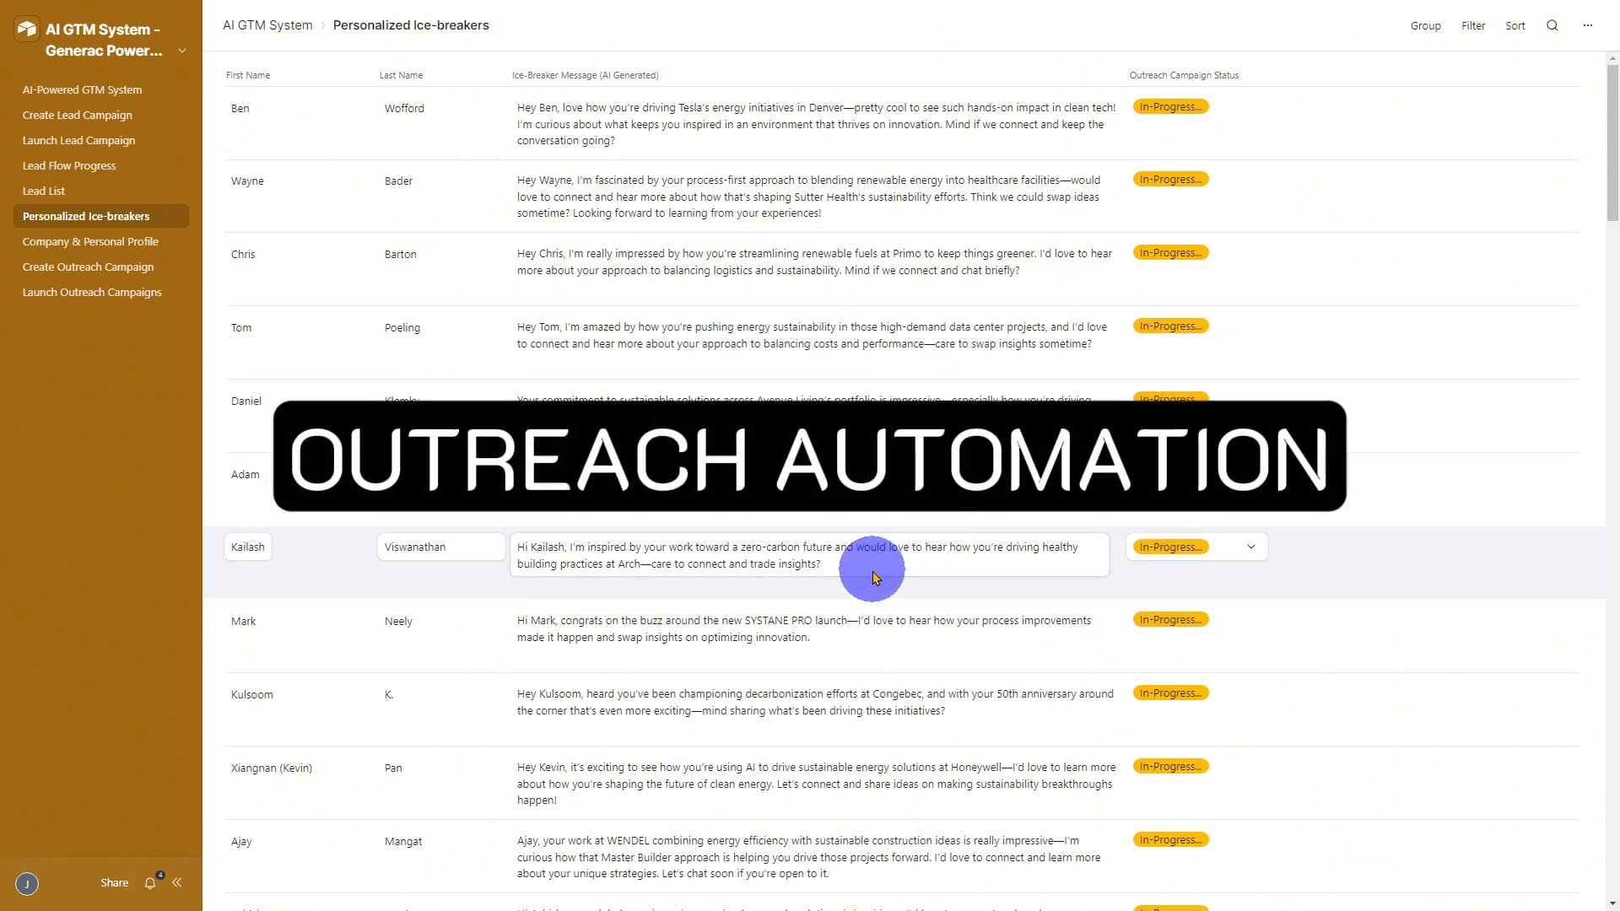
scroll("down", 3)
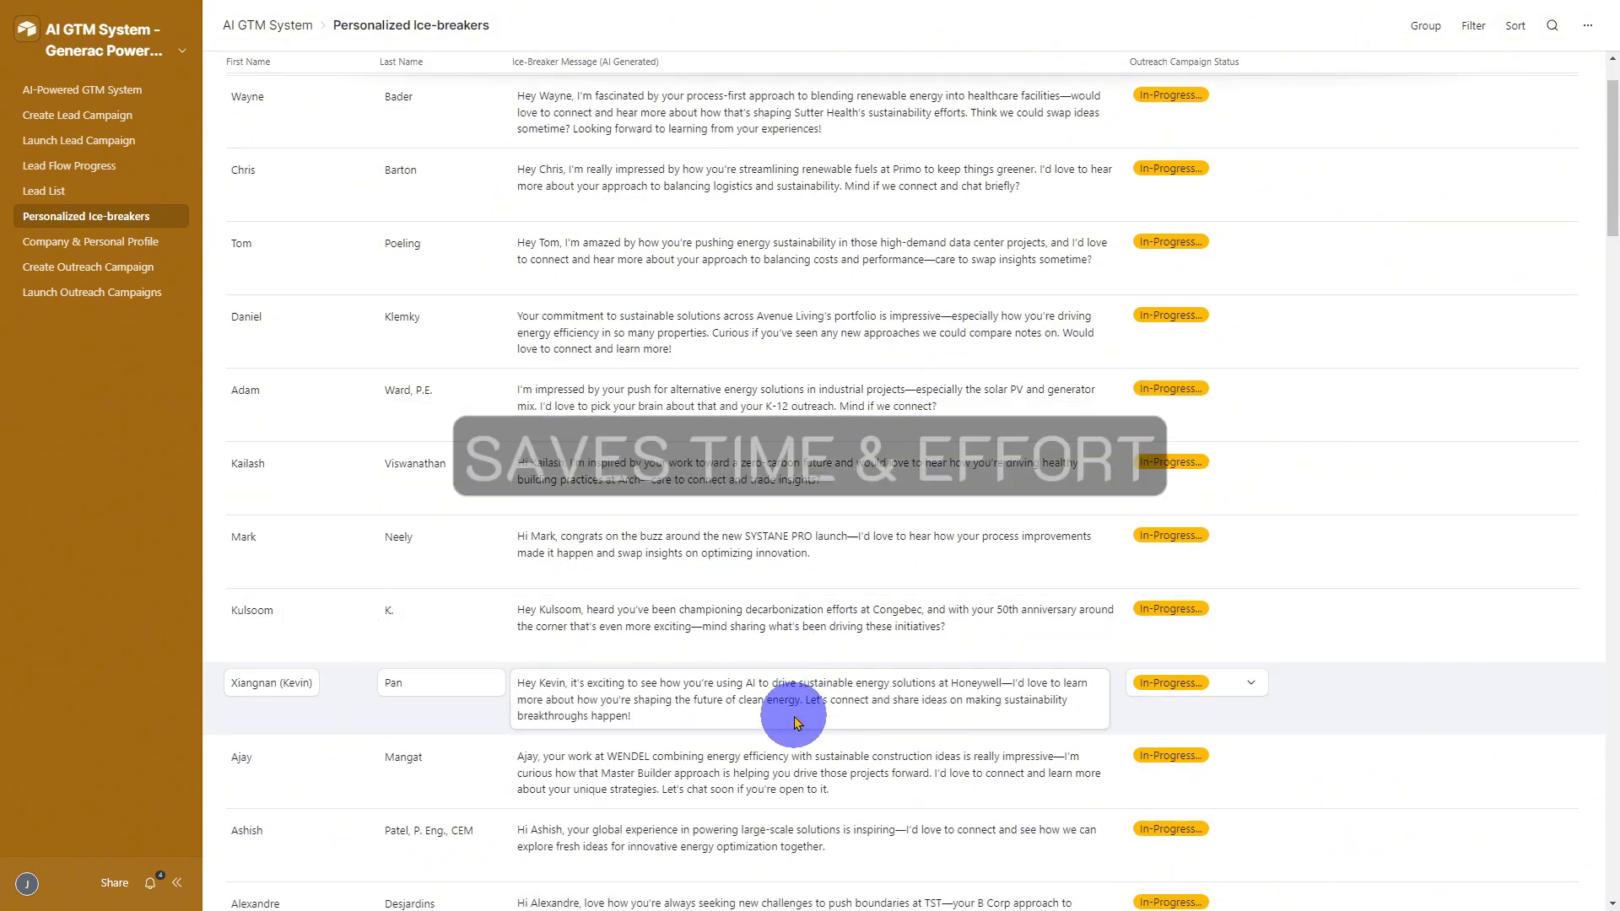
left_click(91, 241)
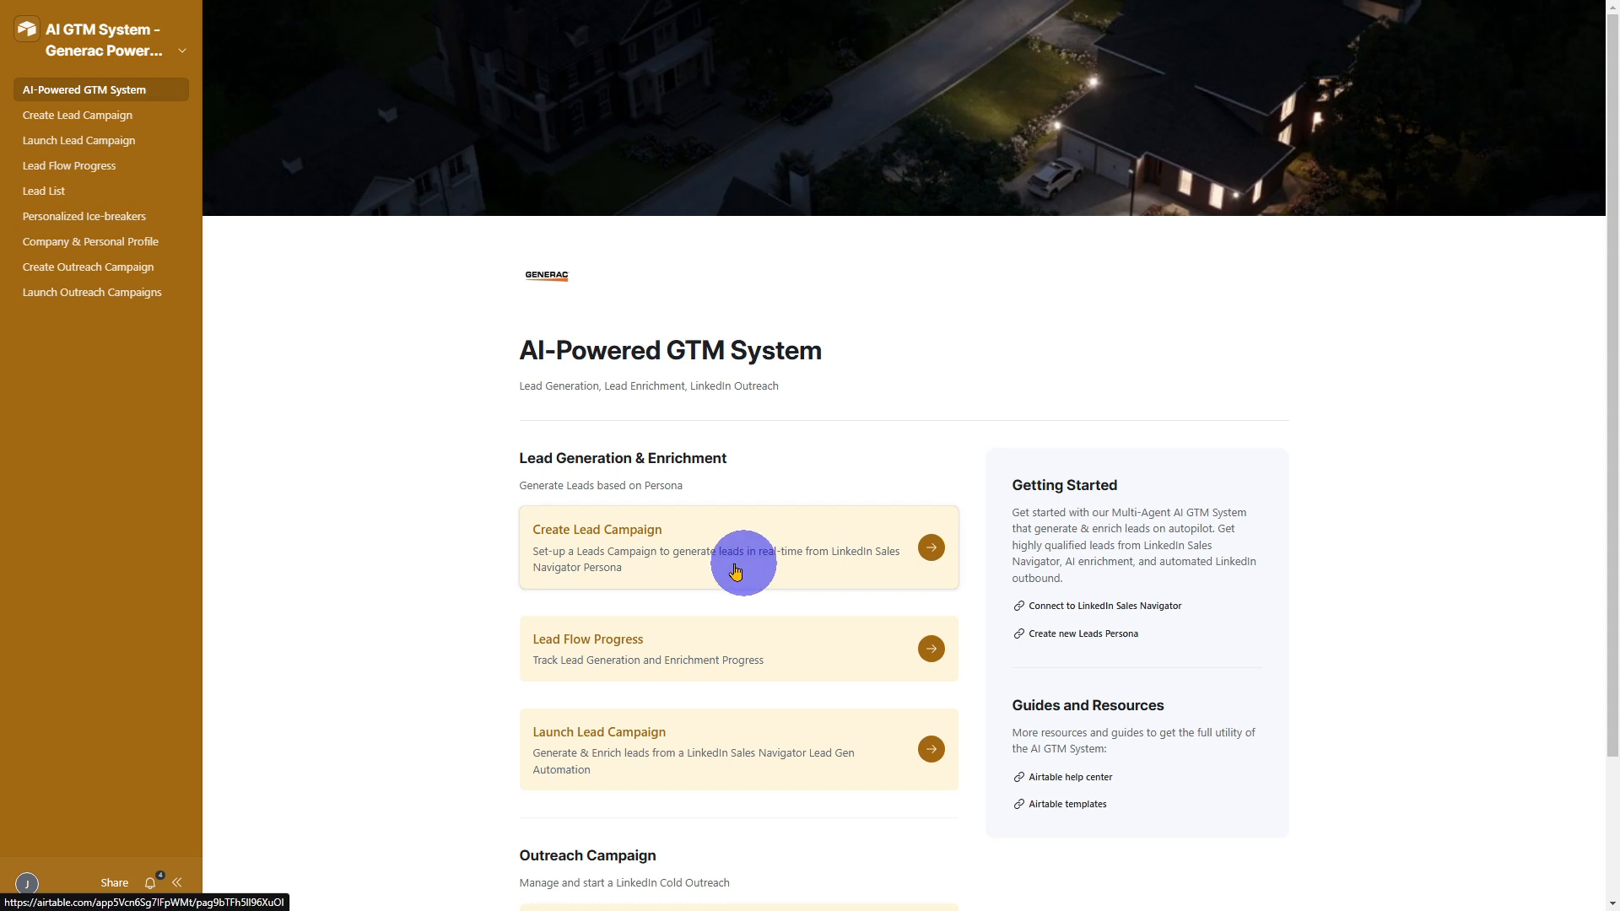
Step: Create lead campaign 'NY Real Estate Developers' for 25 leads linked to a LinkedIn persona
left_click(736, 546)
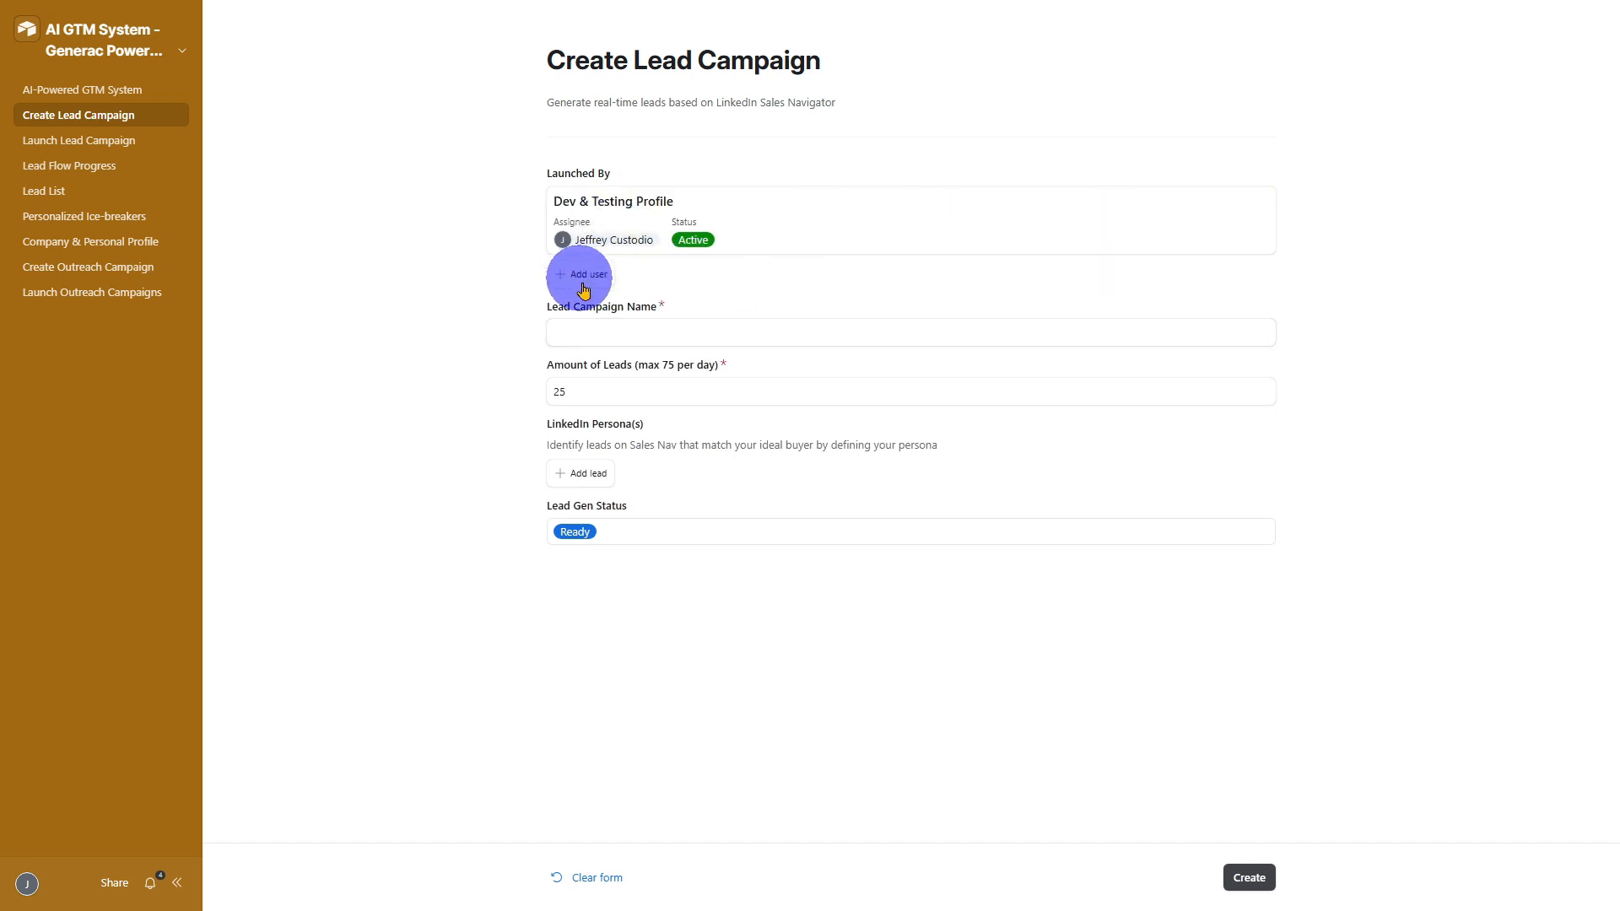
type("NY Real Estate Developers")
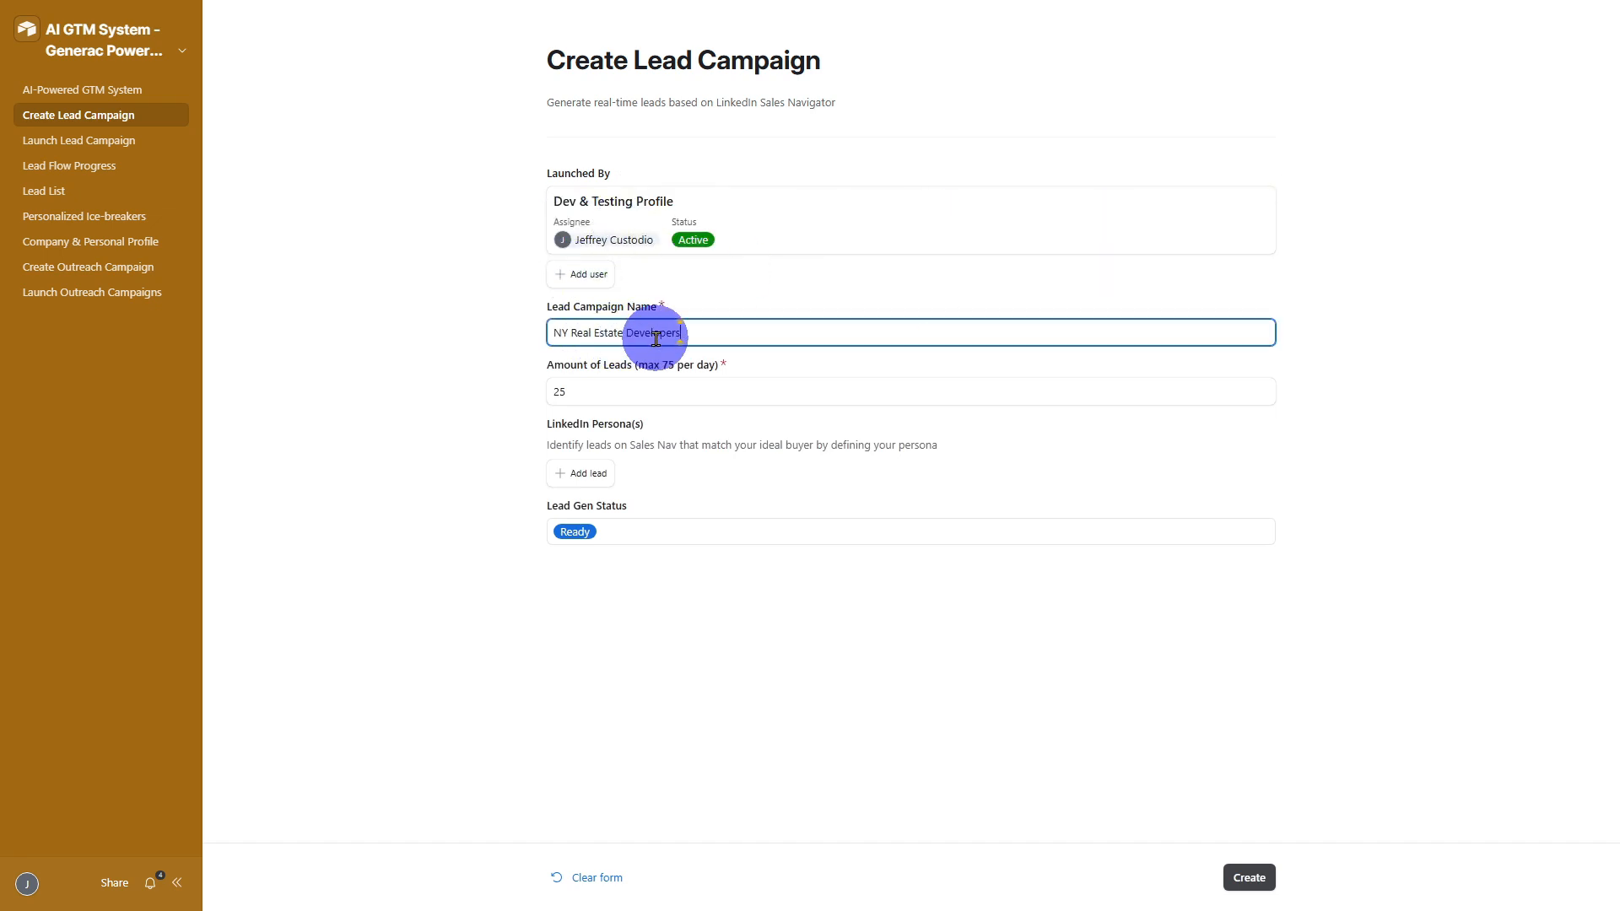
left_click(594, 391)
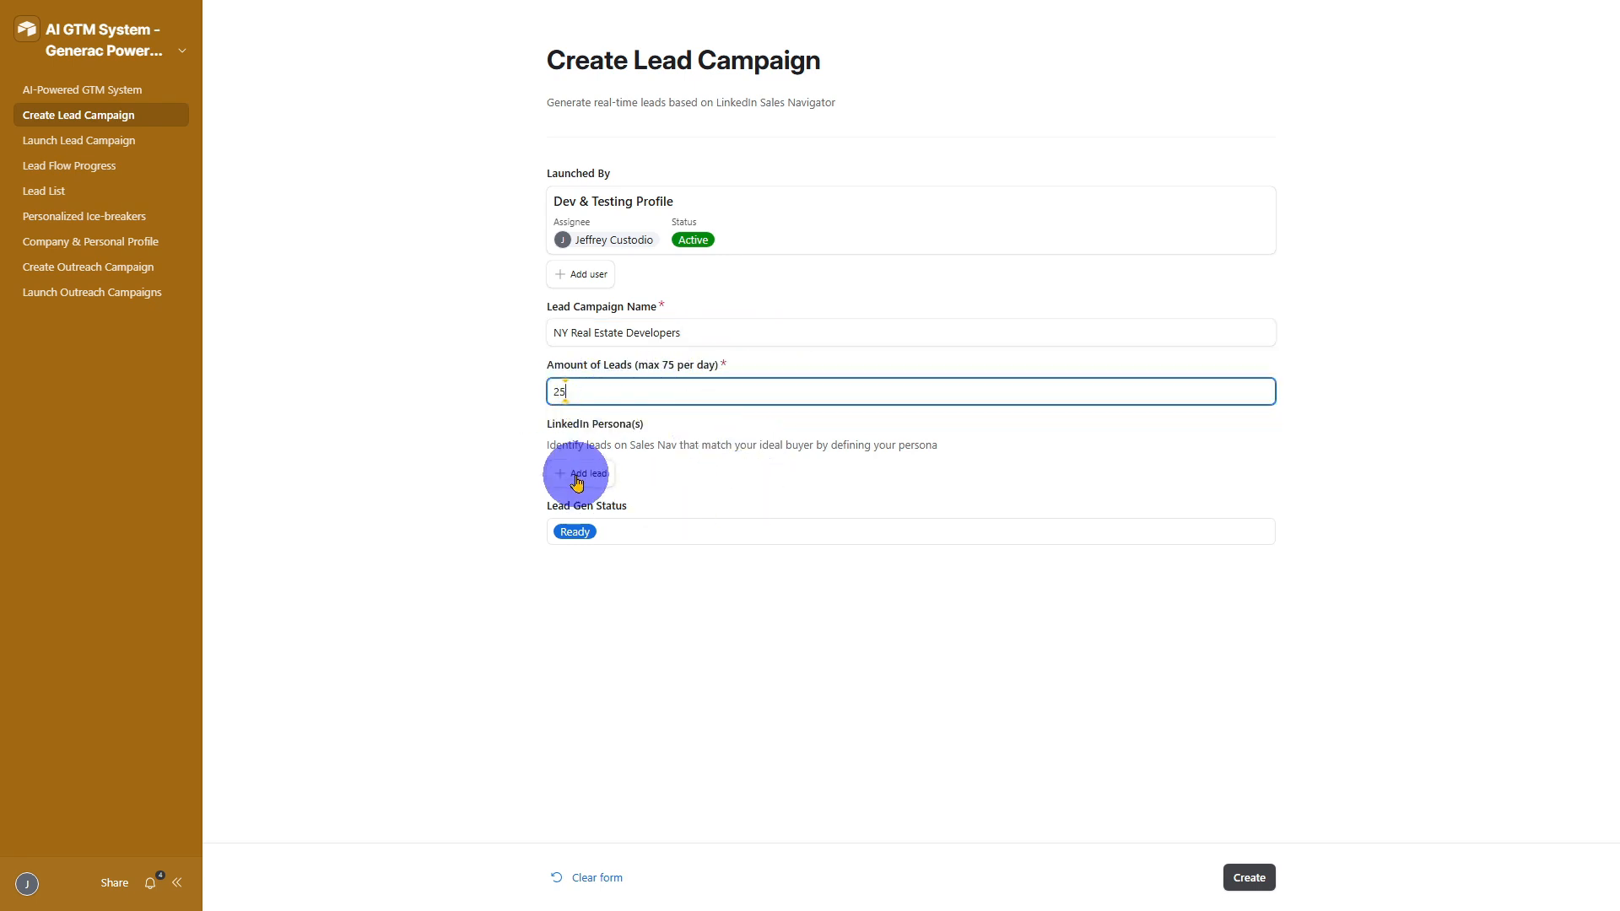
left_click(581, 472)
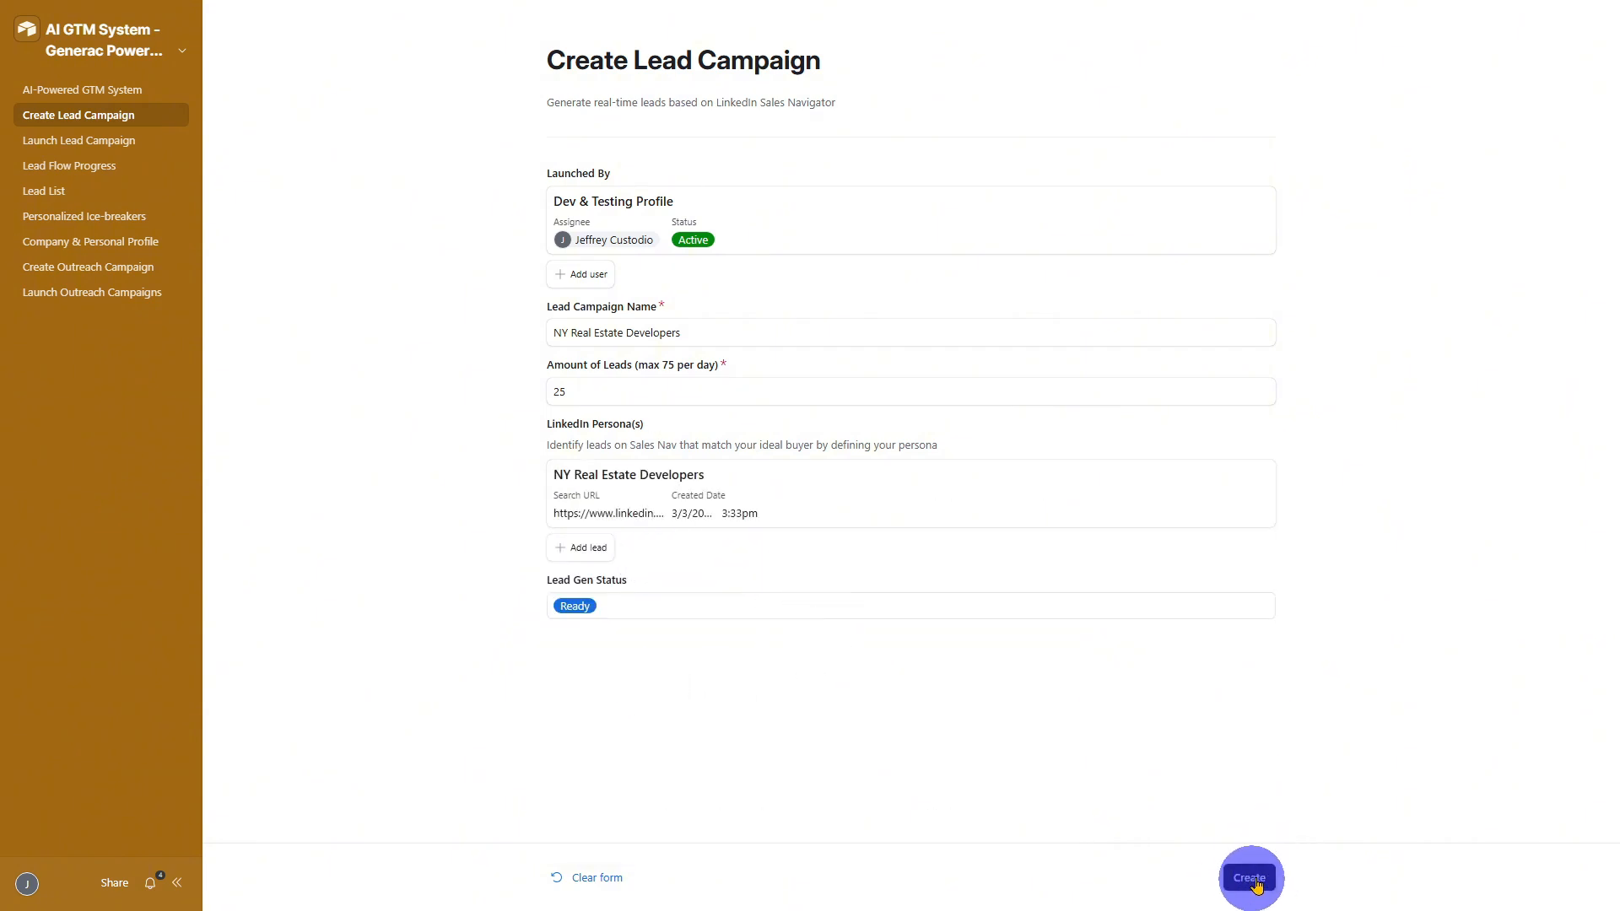
left_click(1249, 877)
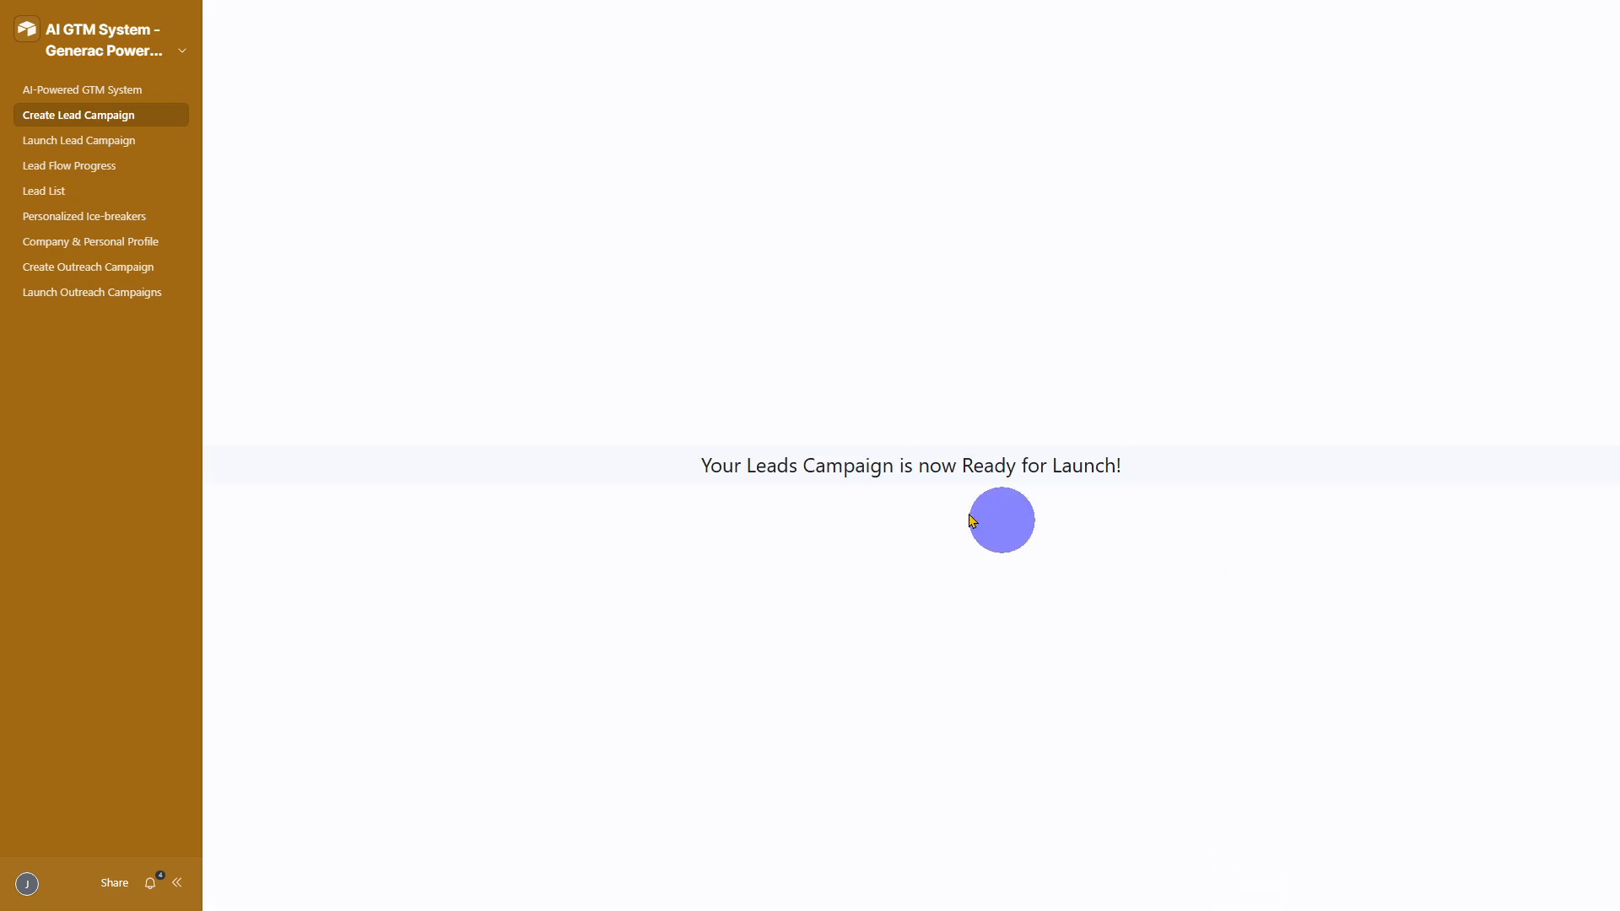
Step: Review the lead list and the first lead's full record, then return to the home page
left_click(84, 89)
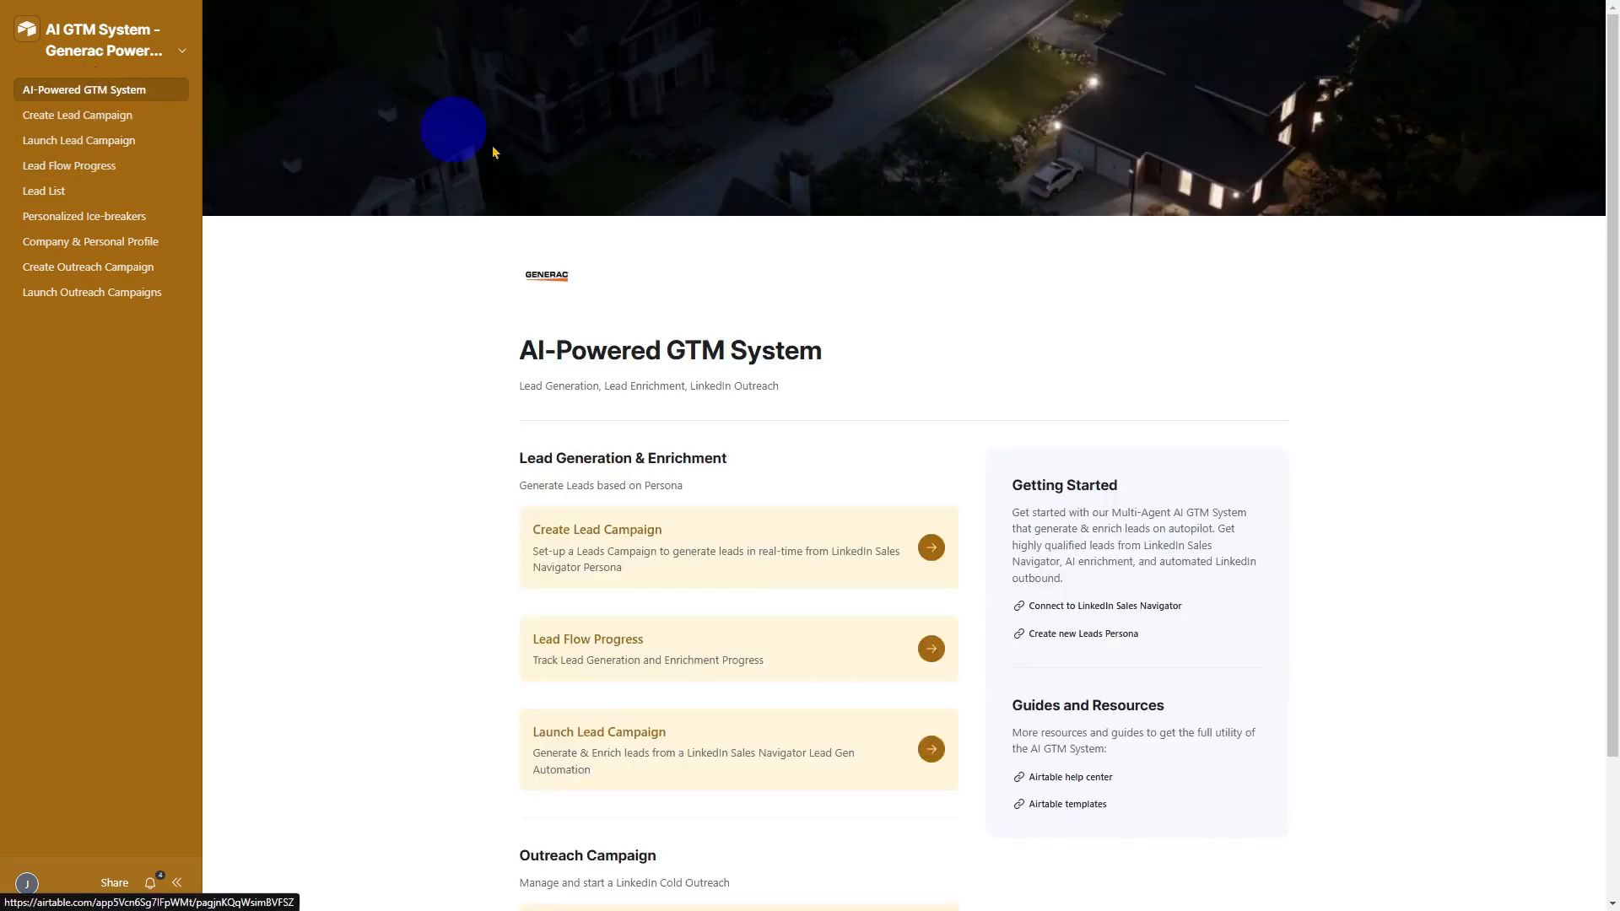
left_click(44, 190)
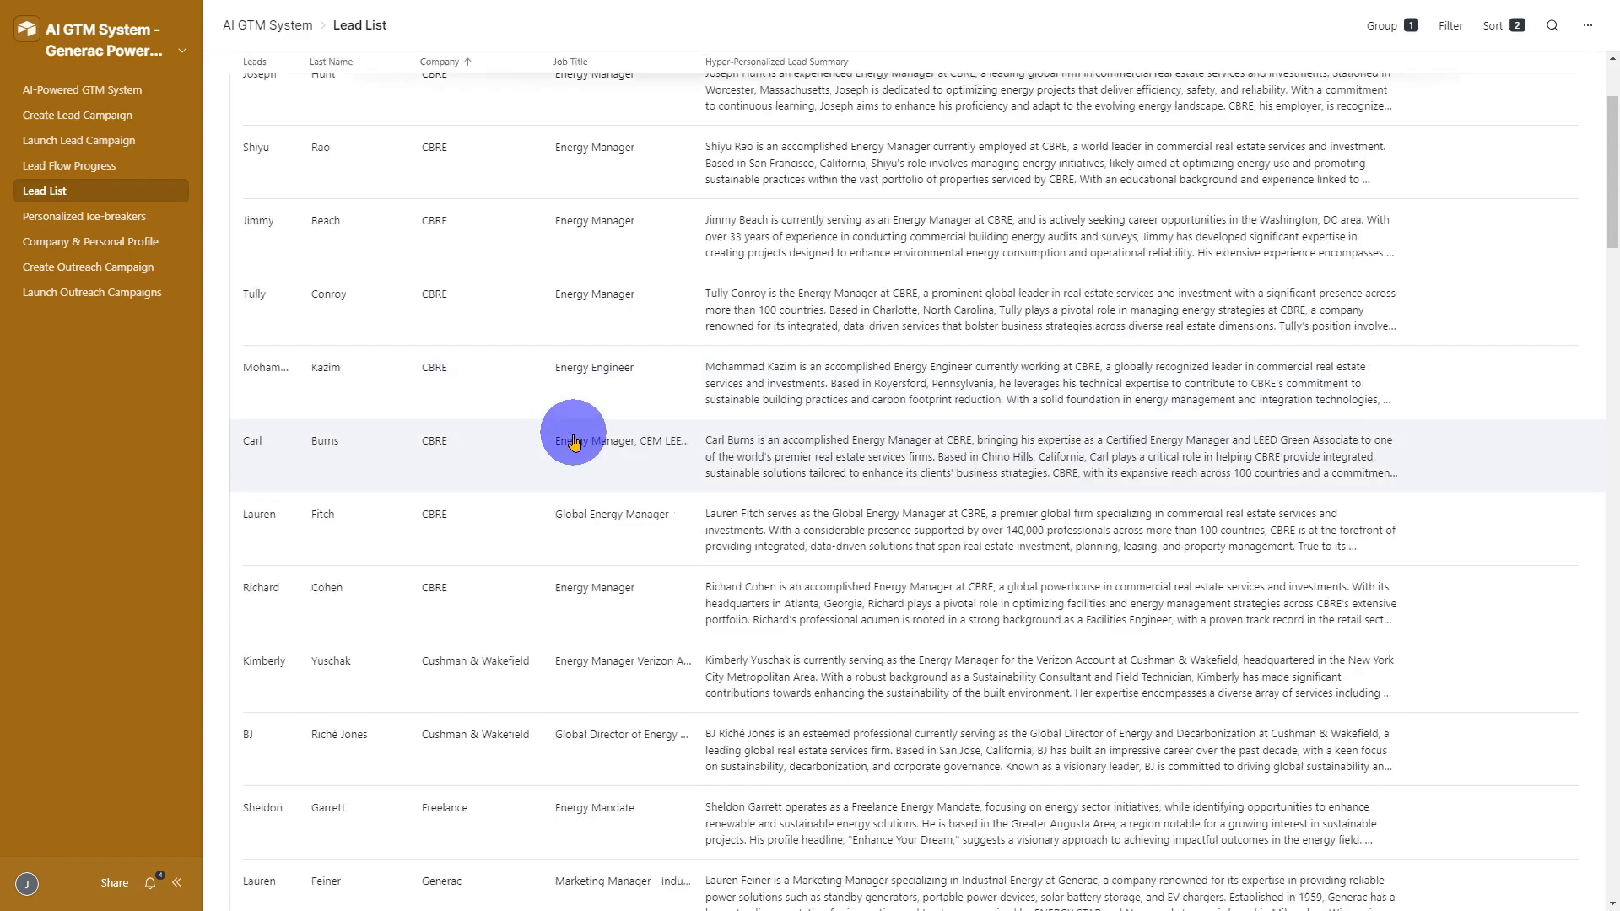
scroll("down", 3)
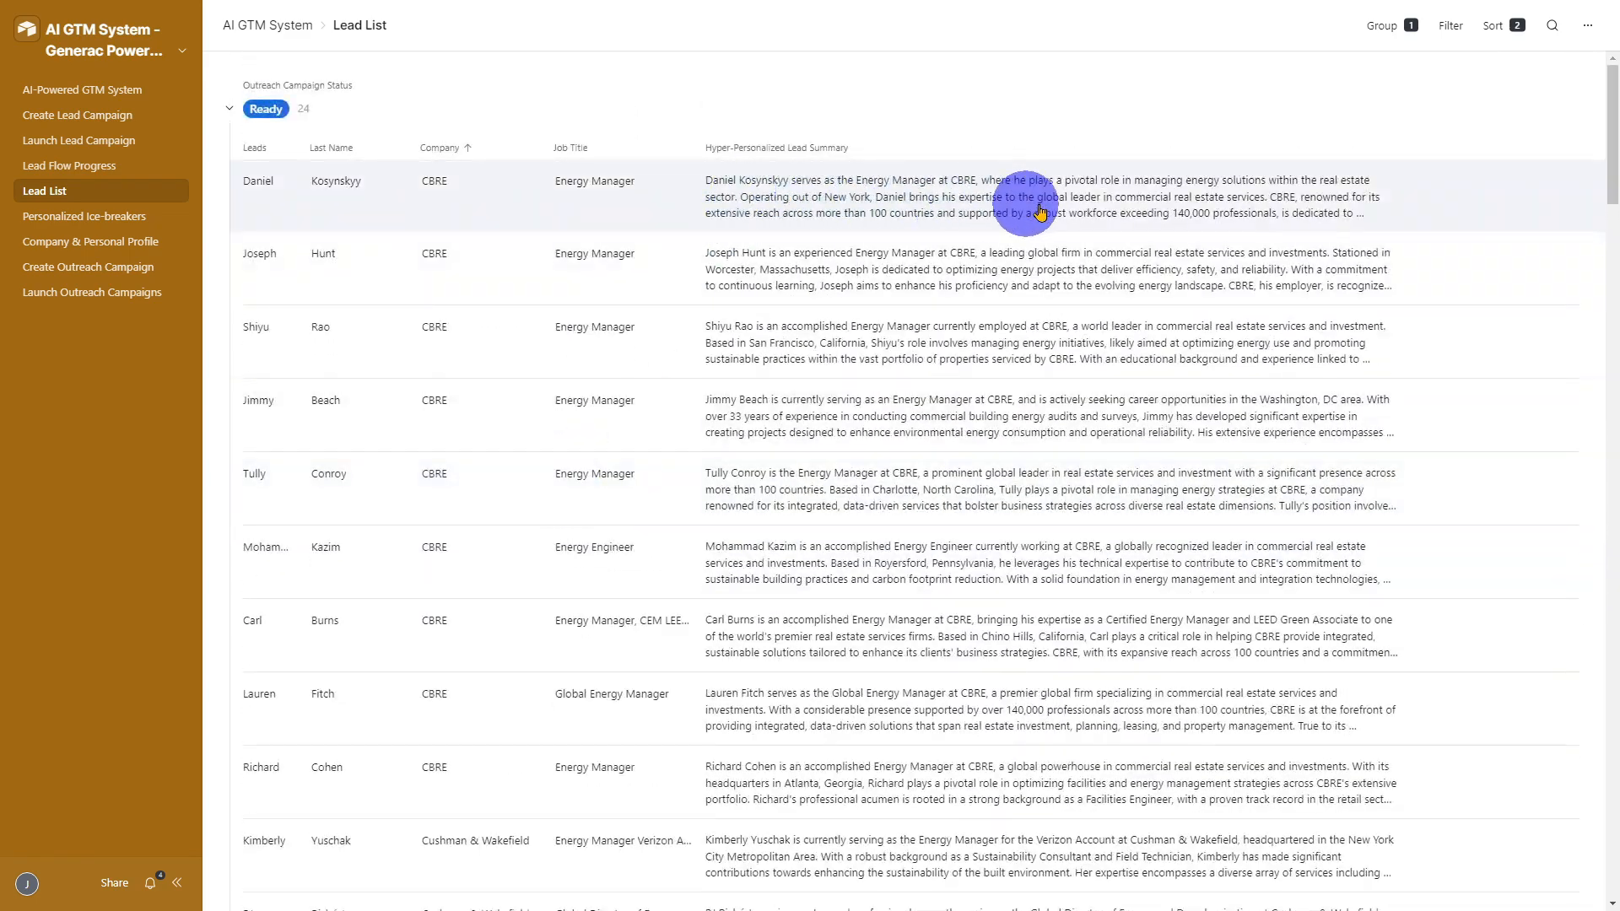
left_click(258, 182)
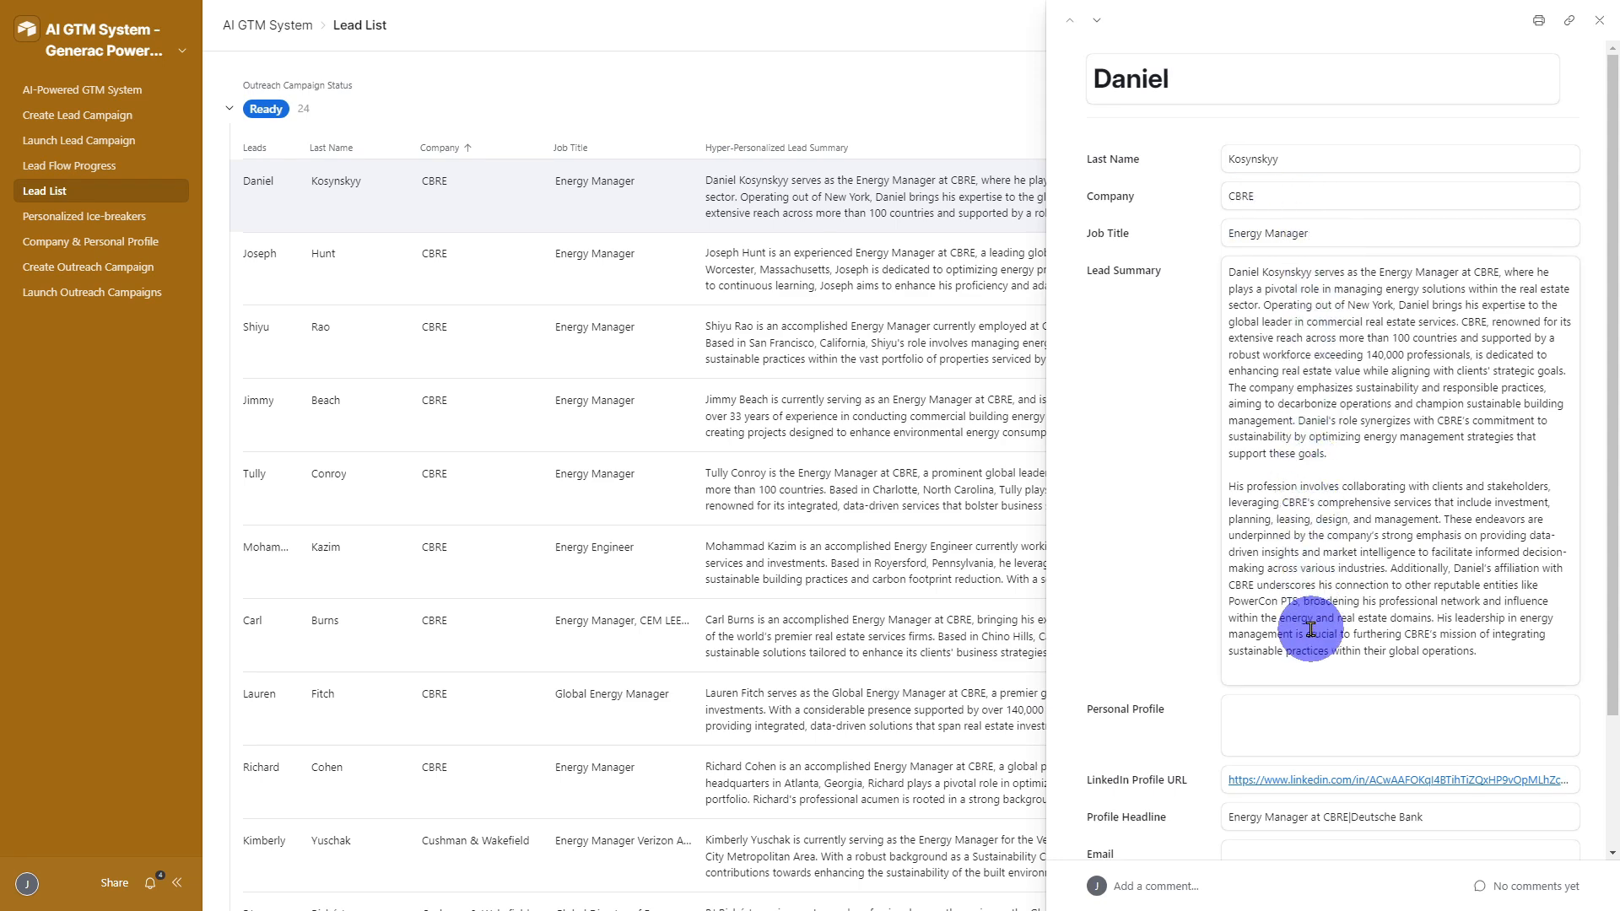
left_click(95, 90)
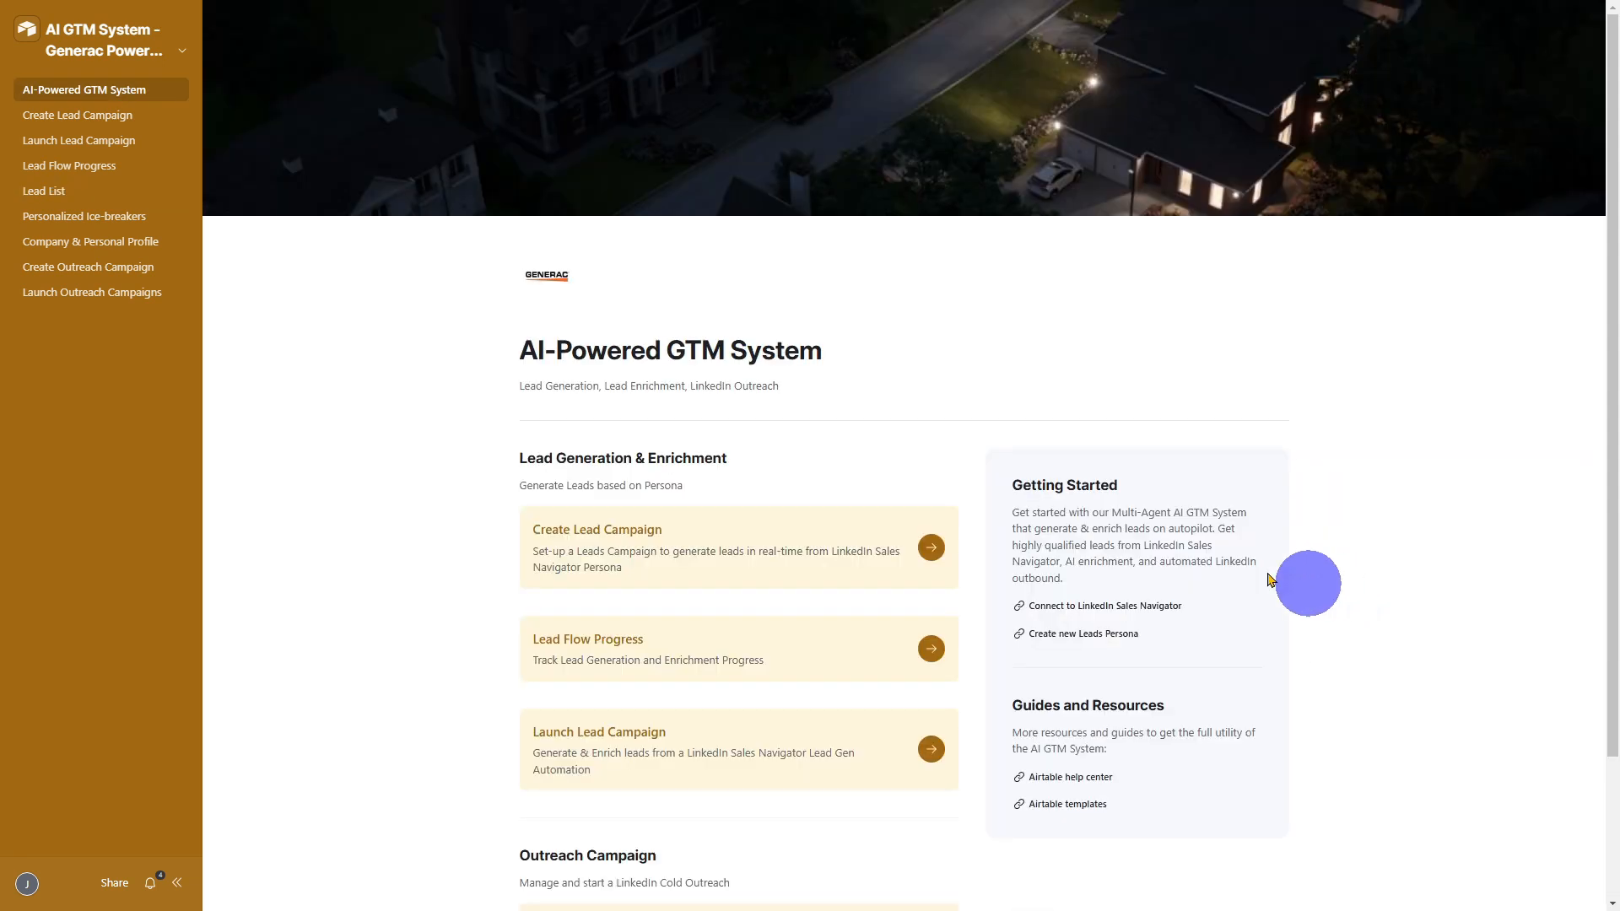
Step: Show the lead flow progress board with NY Real Estate Developers under Ready
left_click(71, 165)
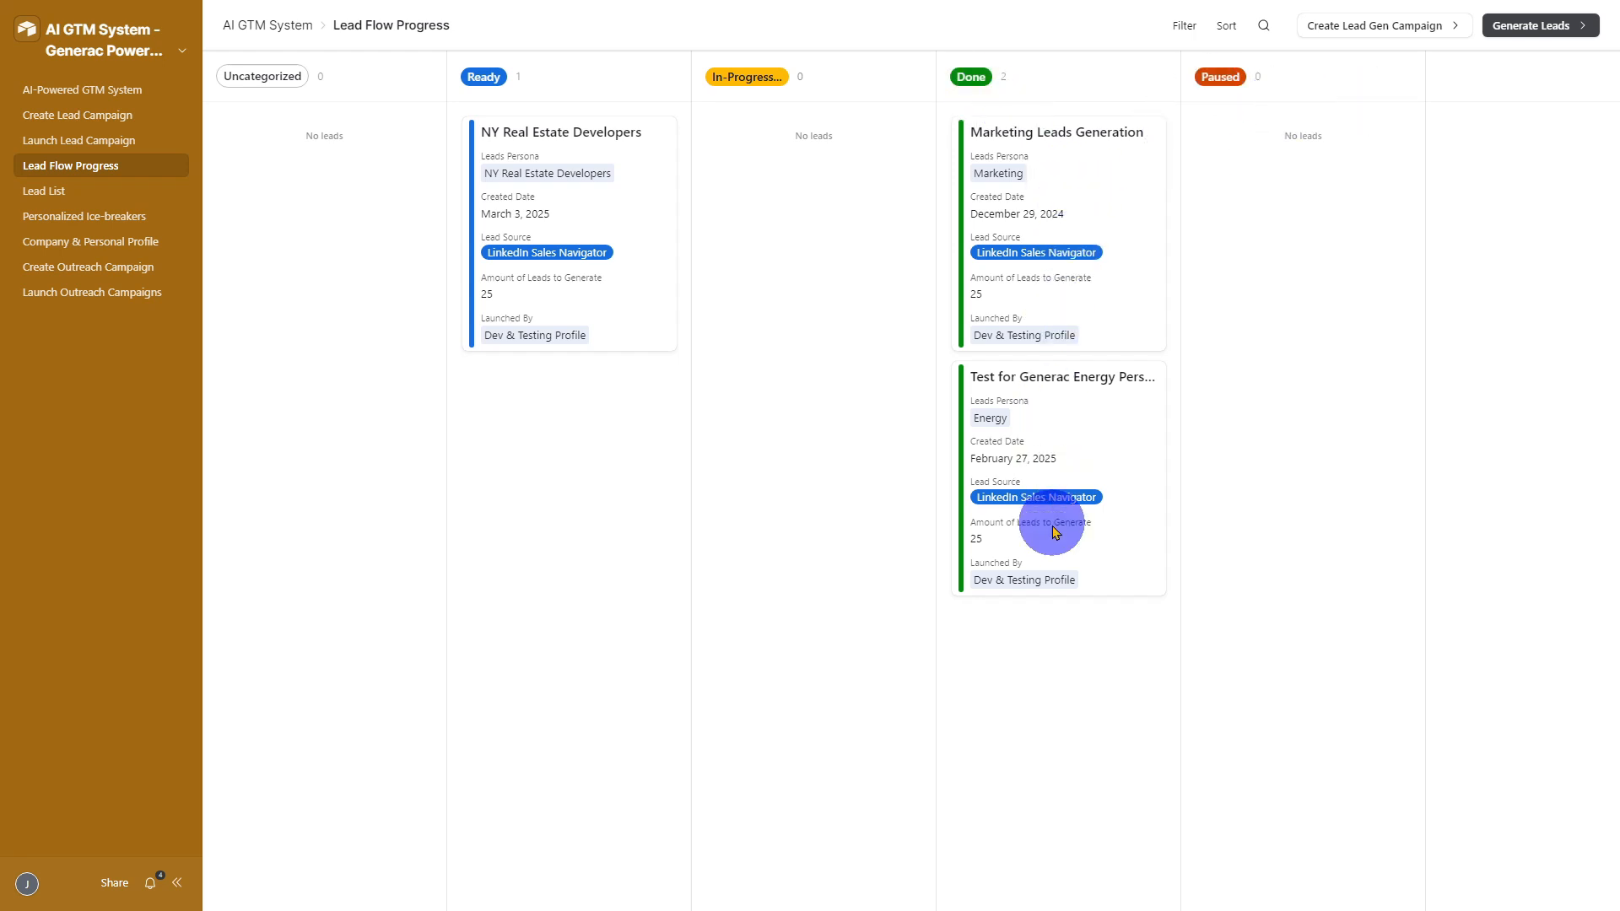
mouse_move(788, 479)
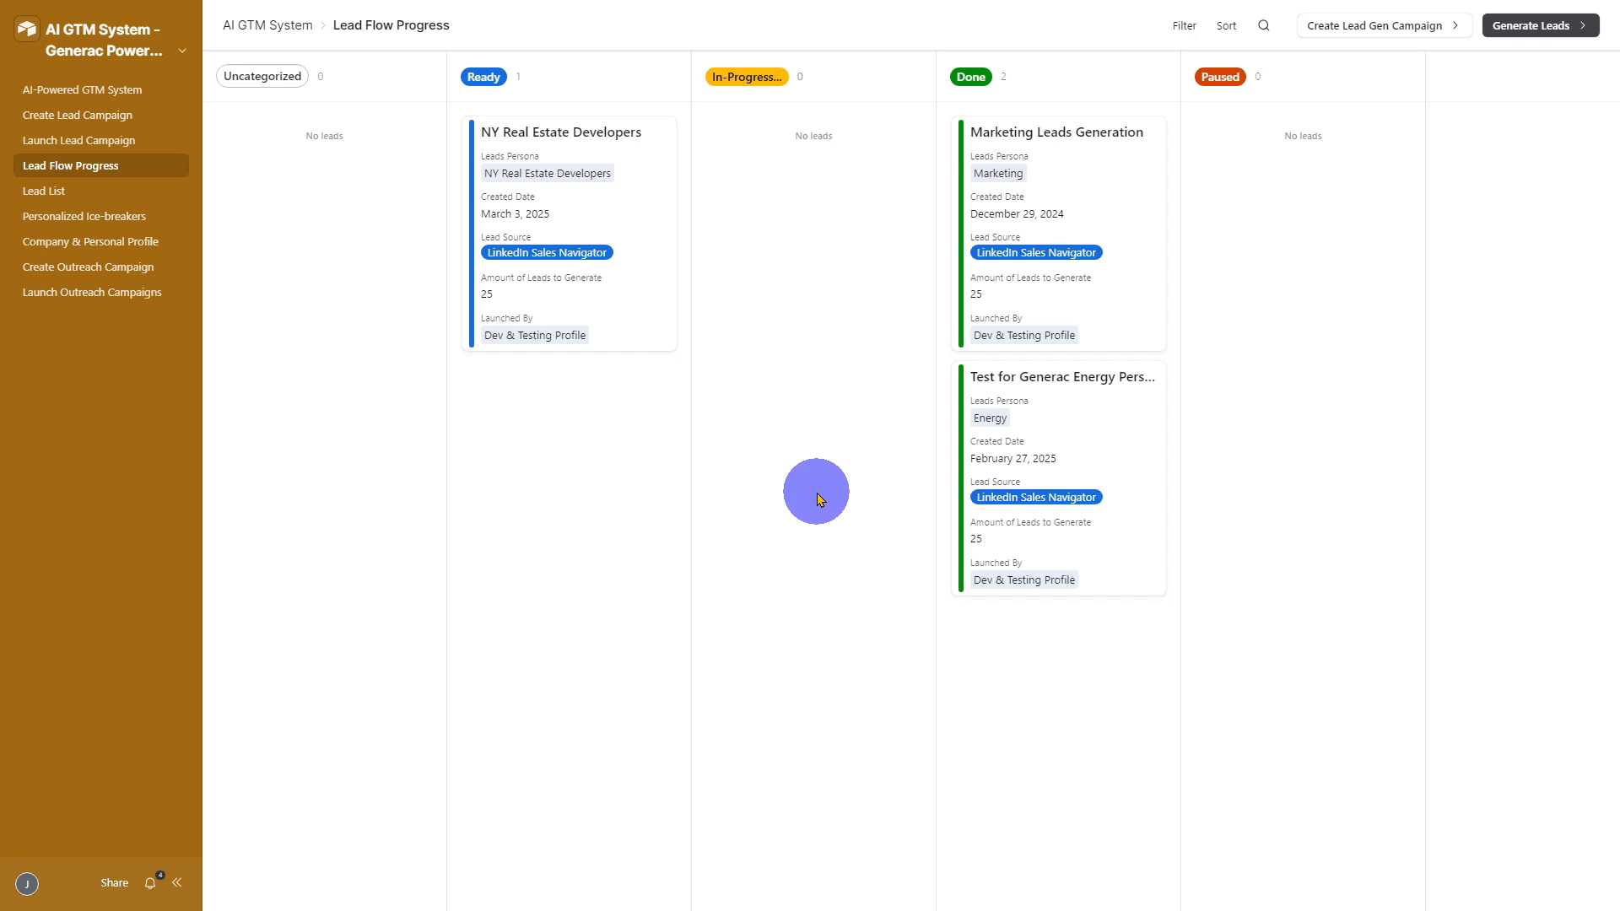
mouse_move(776, 501)
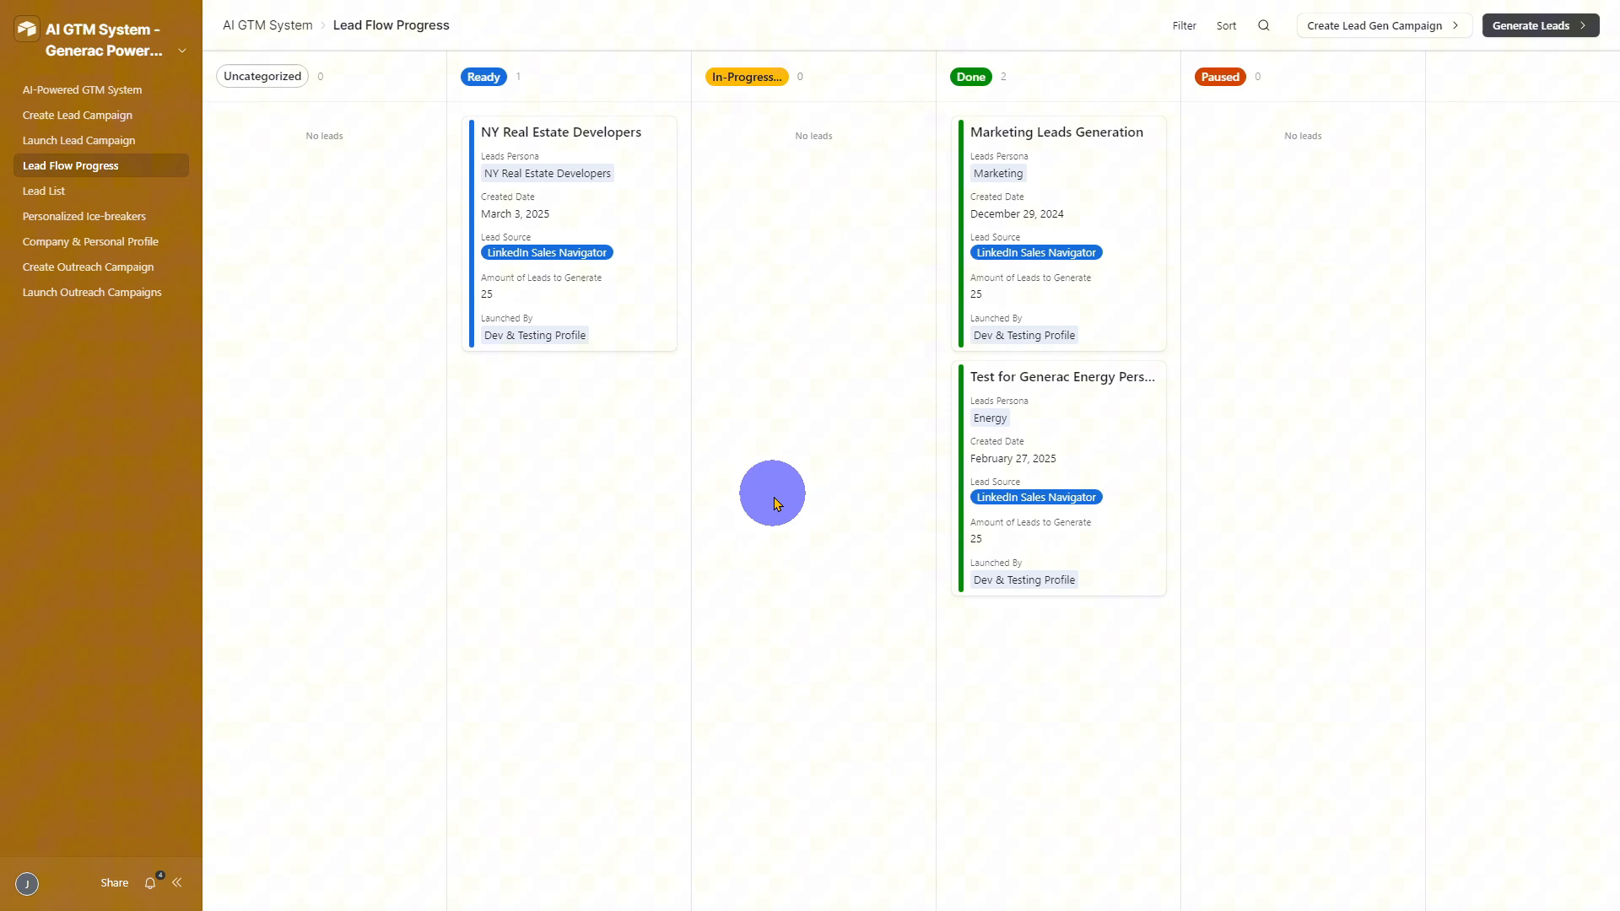
mouse_move(1437, 689)
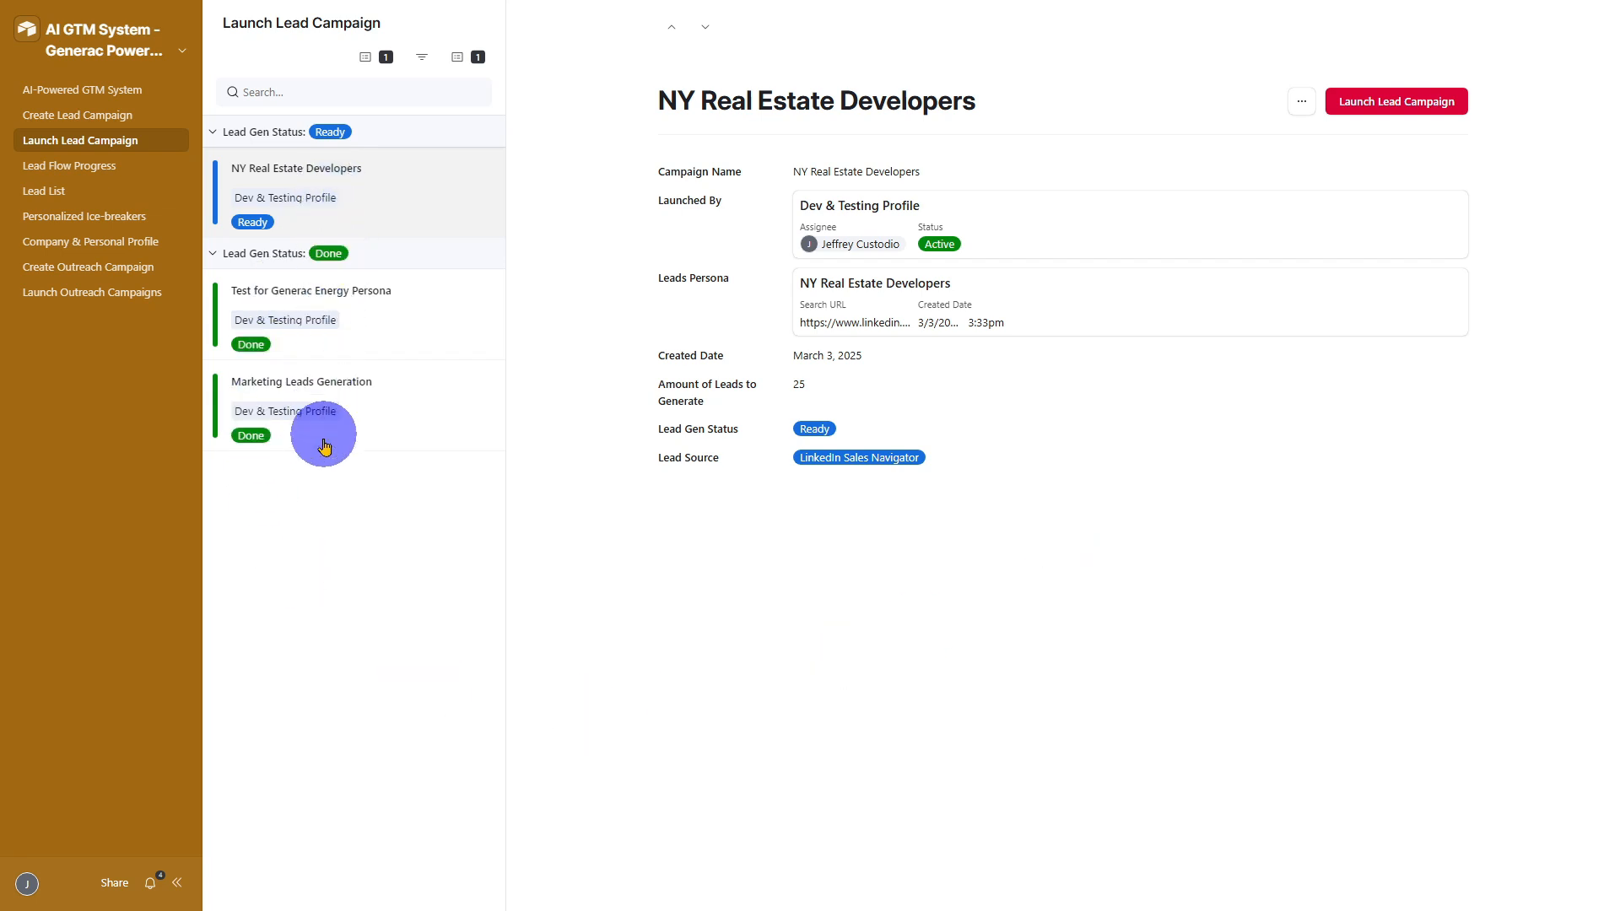
mouse_move(300, 223)
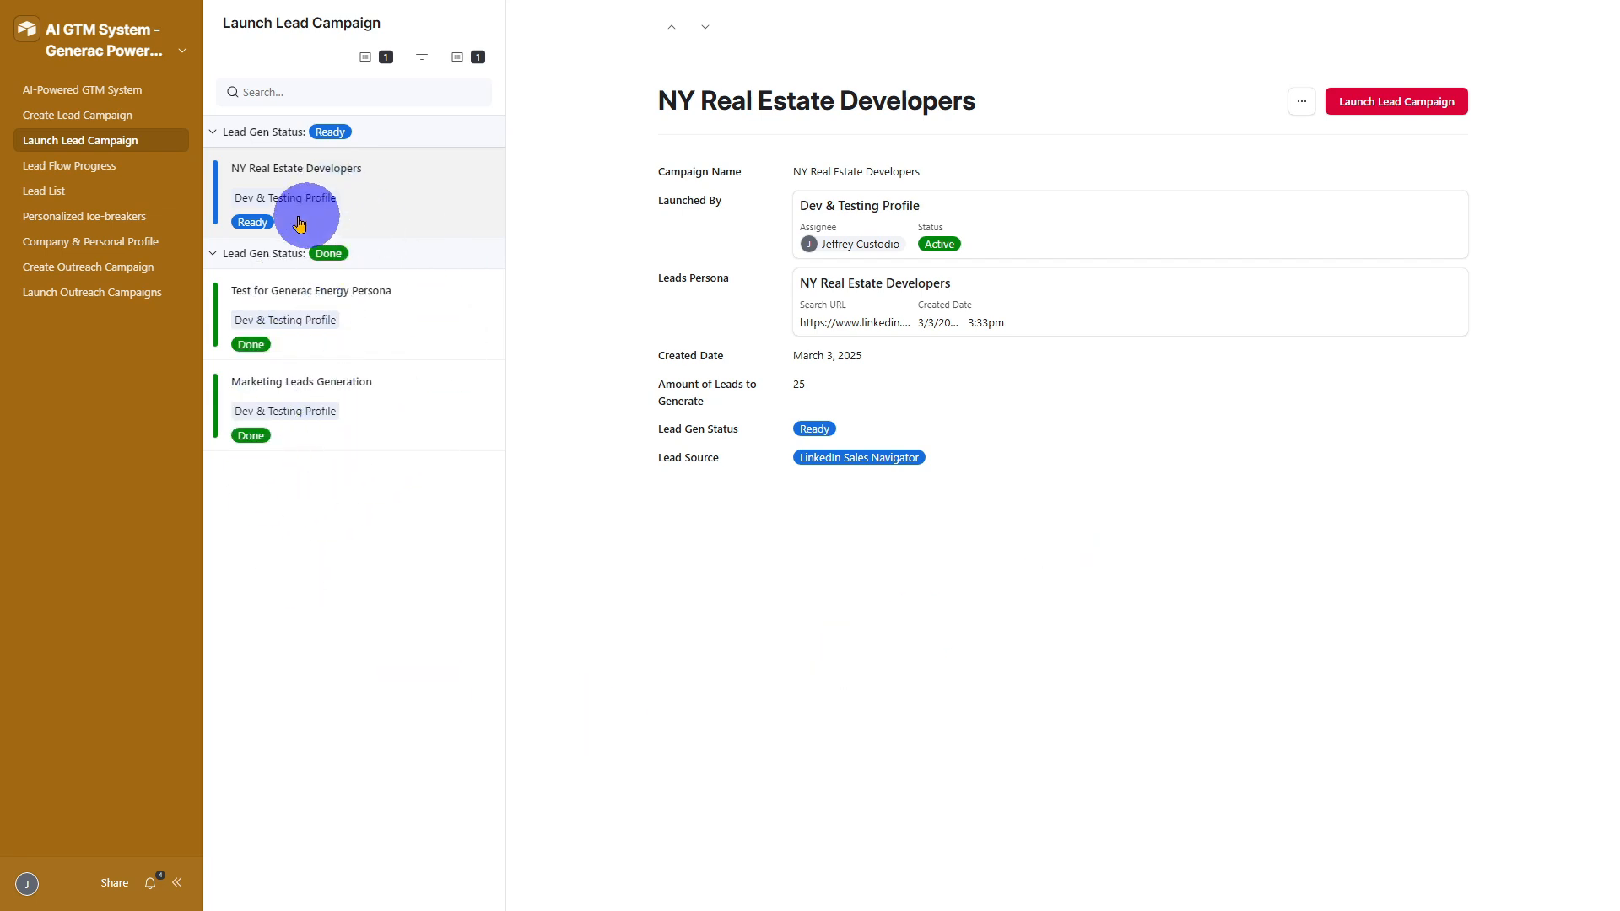
mouse_move(337, 204)
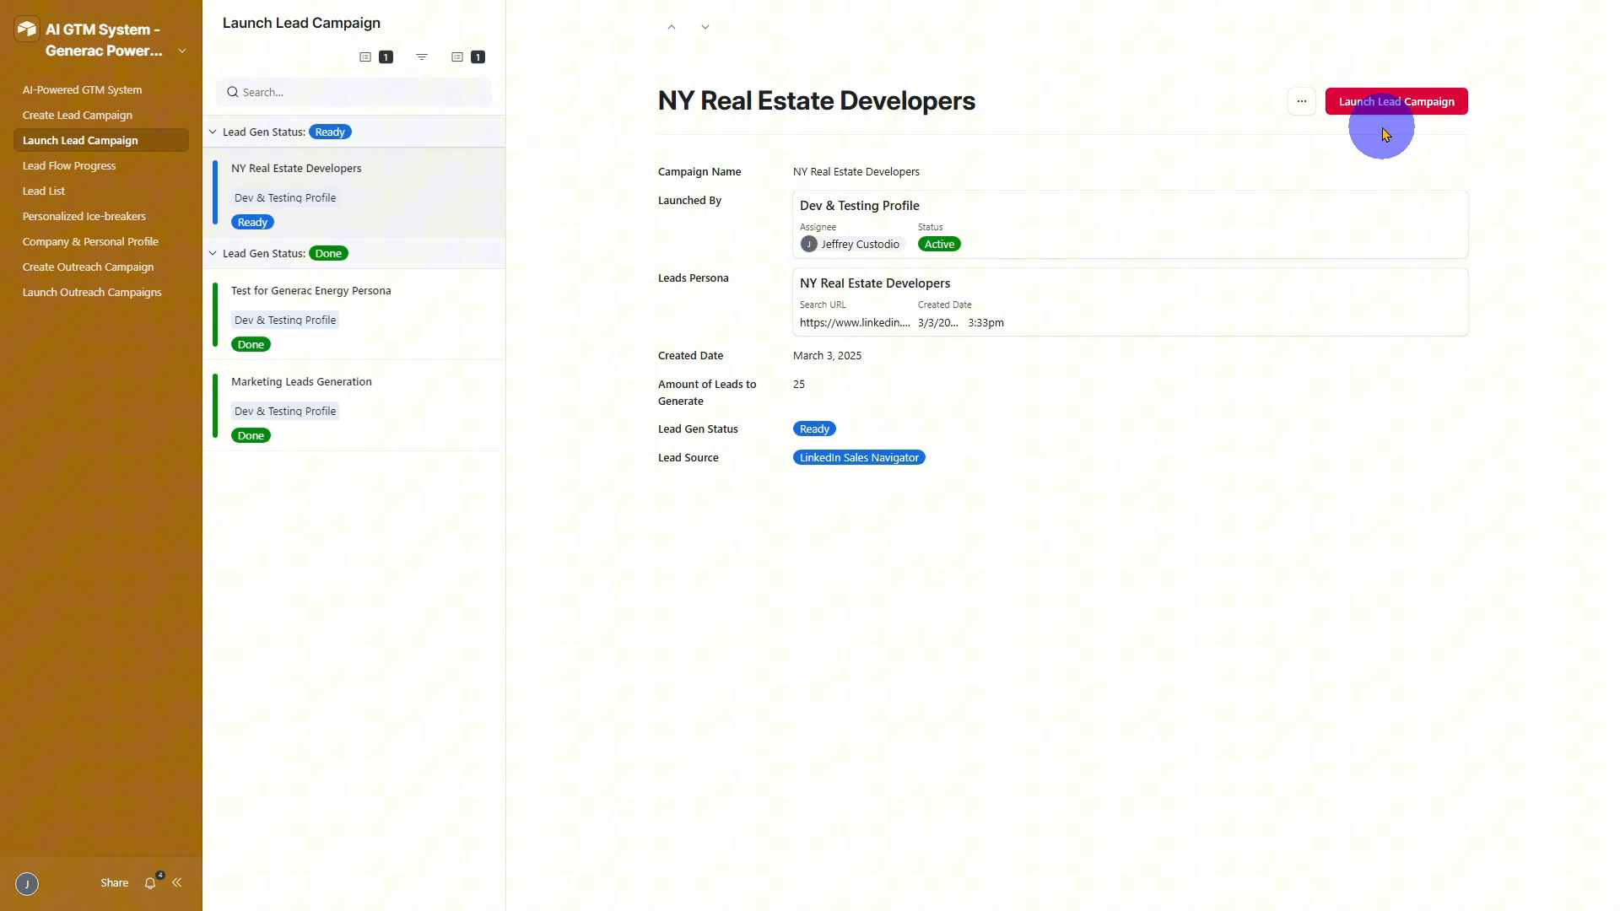
mouse_move(1323, 168)
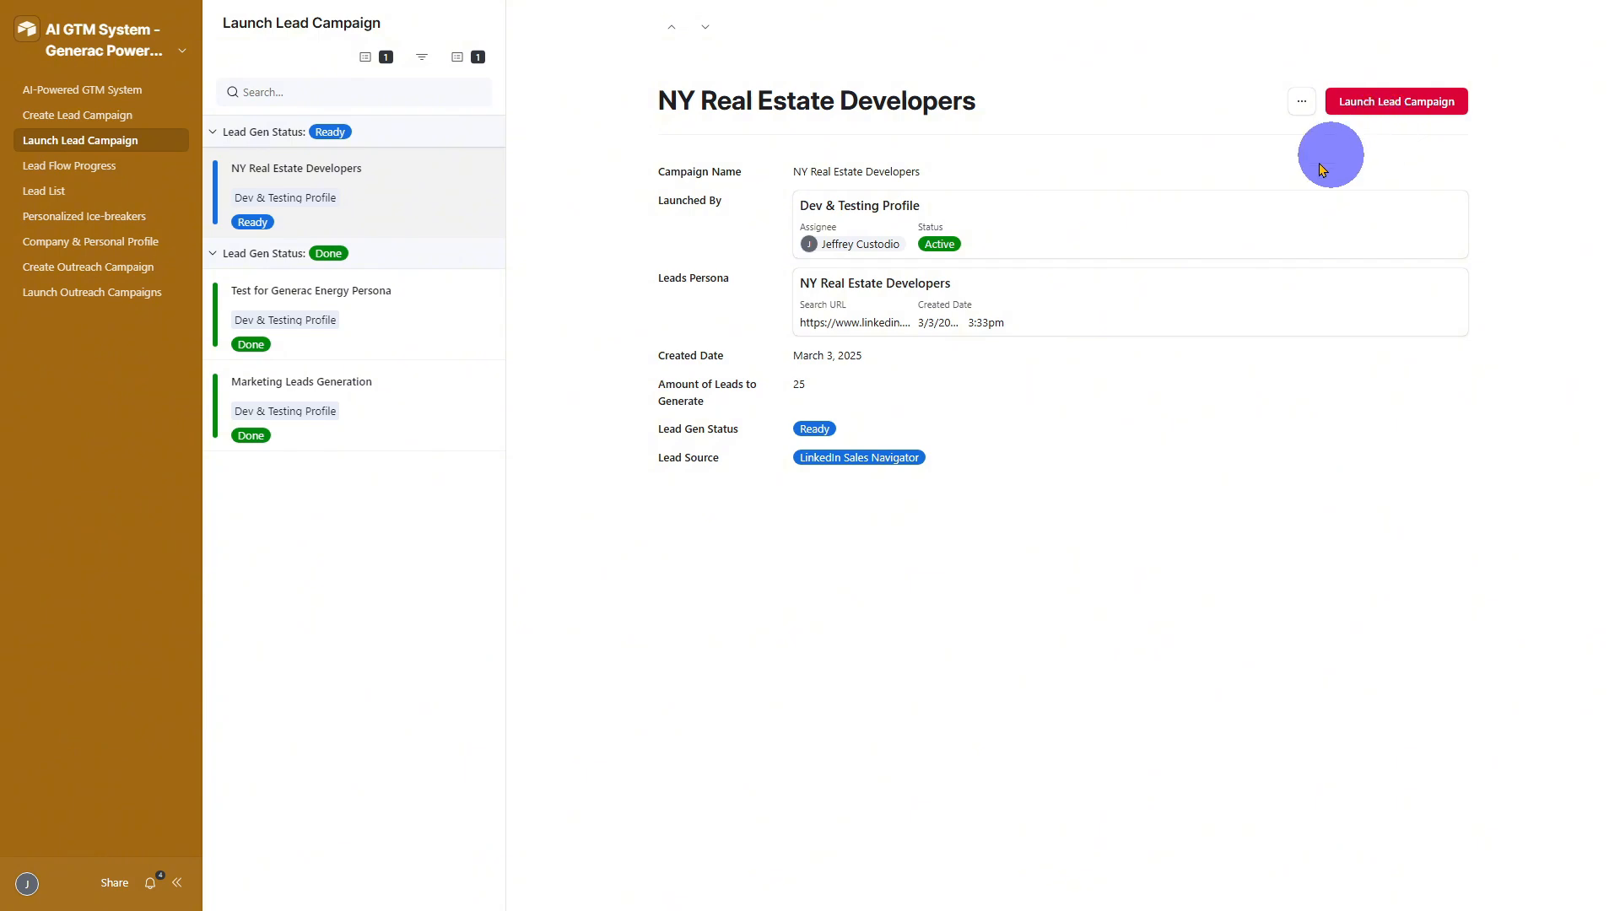
mouse_move(469, 415)
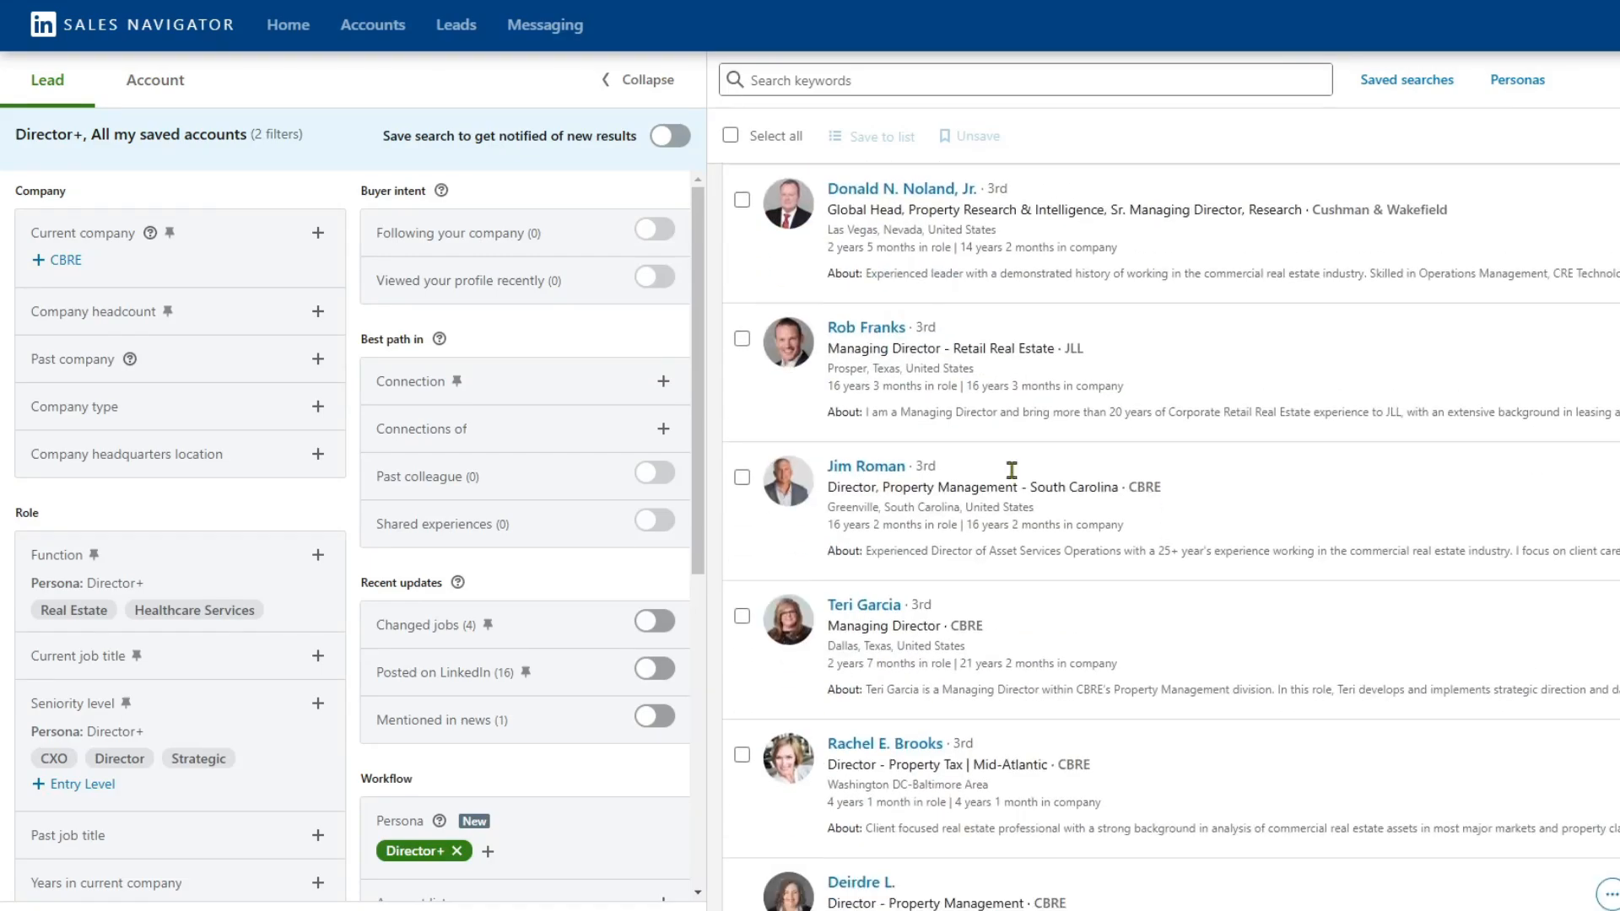
Step: Scroll through the lead list of 24 leads ready for outreach with AI summaries
scroll("down", 3)
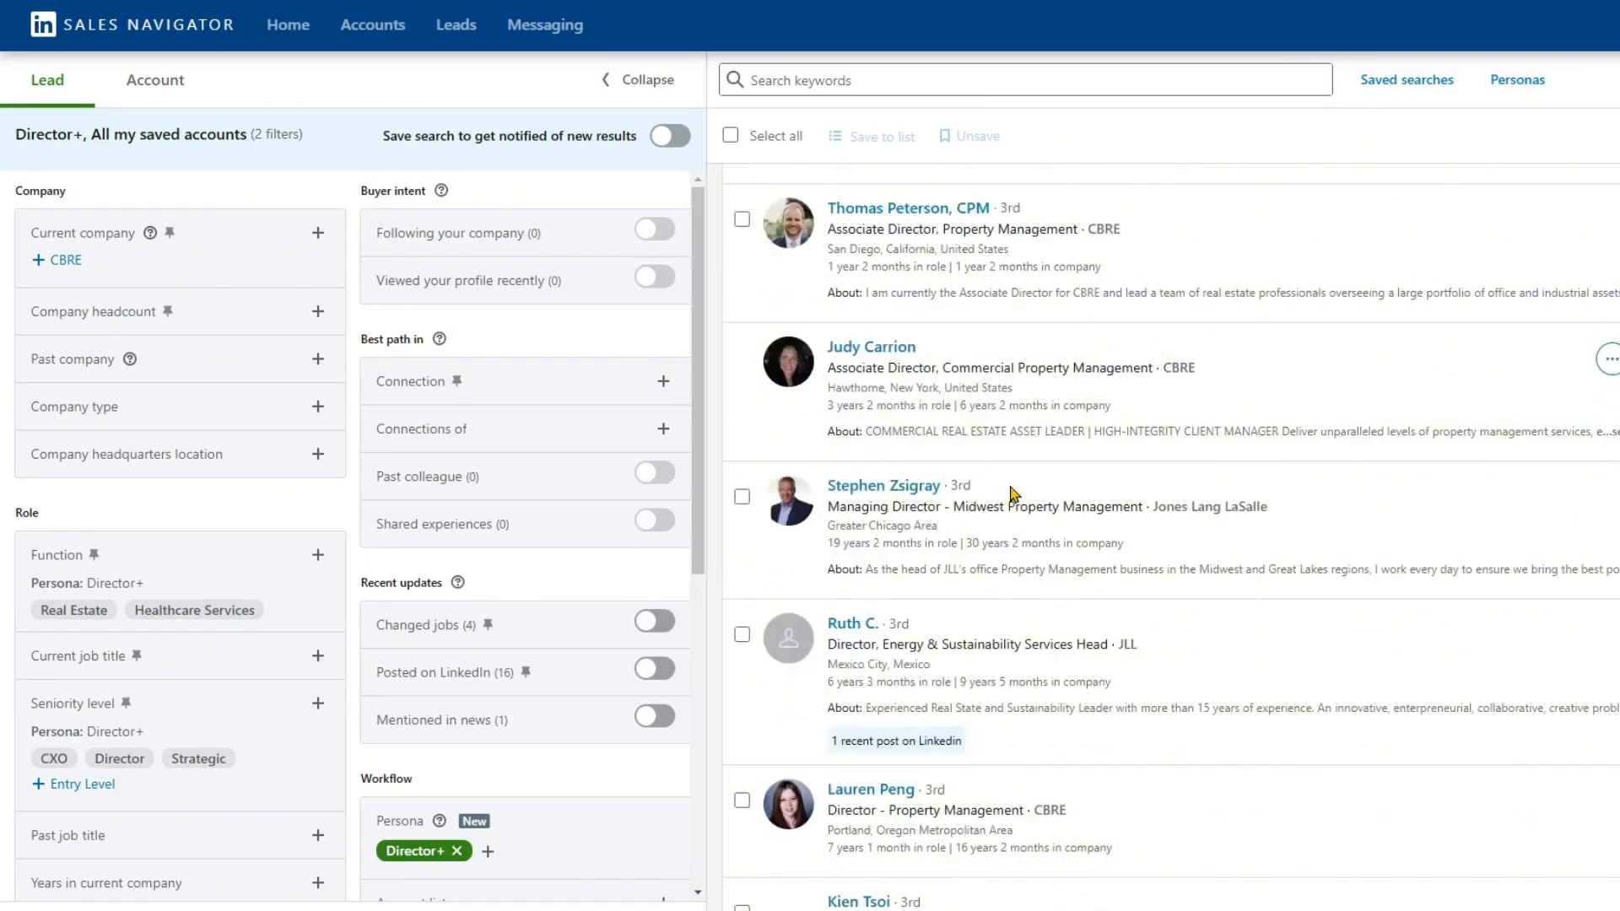
scroll("down", 3)
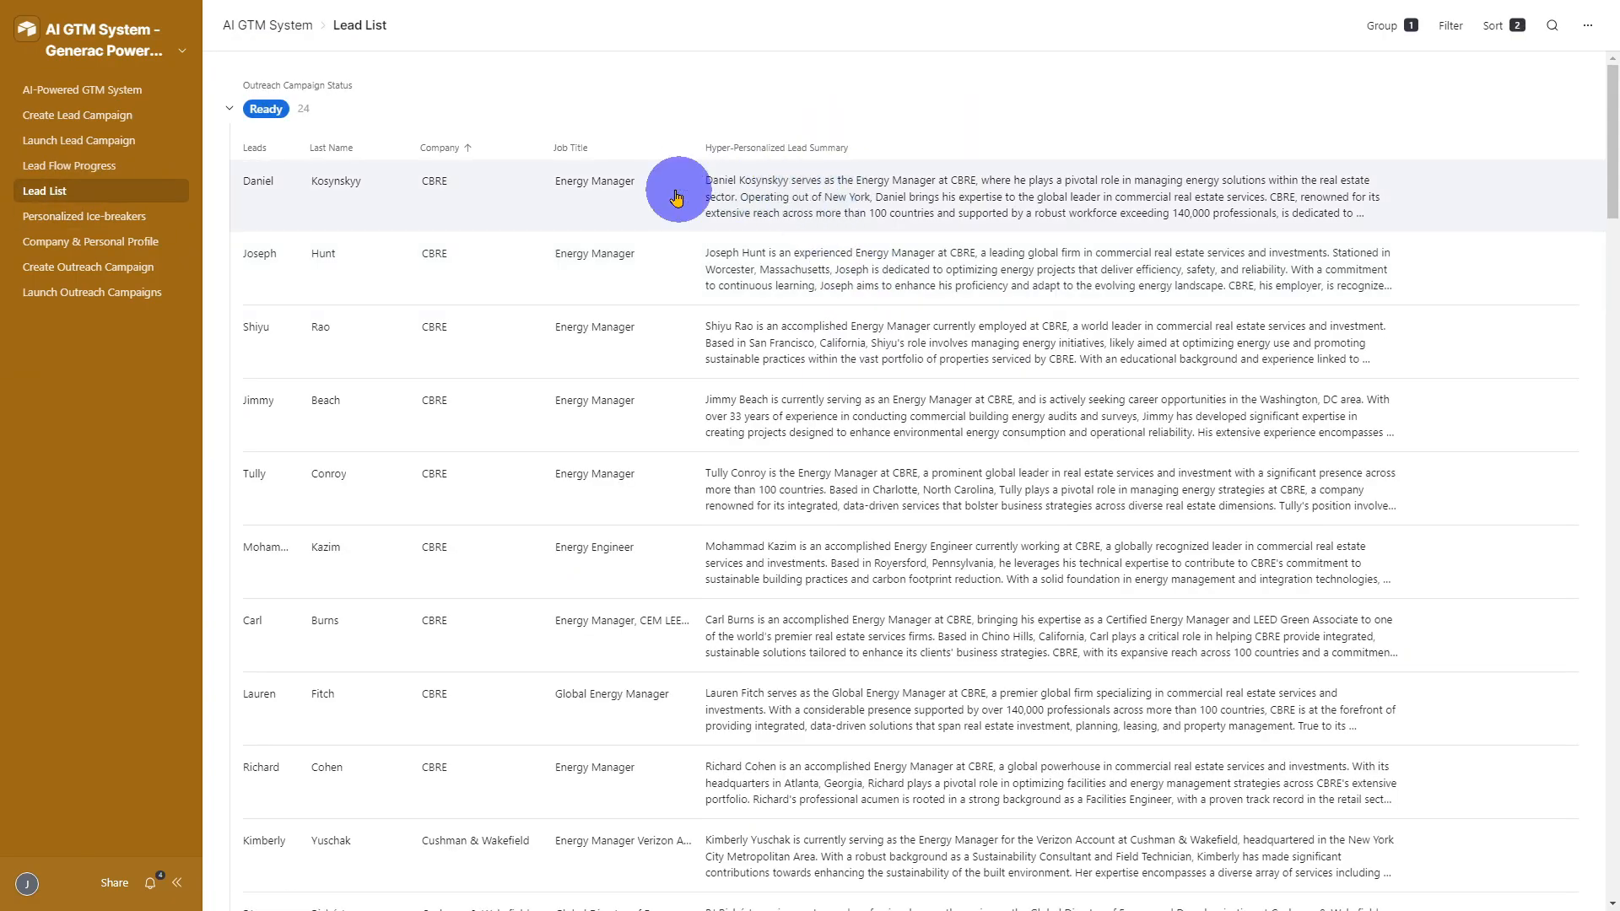
Step: Review the personalized ice-breaker messages, including the data center energy sustainability one
scroll("down", 3)
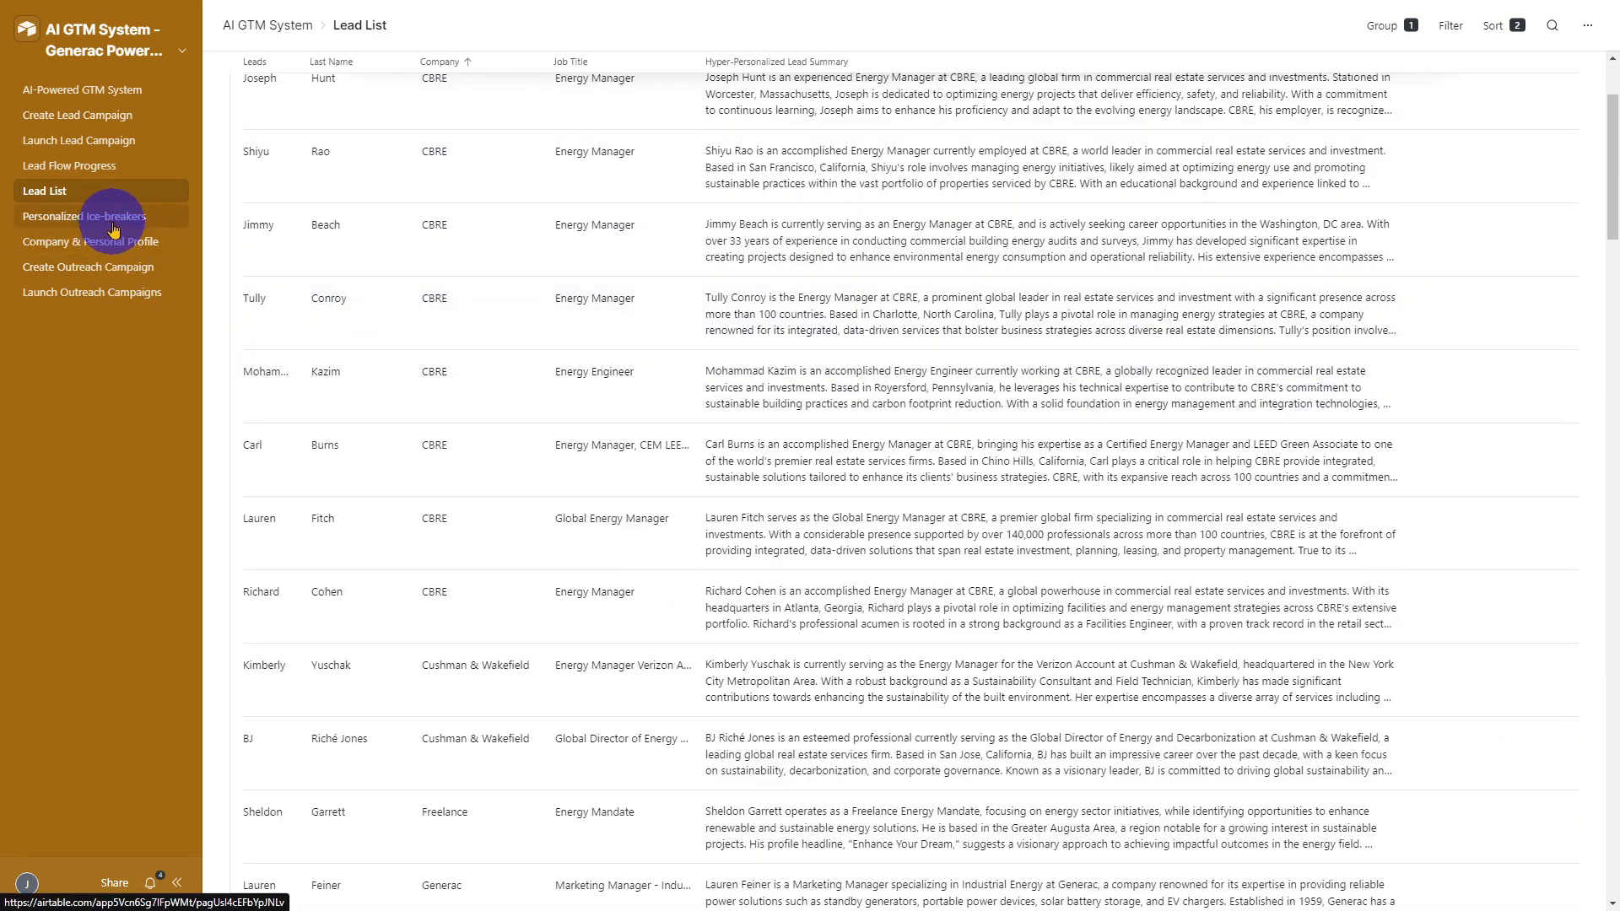
left_click(92, 216)
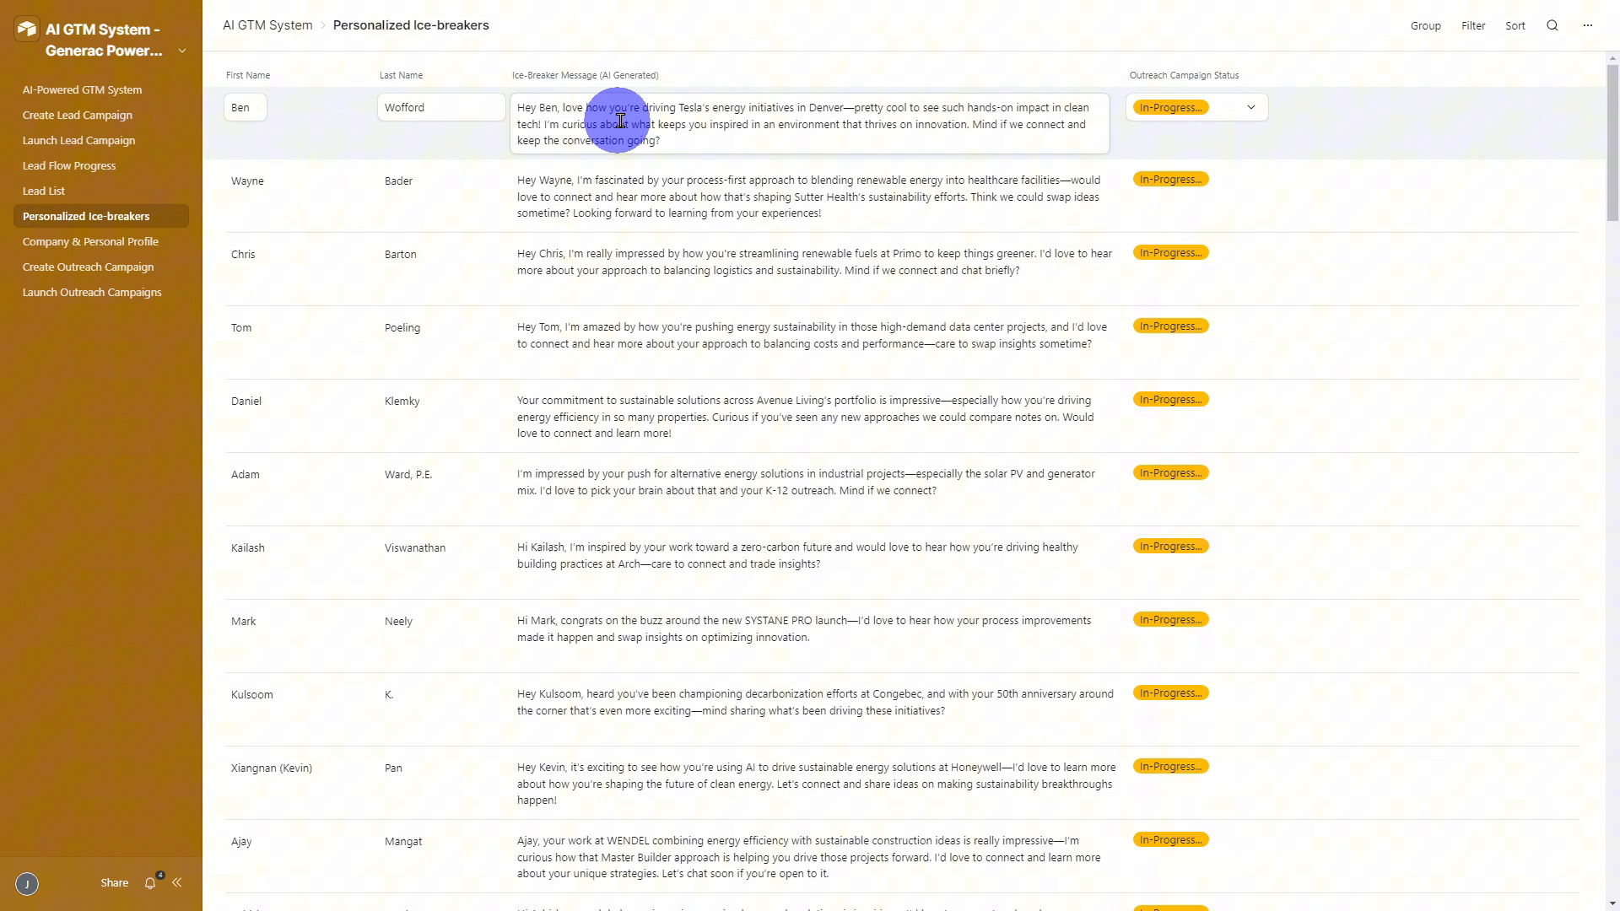
mouse_move(1002, 162)
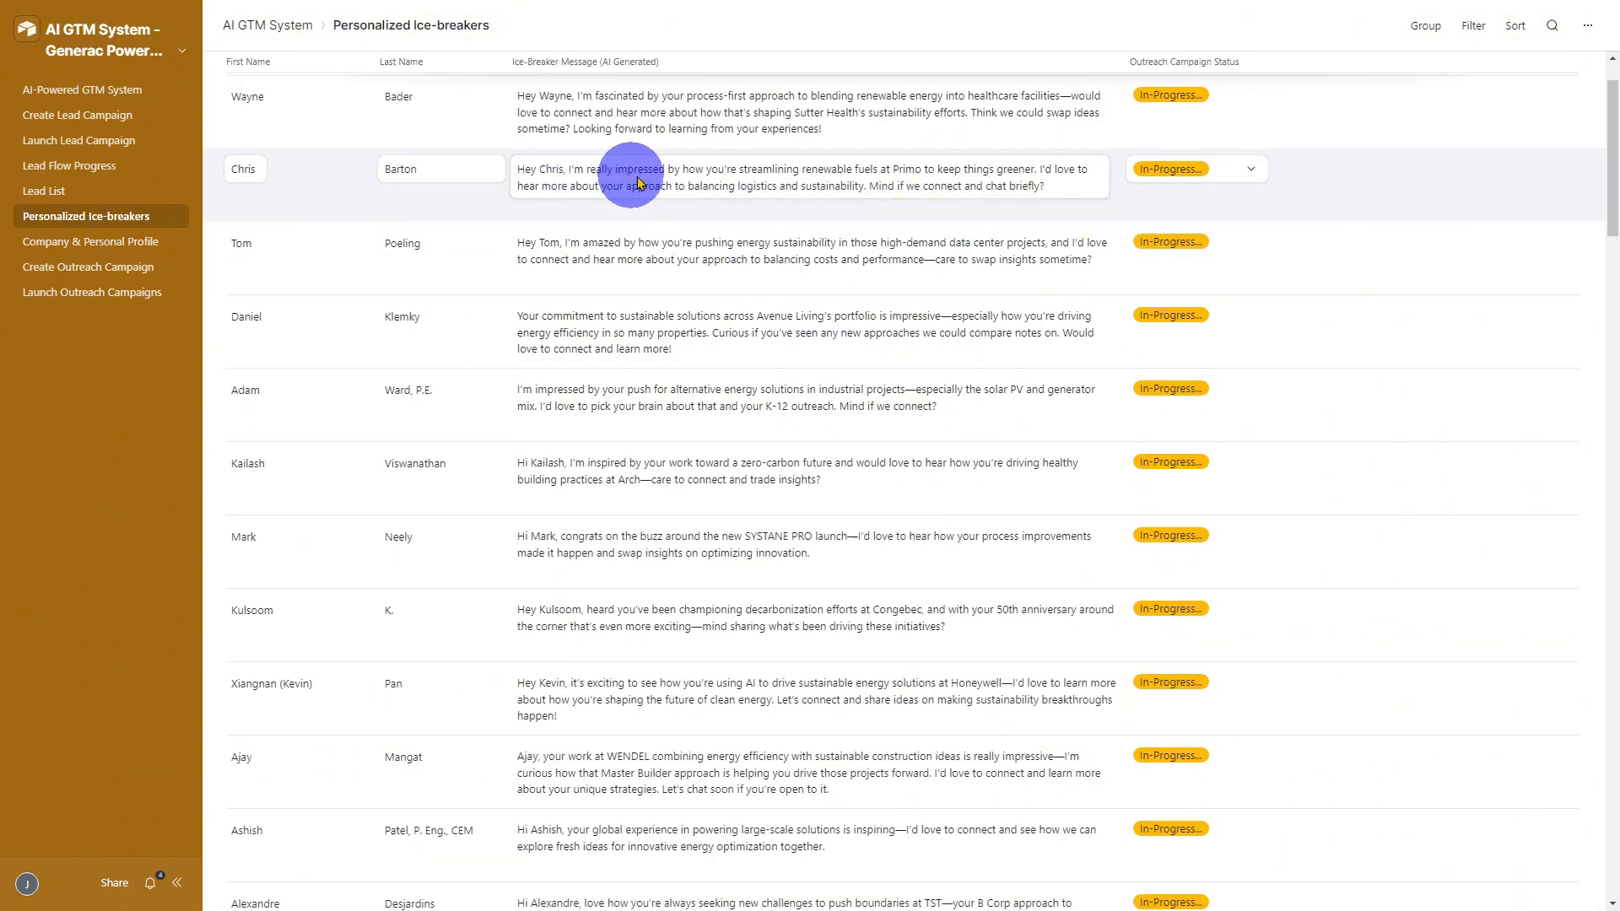
left_click(740, 253)
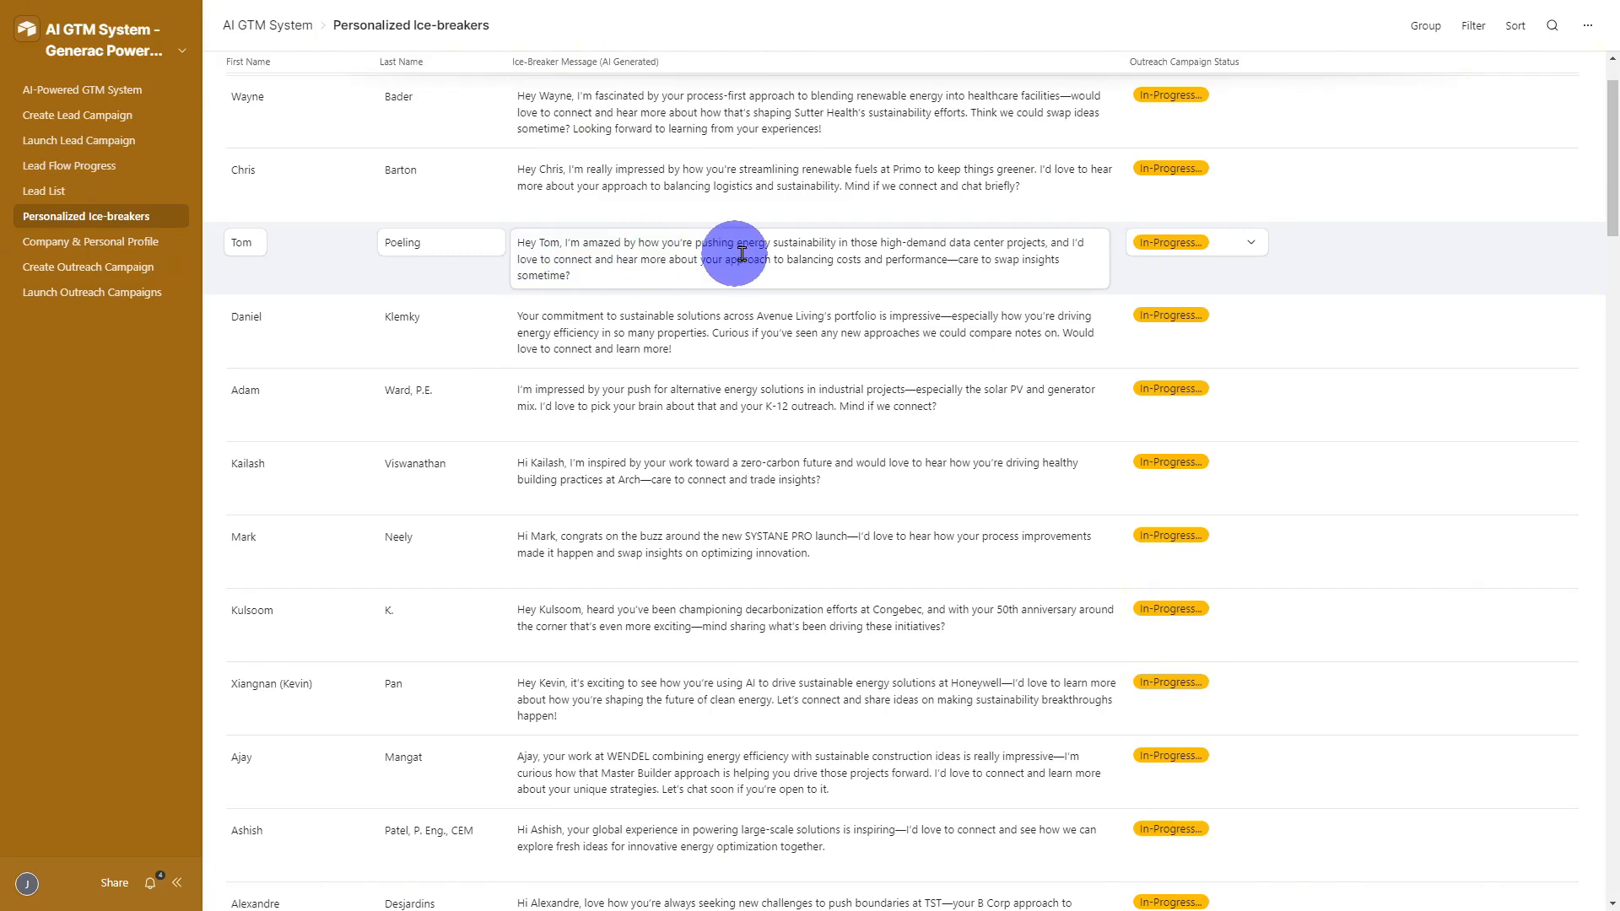
scroll("down", 3)
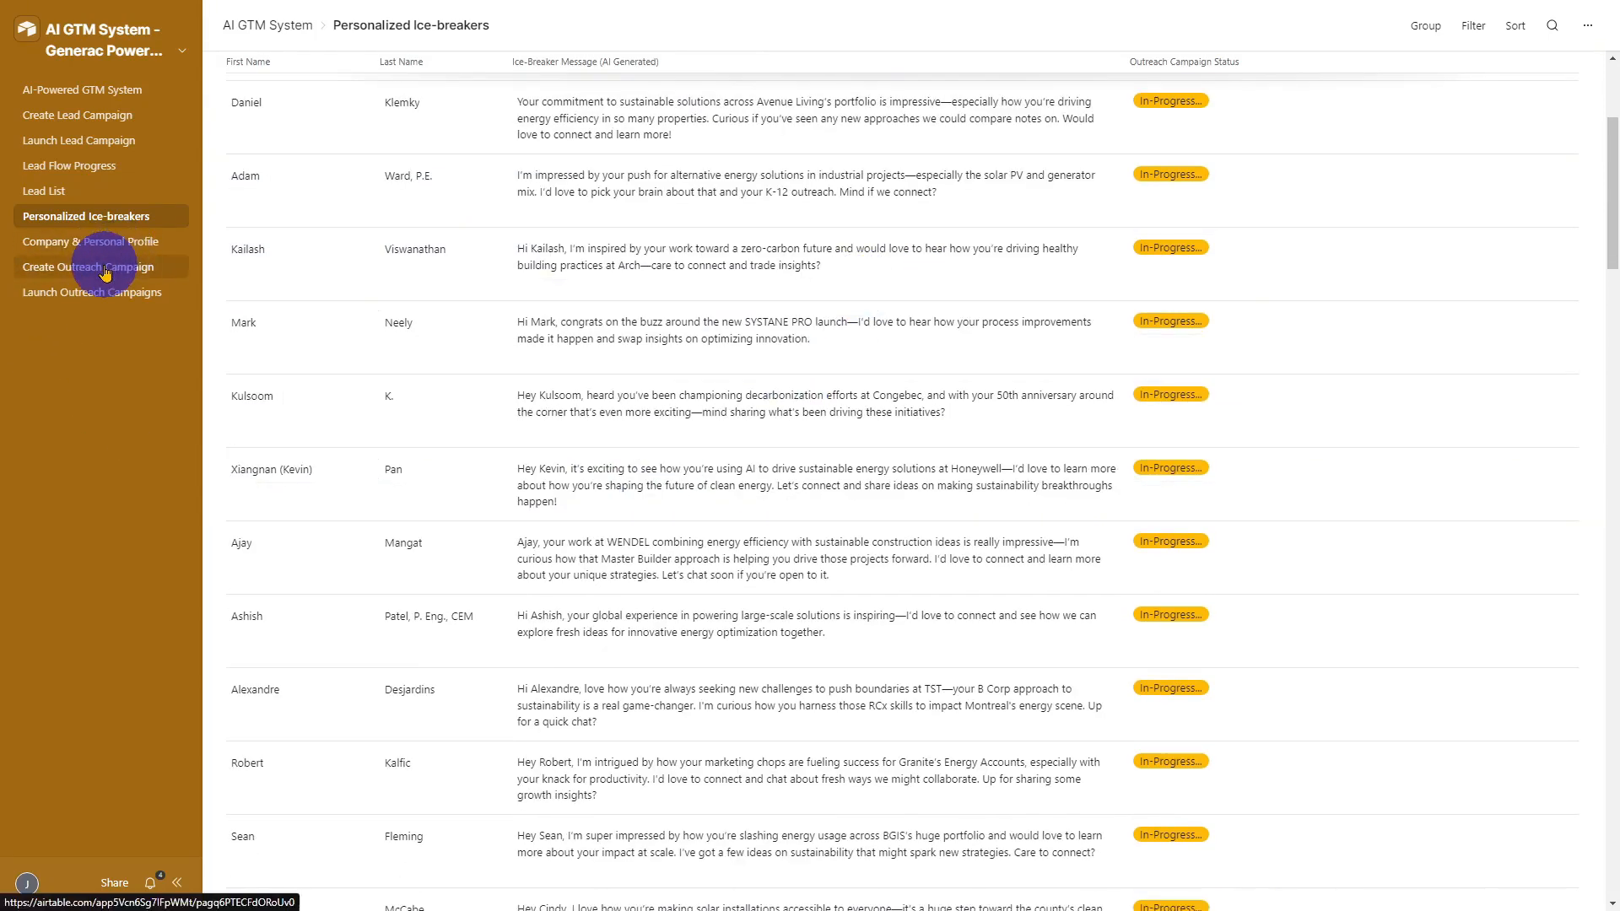
Step: Start a new outreach campaign and begin naming it 'My New'
left_click(88, 267)
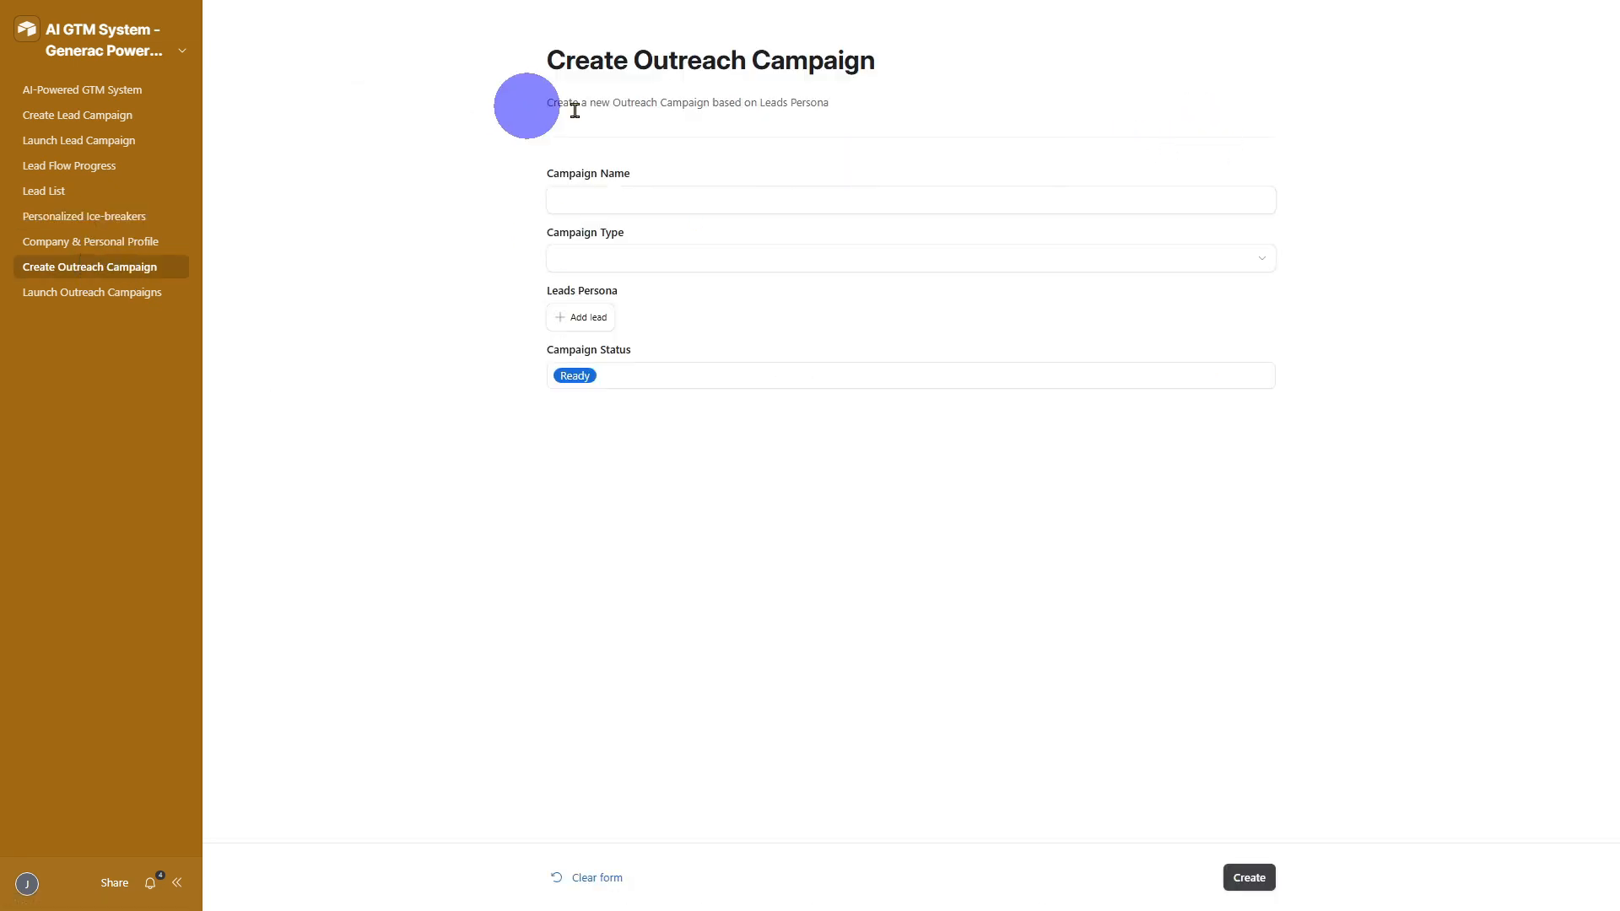
left_click(766, 197)
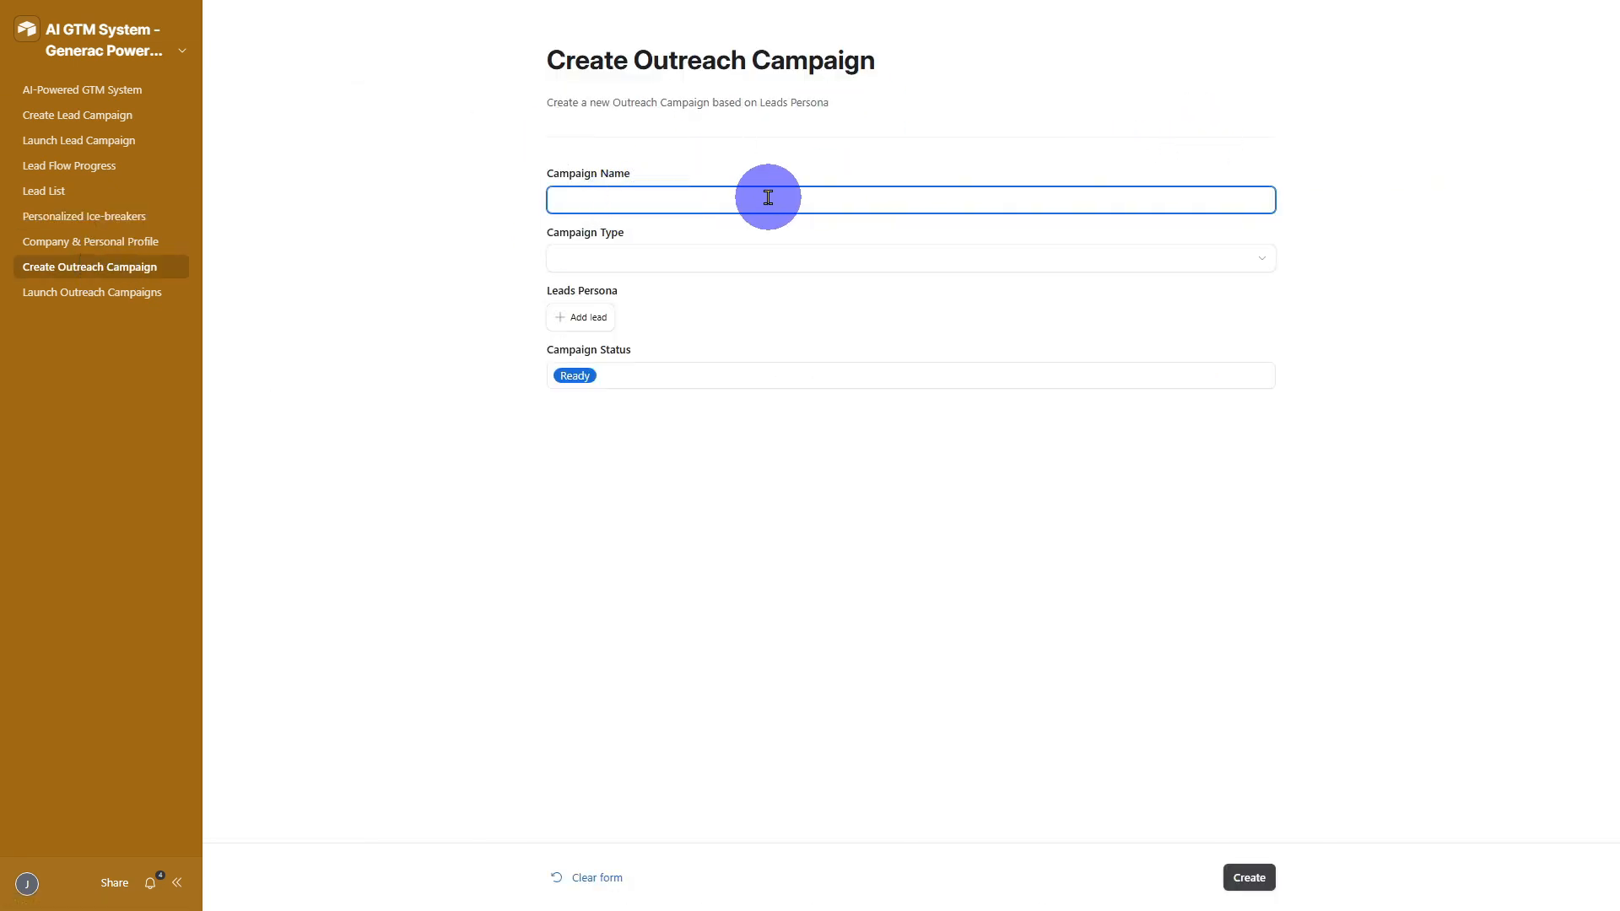
type("My New")
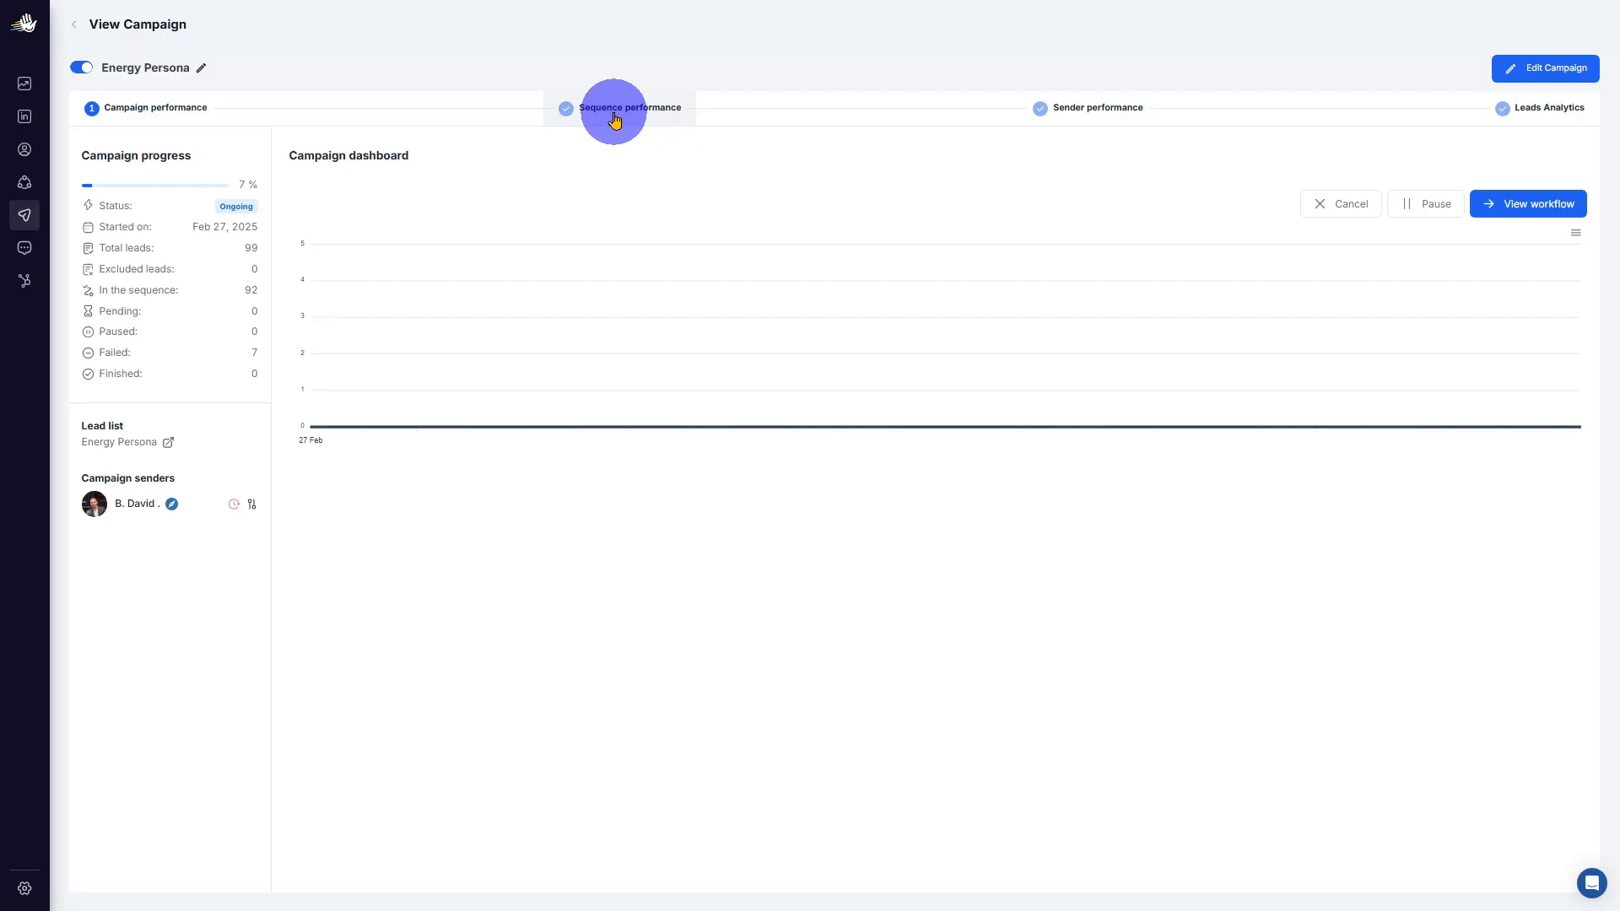
Step: View the Energy Persona sequence workflow in HeyReach, then return to Airtable's launch campaigns list
left_click(628, 108)
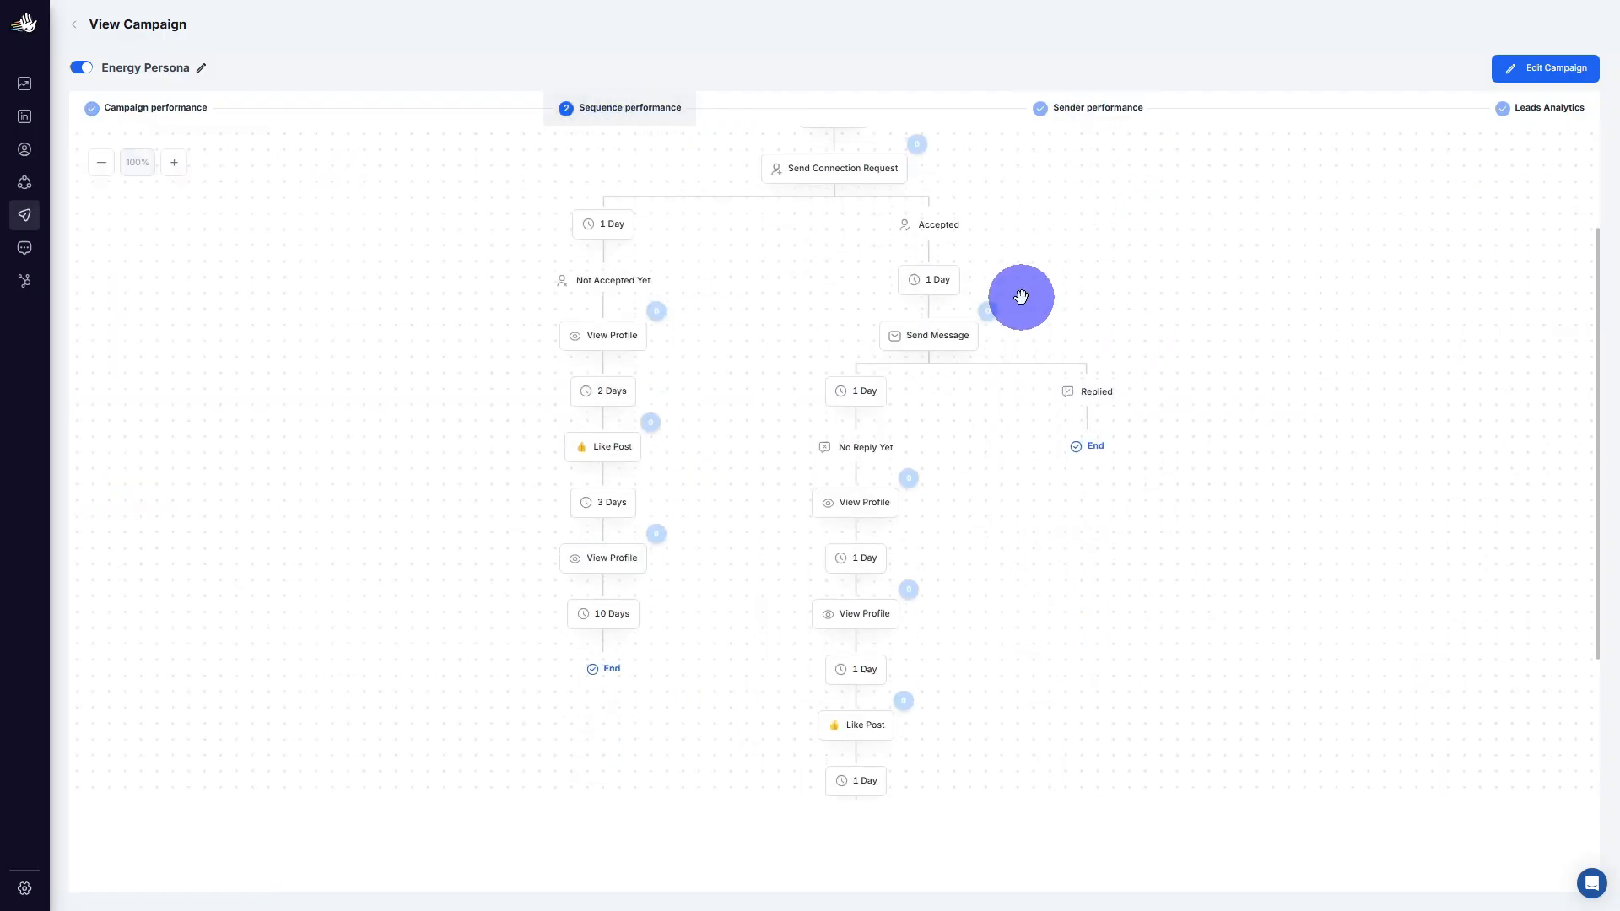
scroll("down", 3)
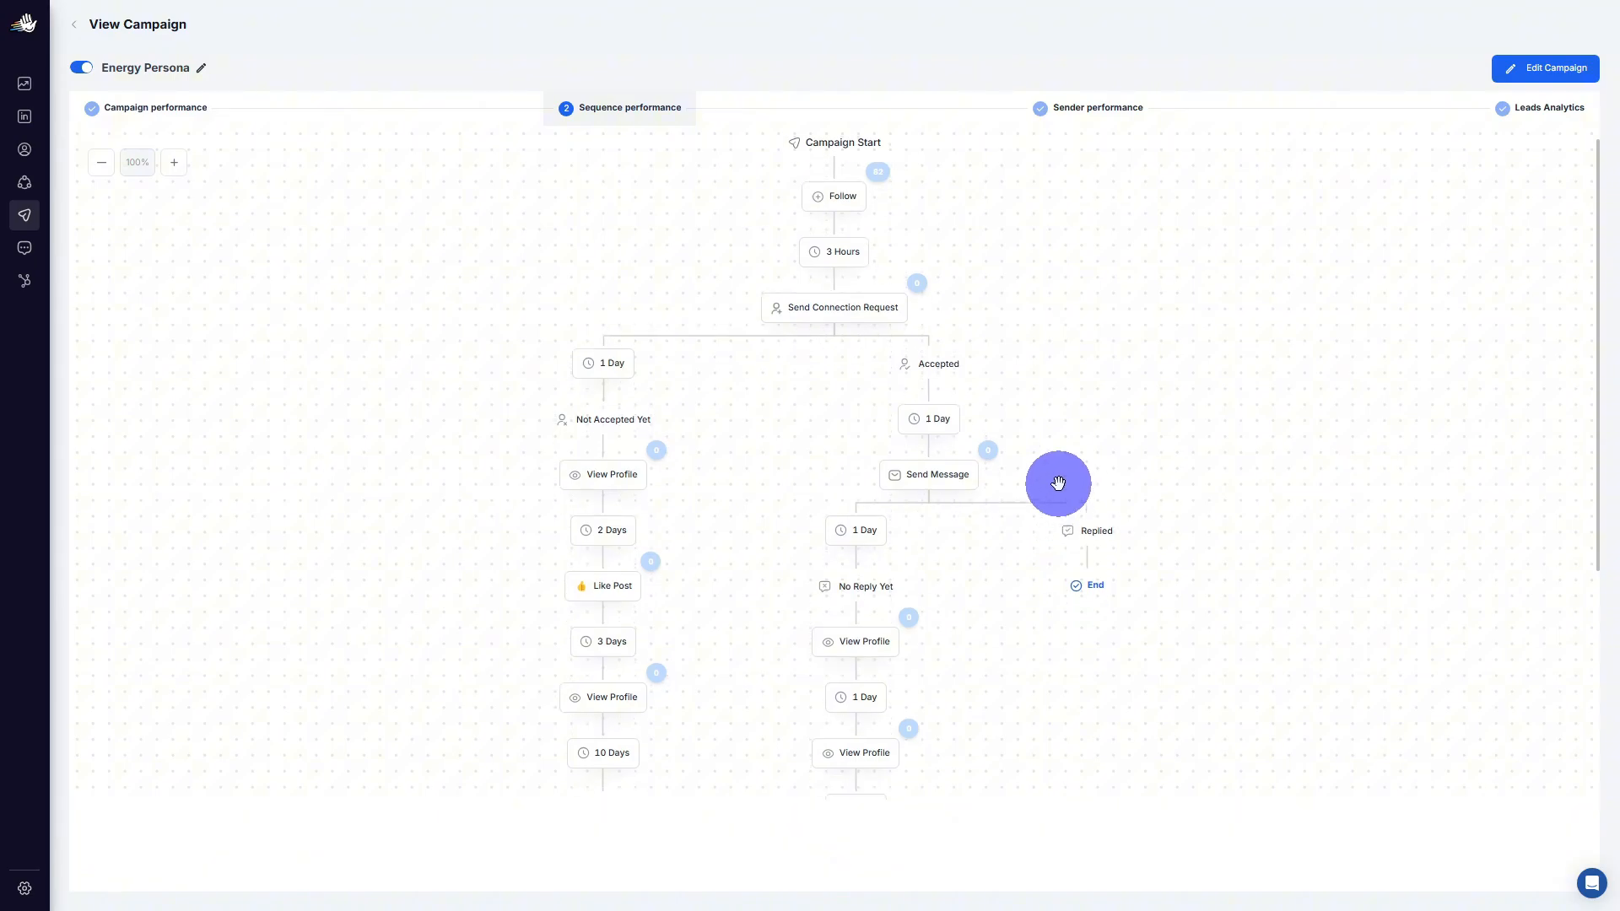
left_click(90, 297)
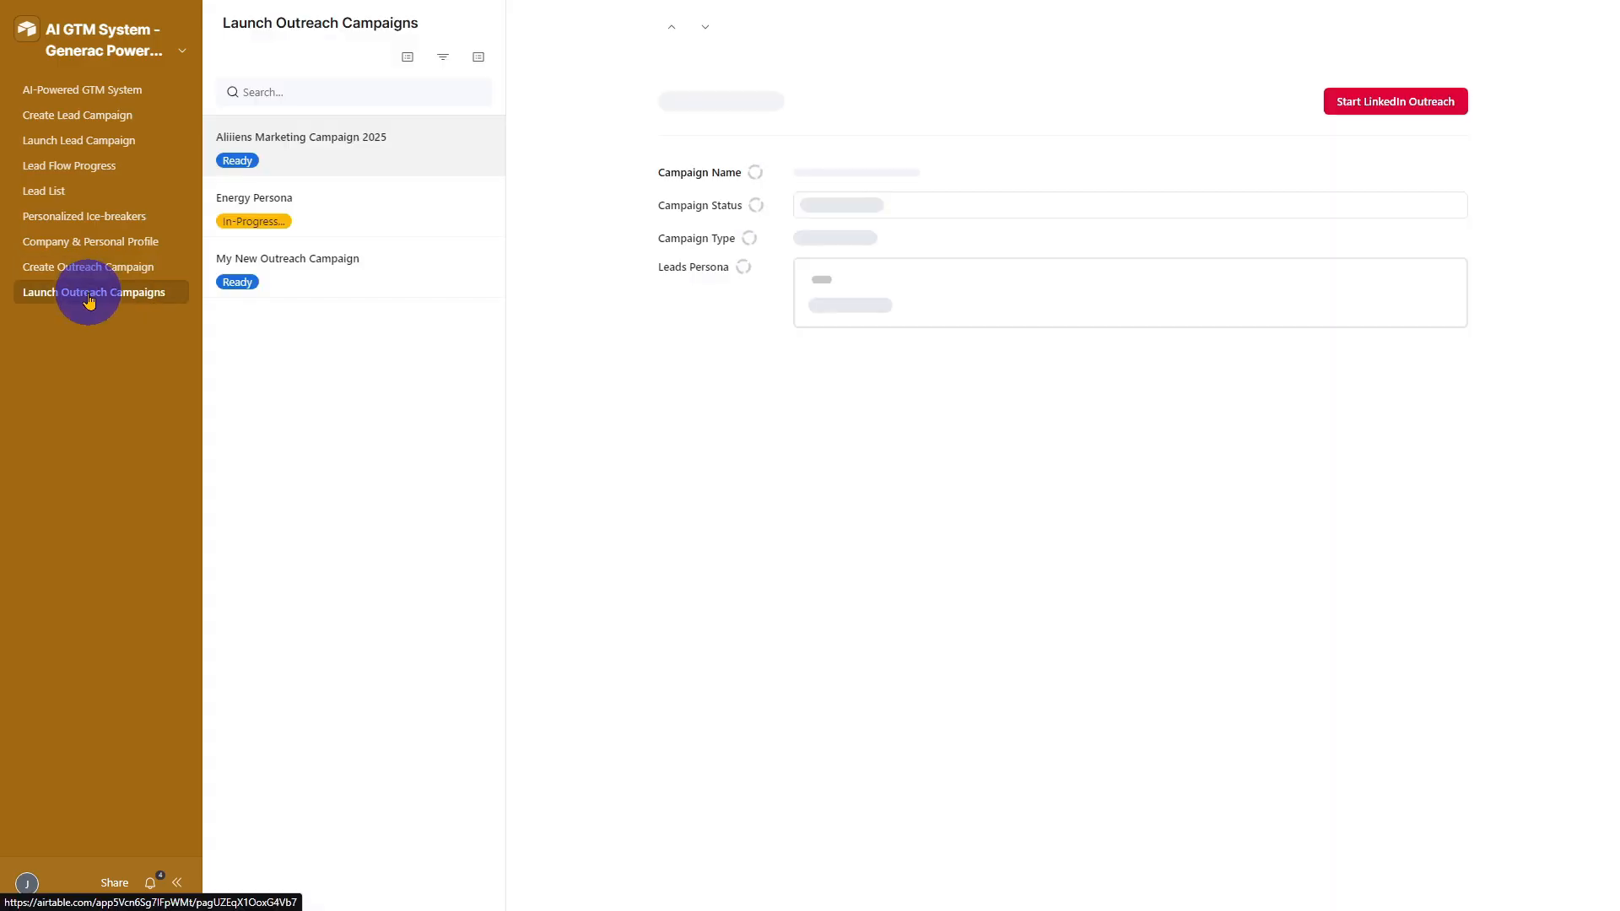
Step: Bring up the Aliiiens Marketing Campaign 2025 record marked Ready with LinkedIn-Heyreach type
left_click(280, 145)
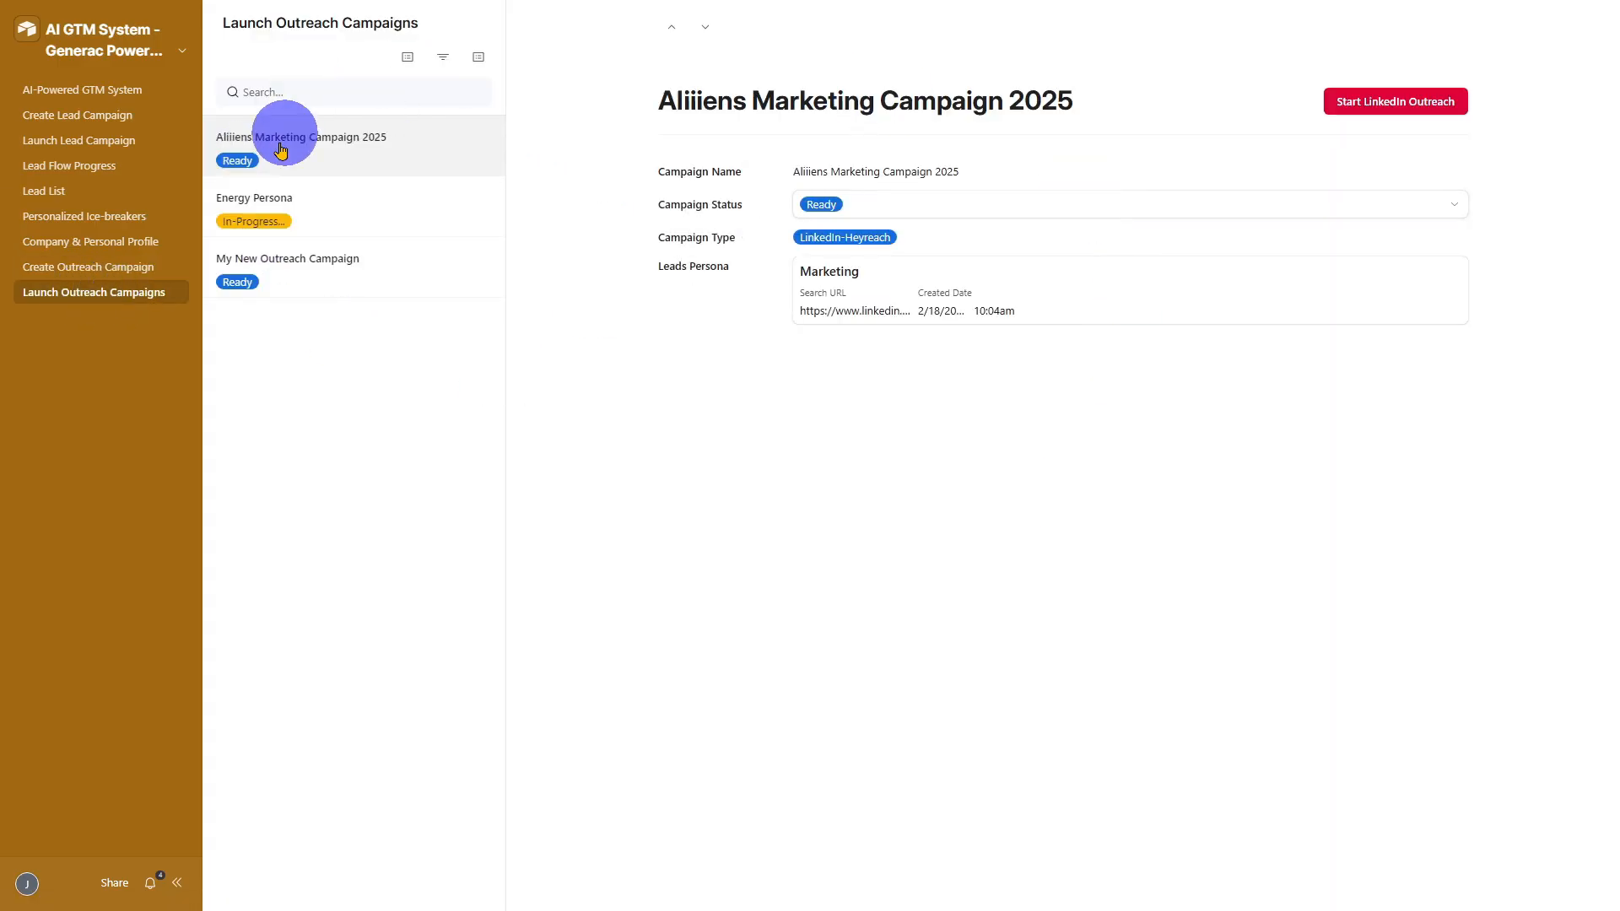
left_click(287, 258)
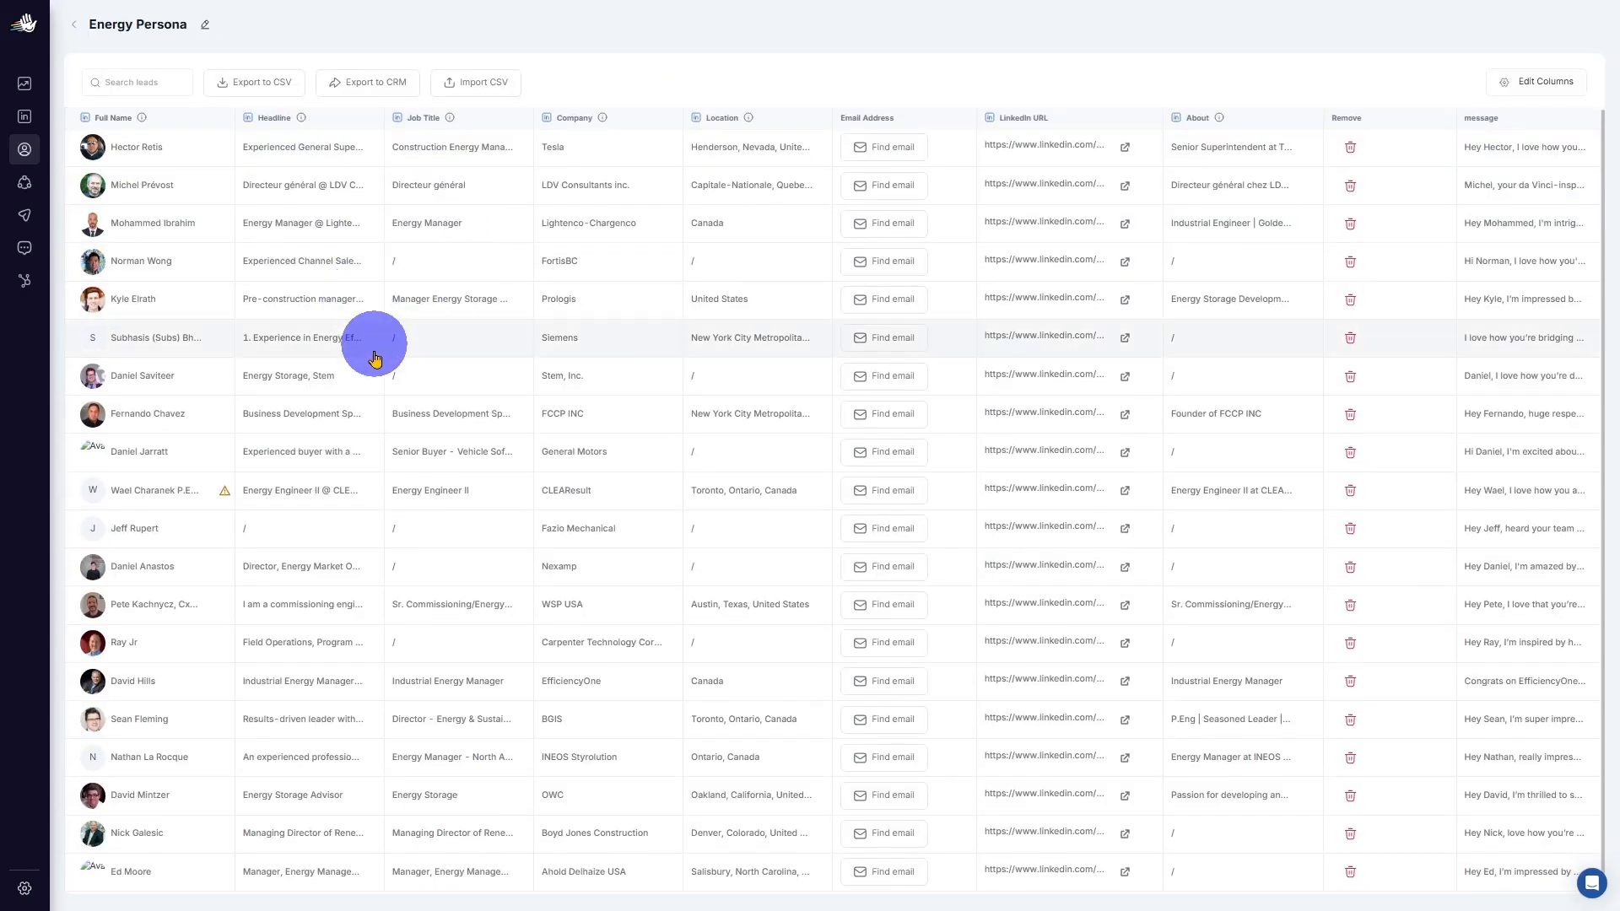
Step: Scroll the HeyReach Energy Persona lead list with companies, locations and personalized messages
scroll("down", 3)
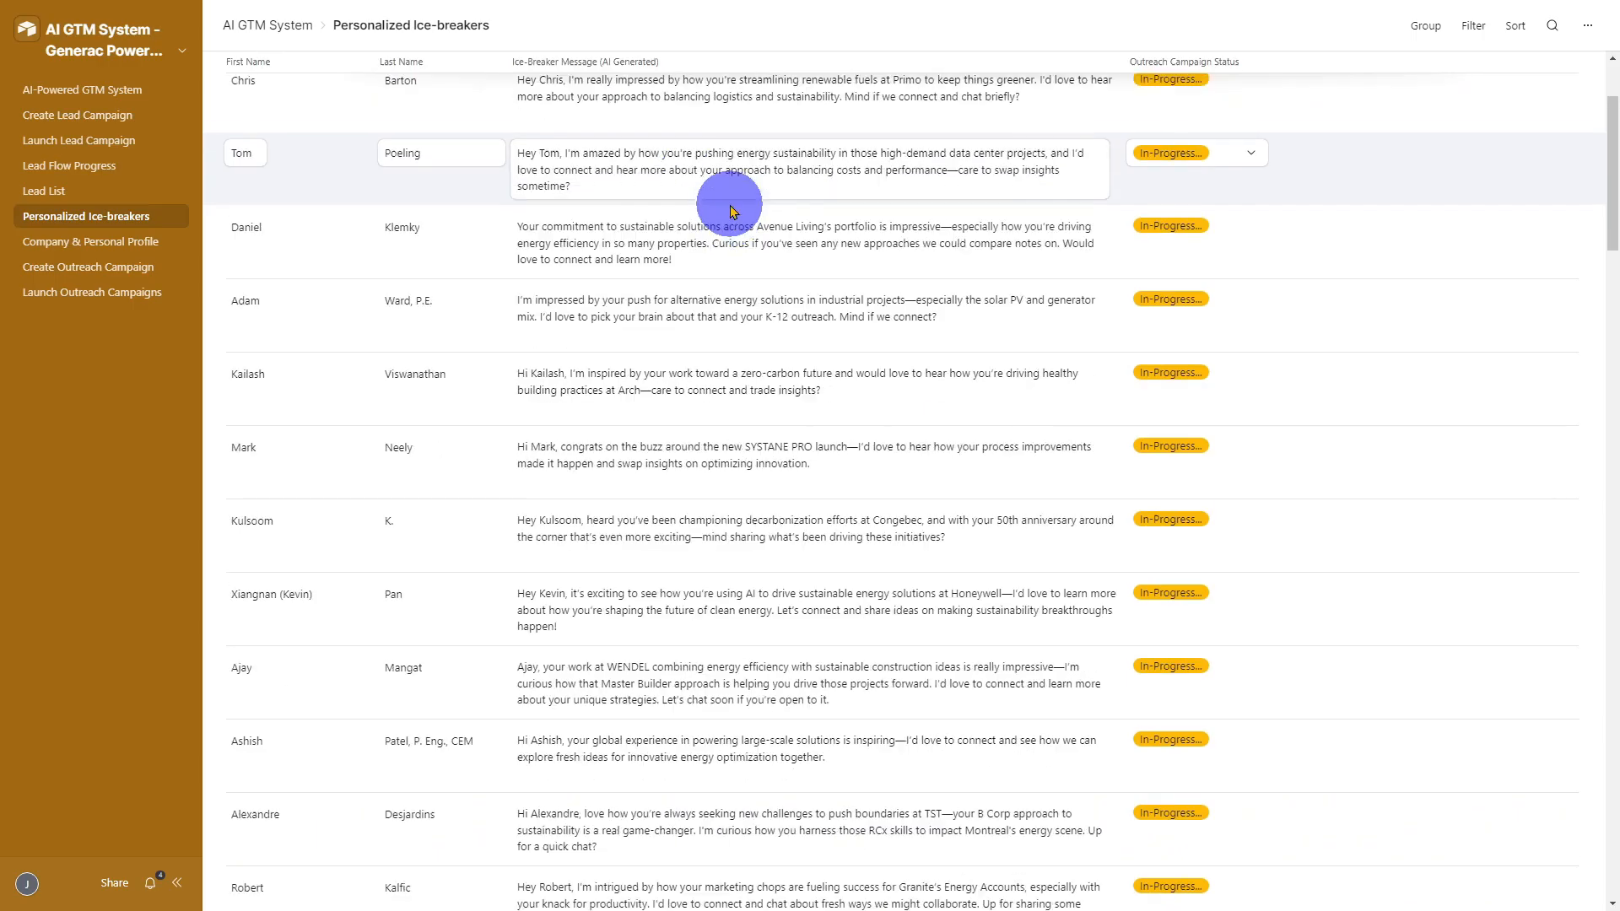
Step: Browse ice-breakers and company profile research, then view the first CBRE Energy Manager lead's details
scroll("down", 3)
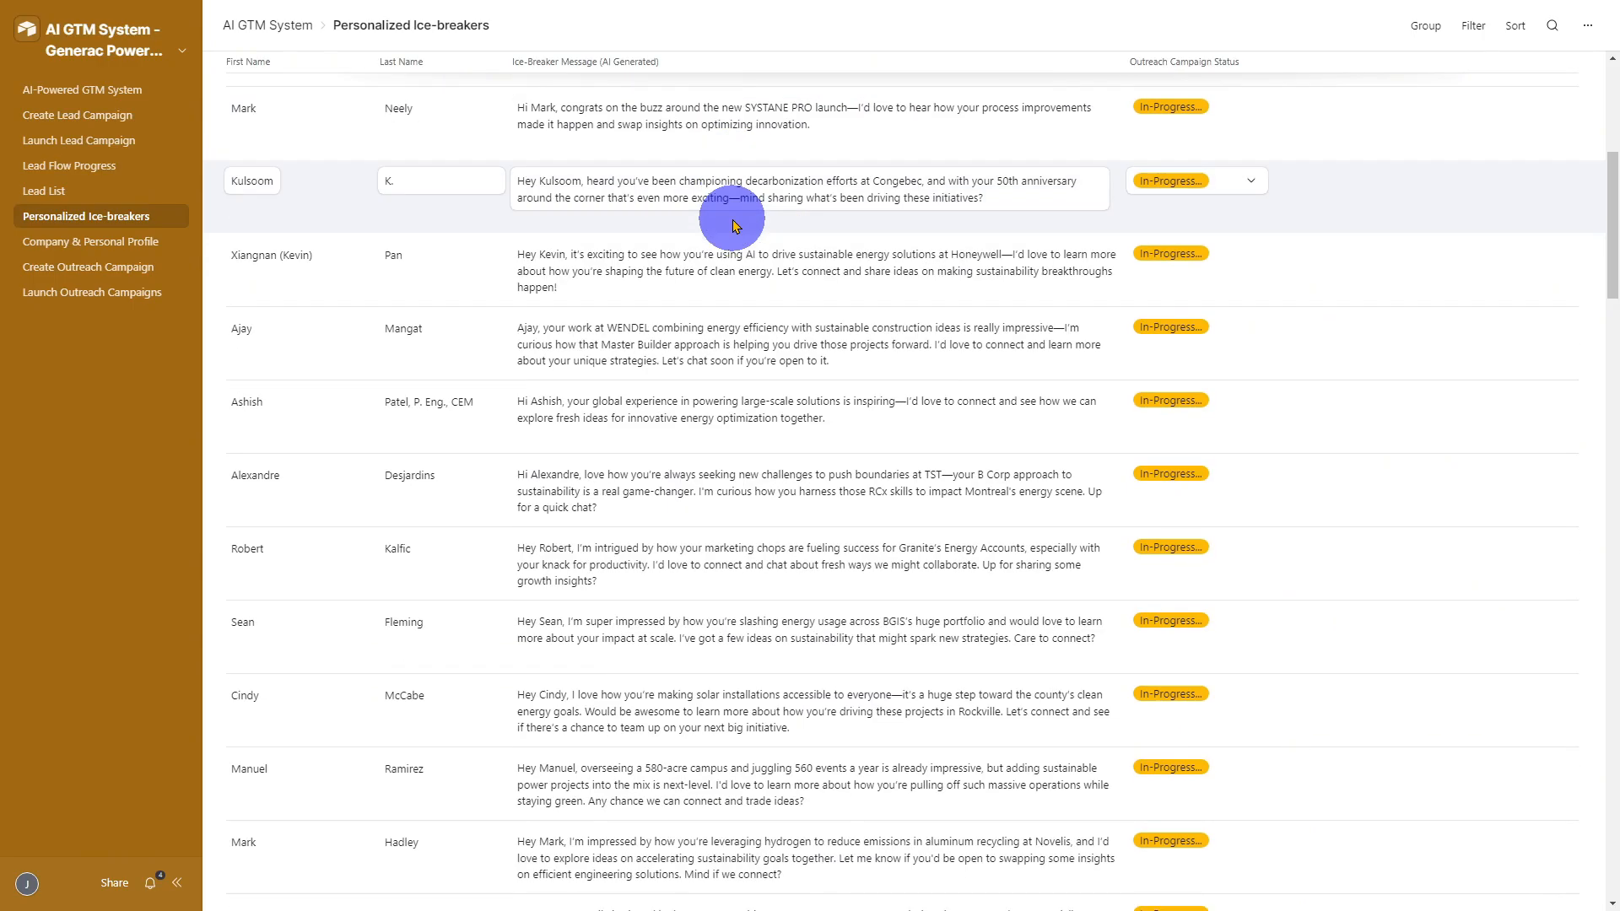
scroll("down", 3)
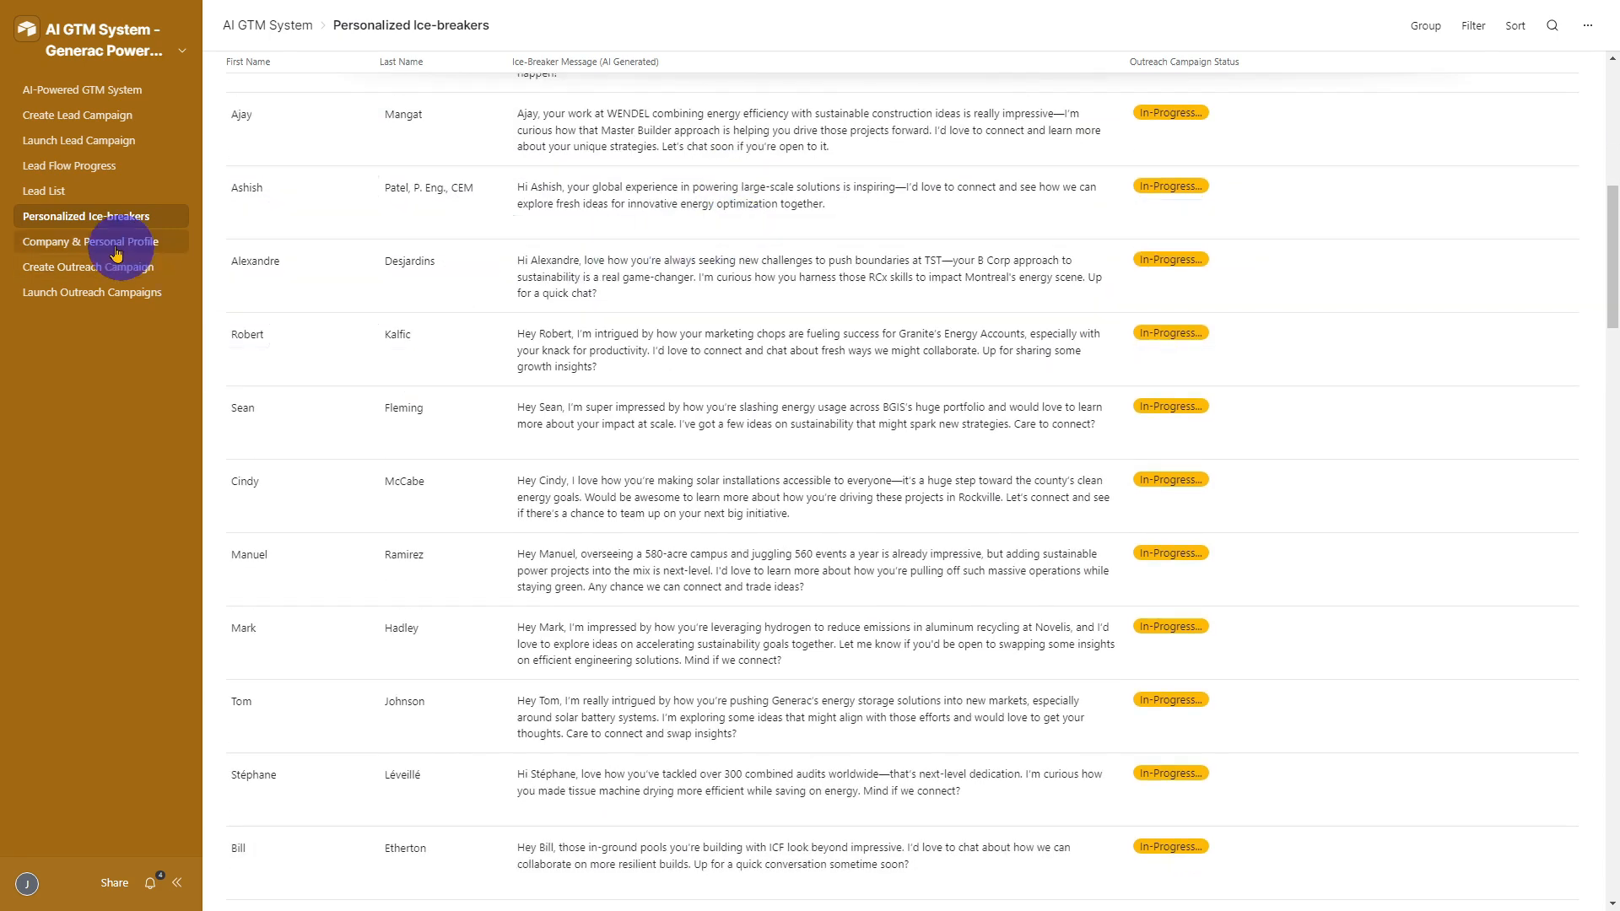
left_click(88, 242)
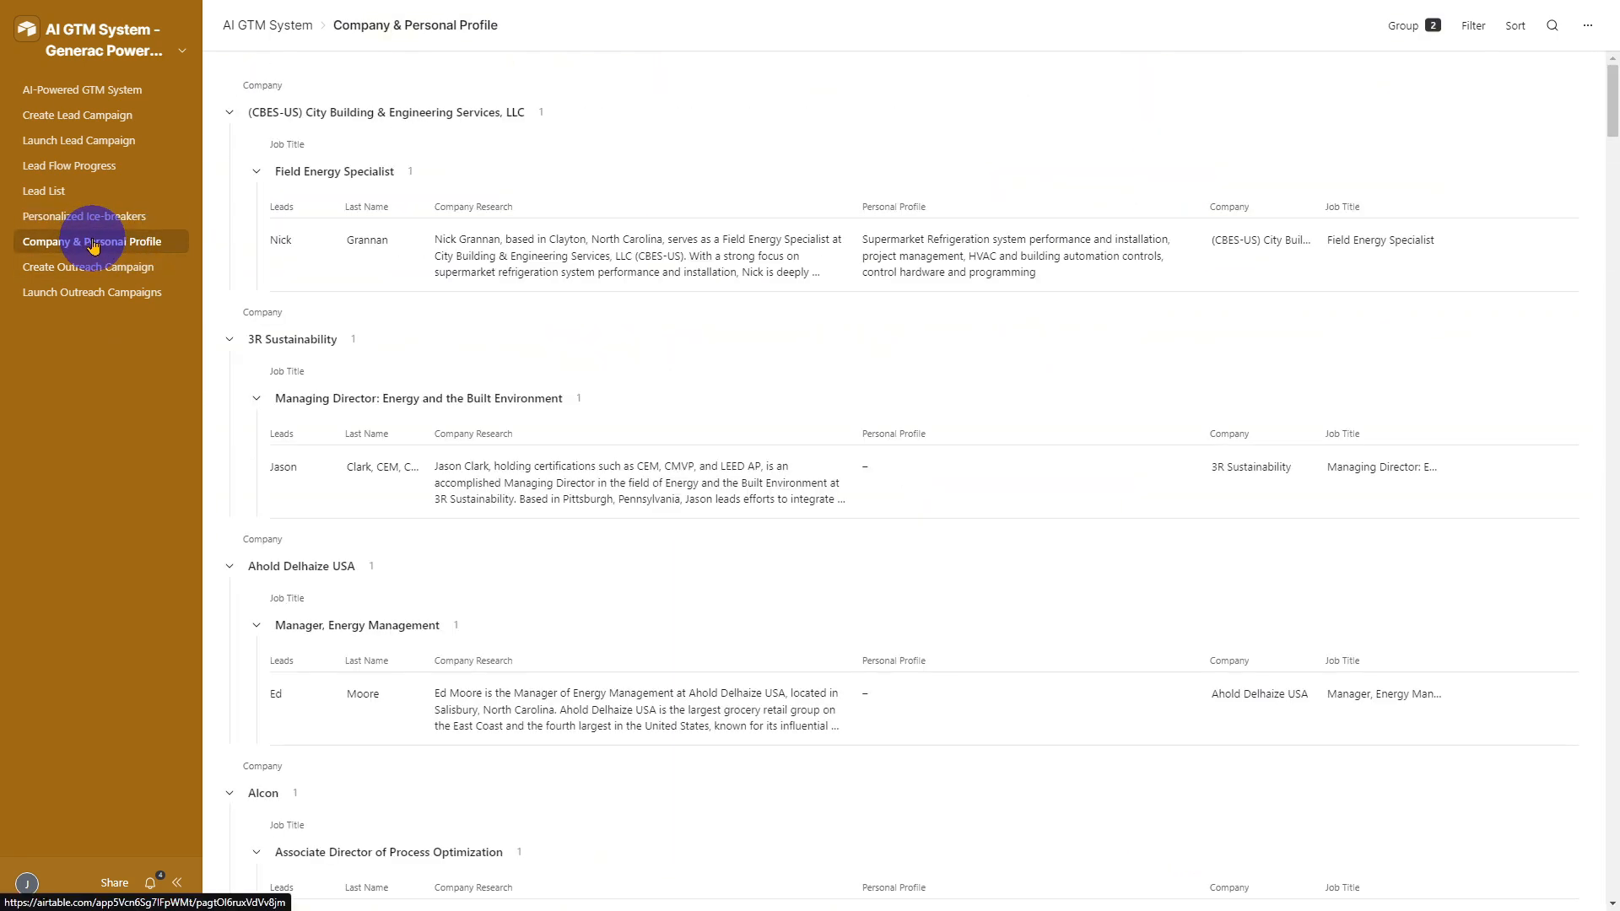
left_click(88, 216)
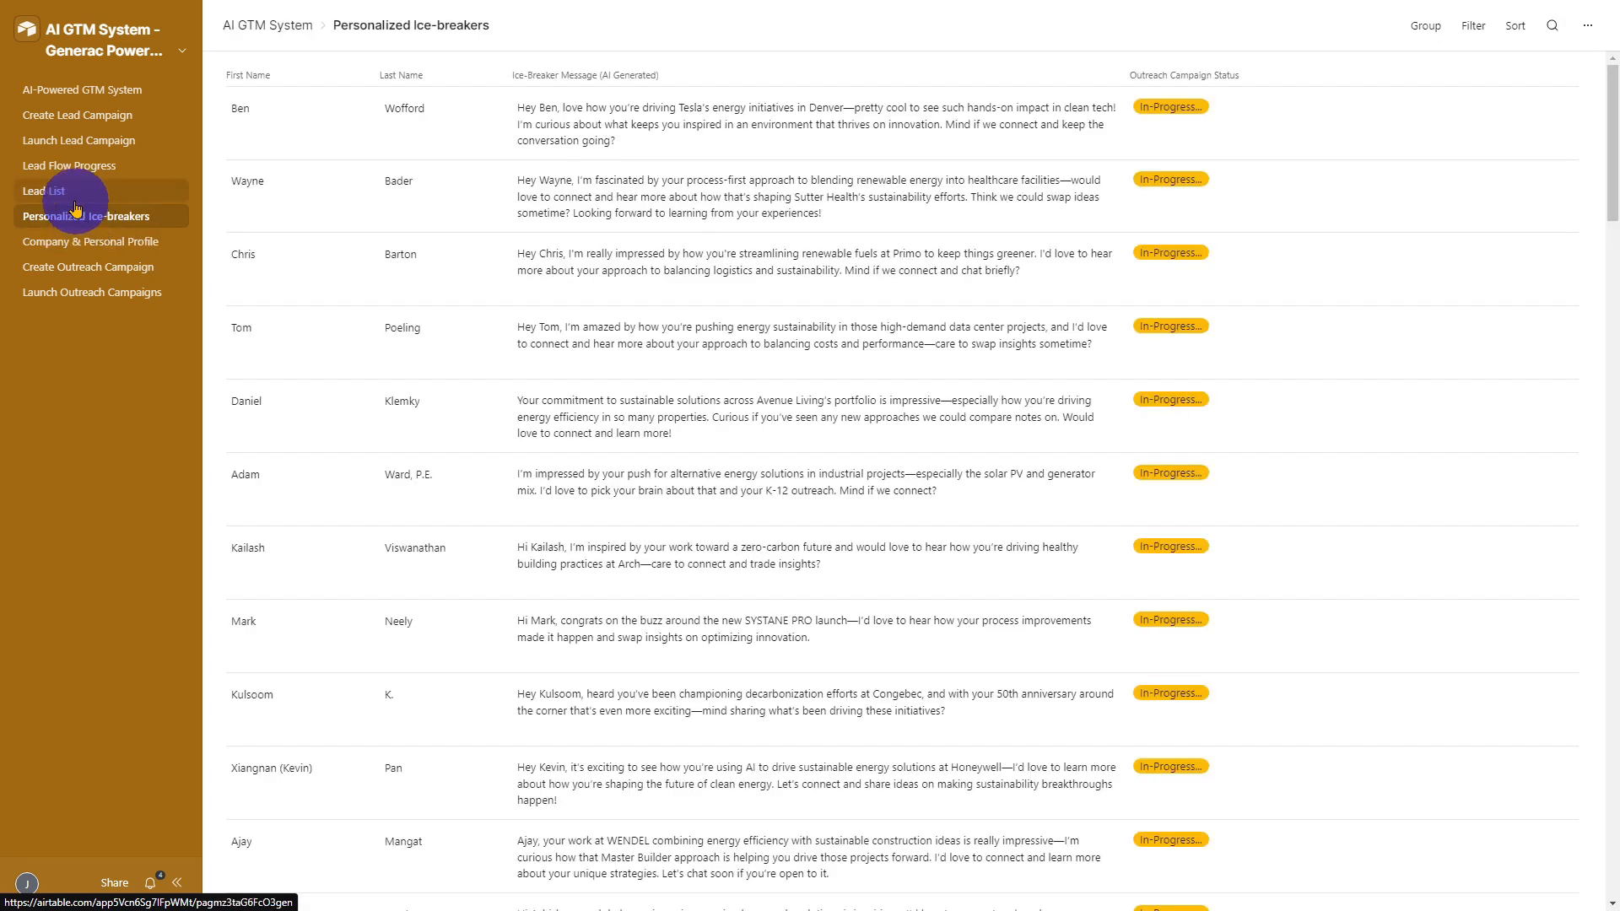
left_click(44, 190)
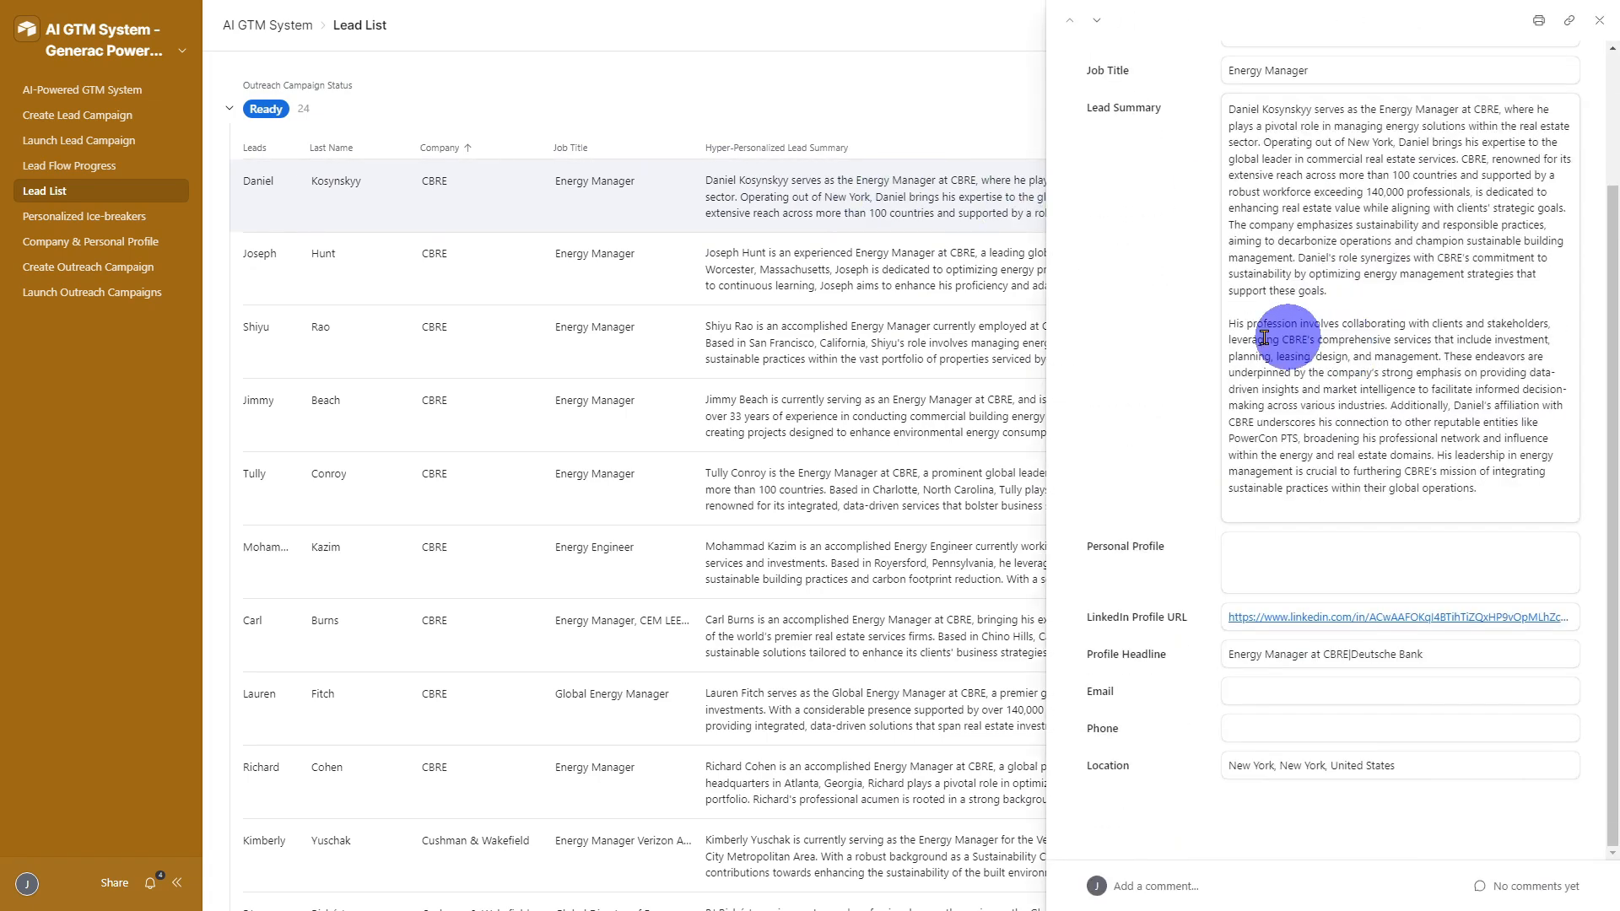
left_click(88, 216)
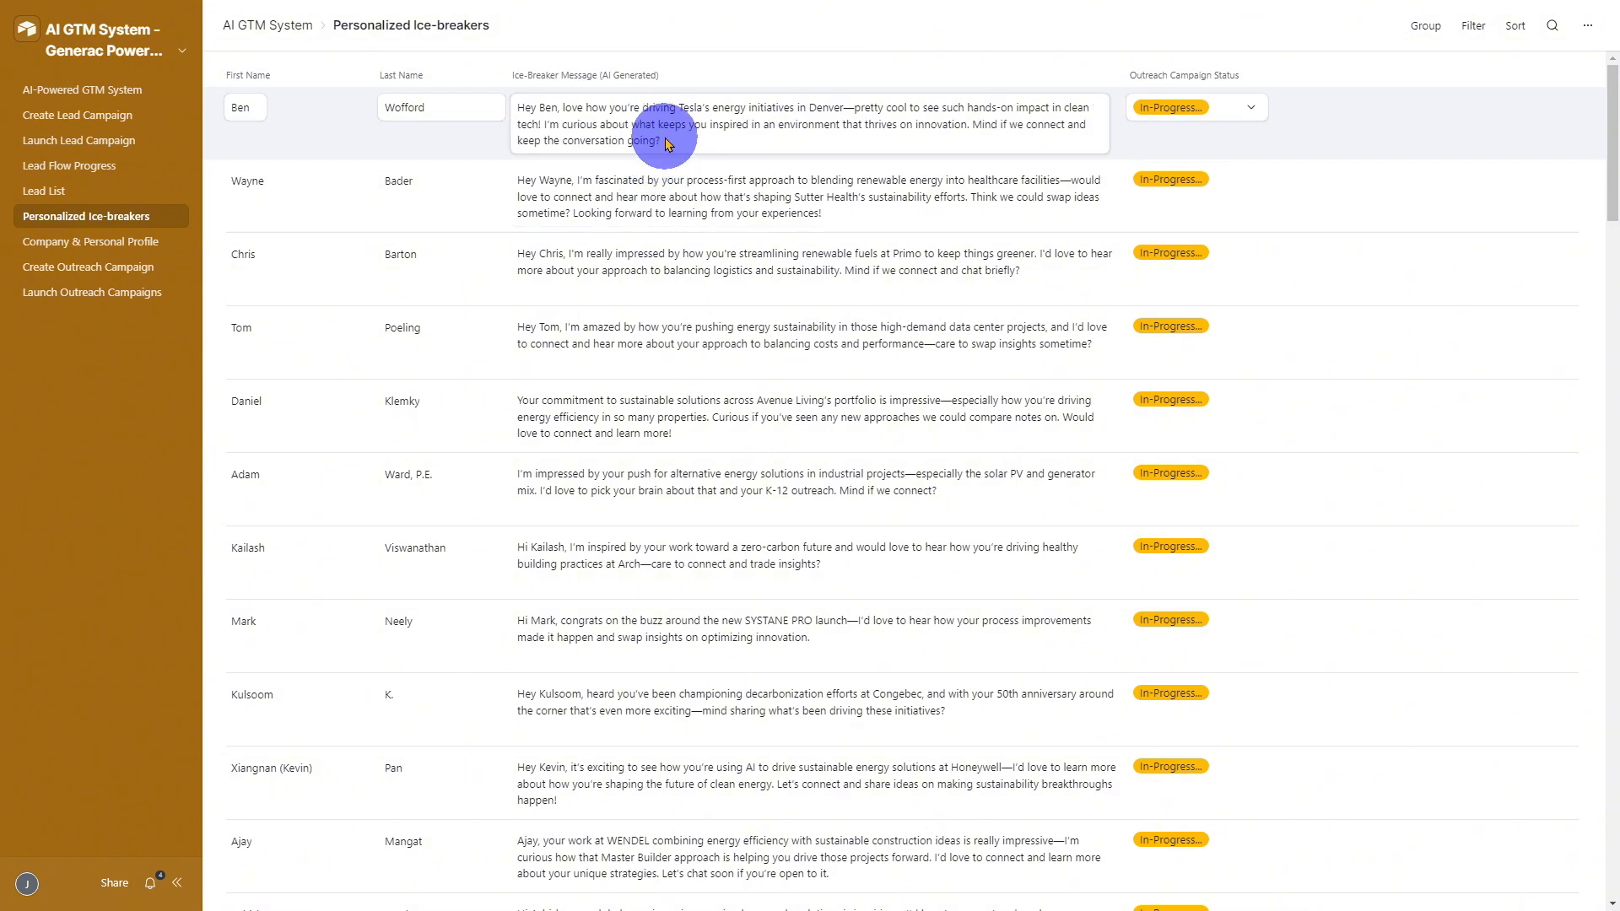
left_click(668, 142)
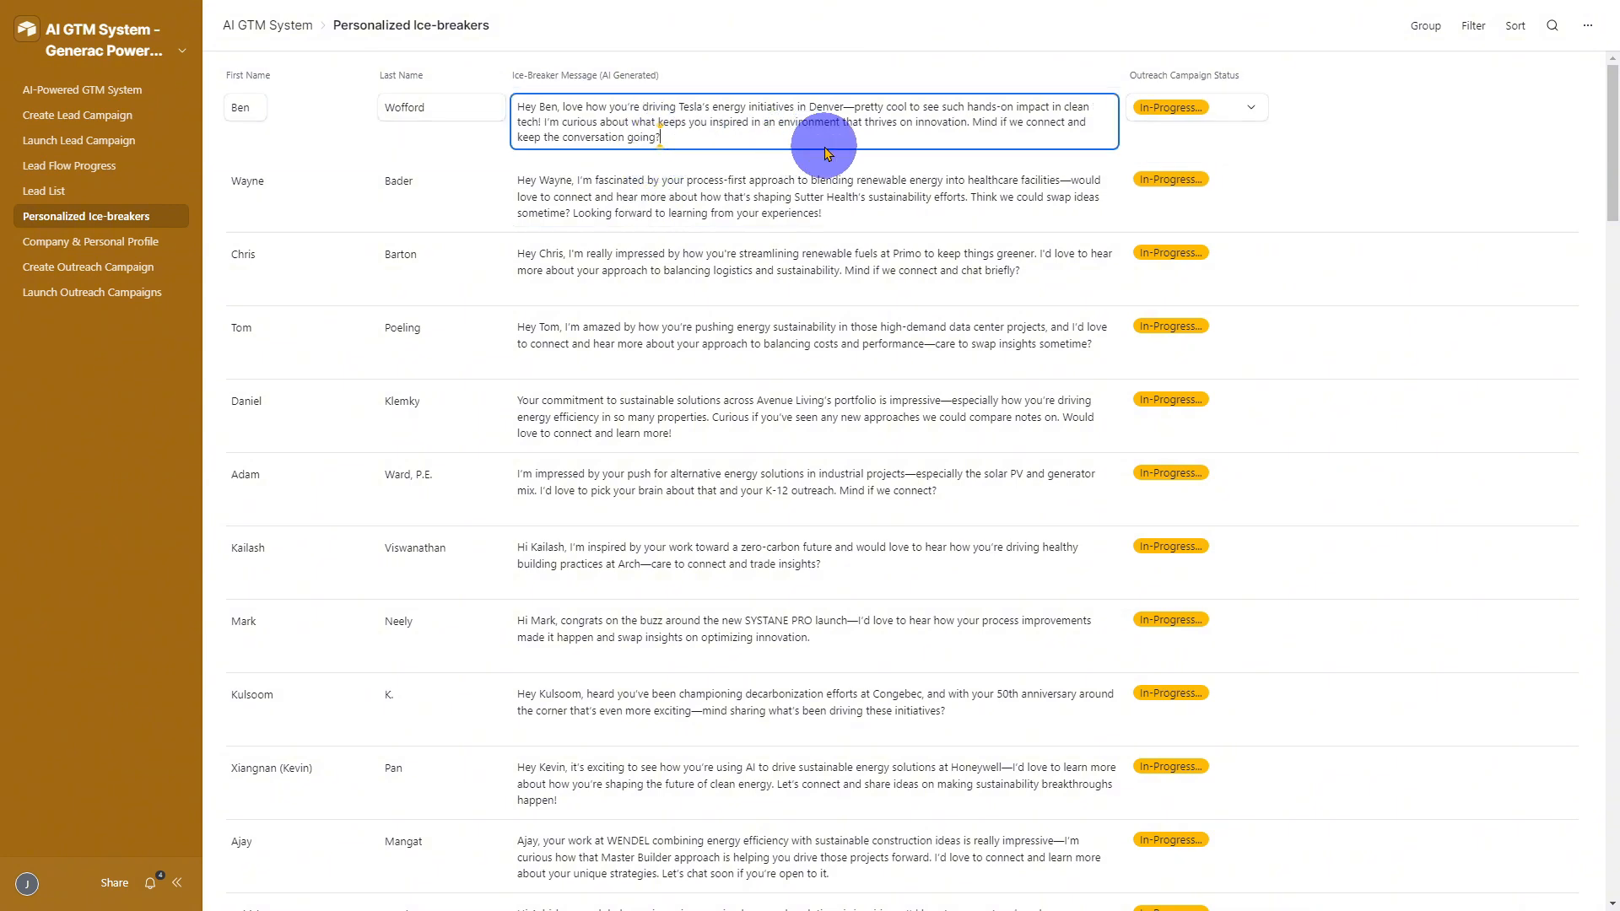
type("Thi")
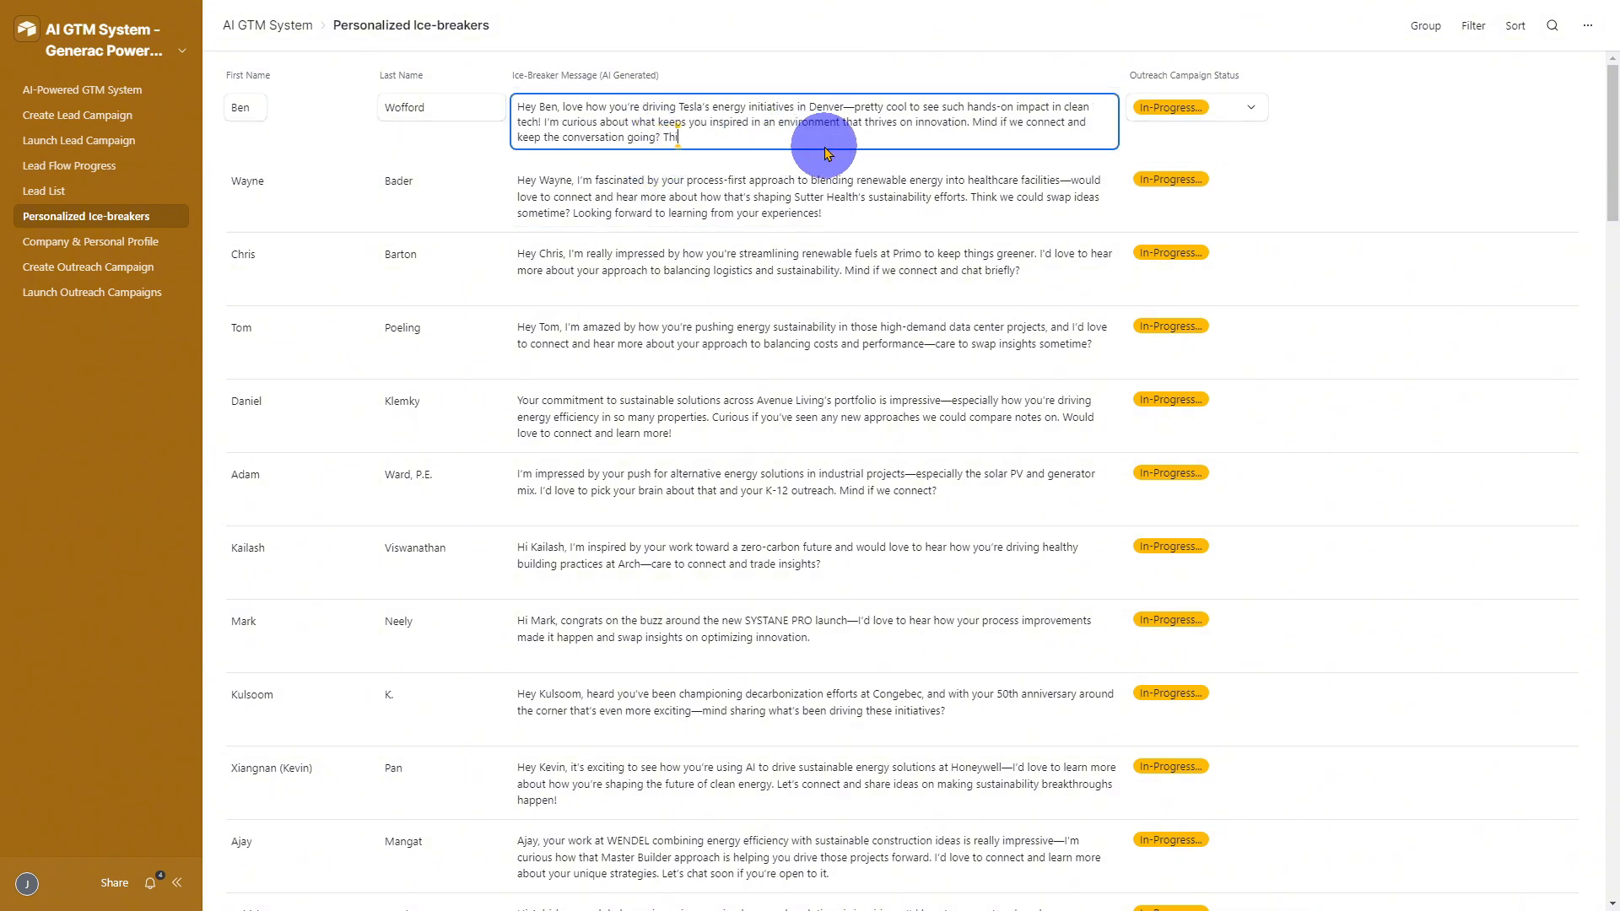
type("This is a personal annecdote")
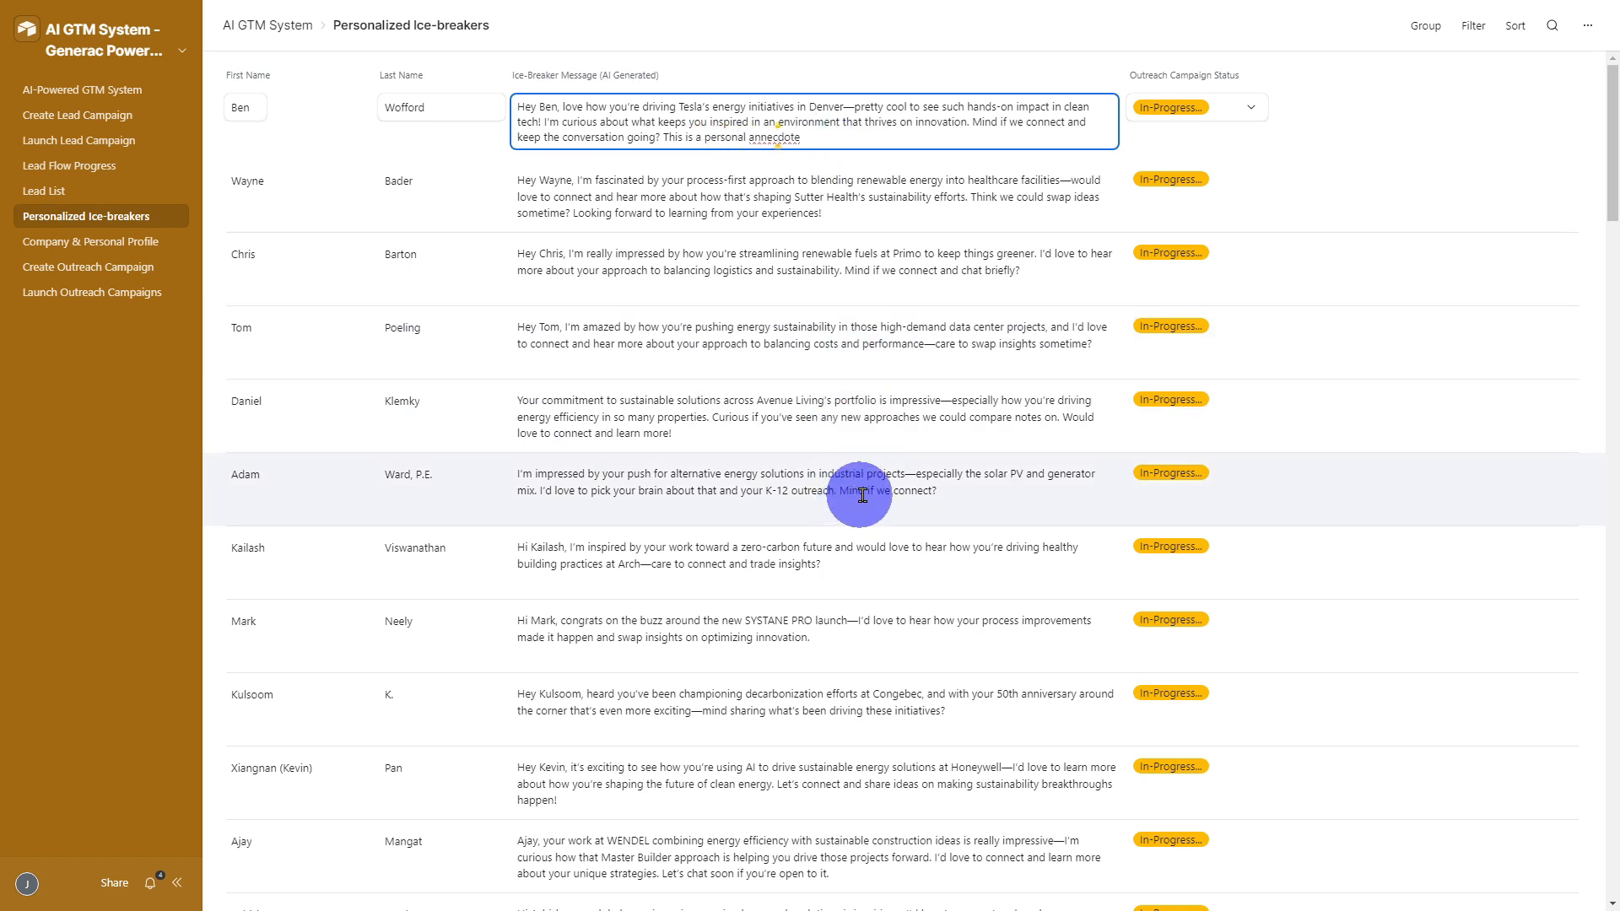
left_click(1198, 108)
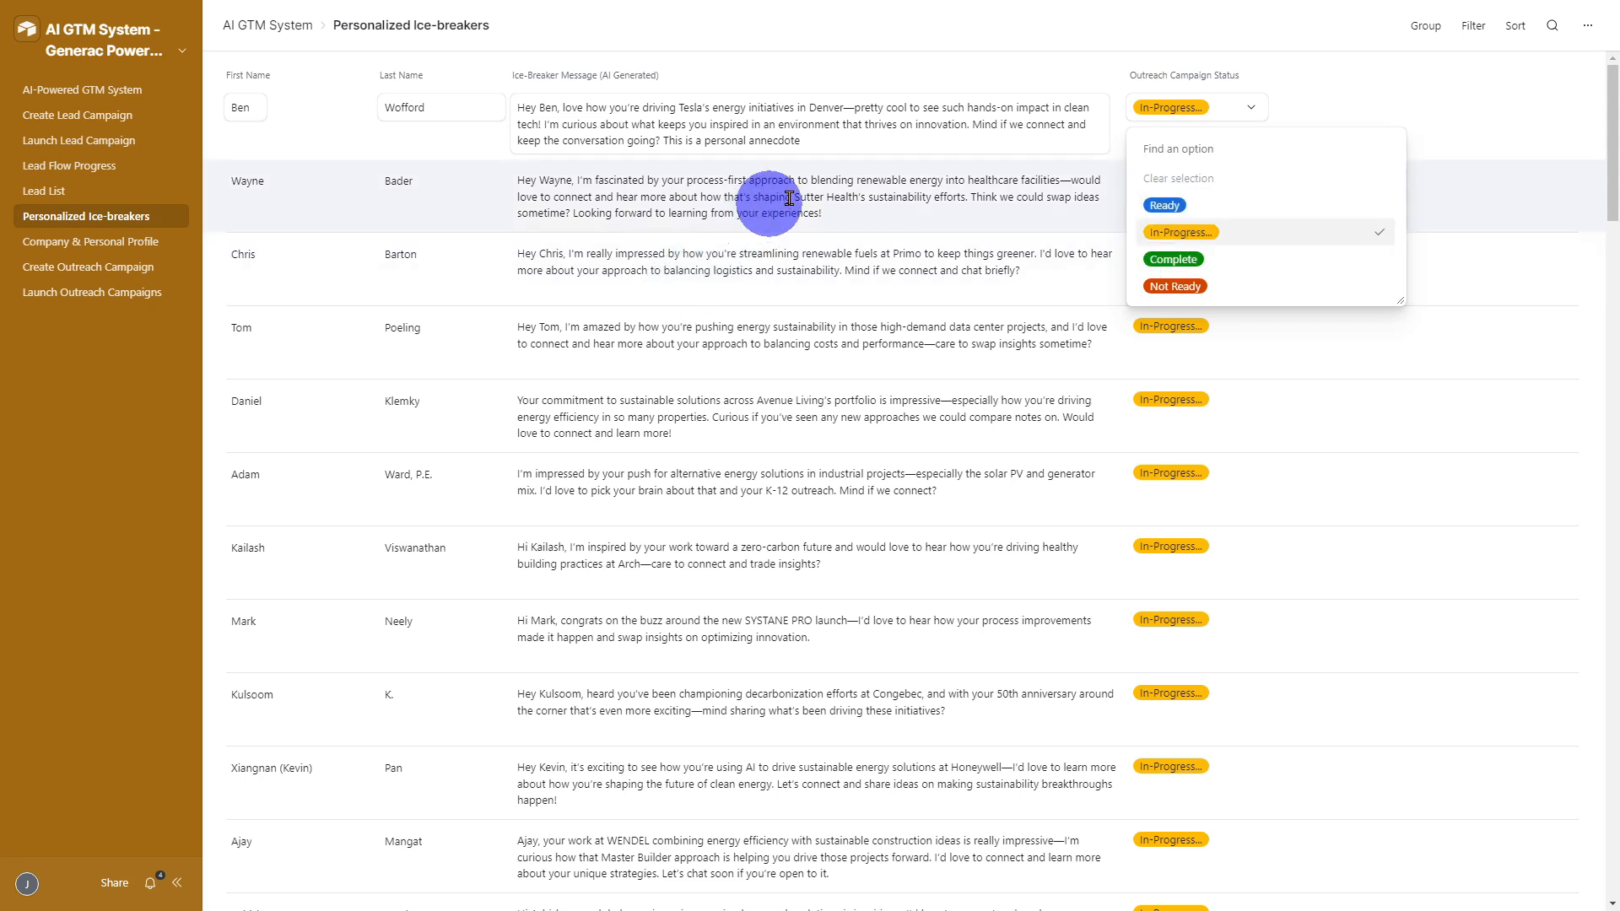
mouse_move(1171, 209)
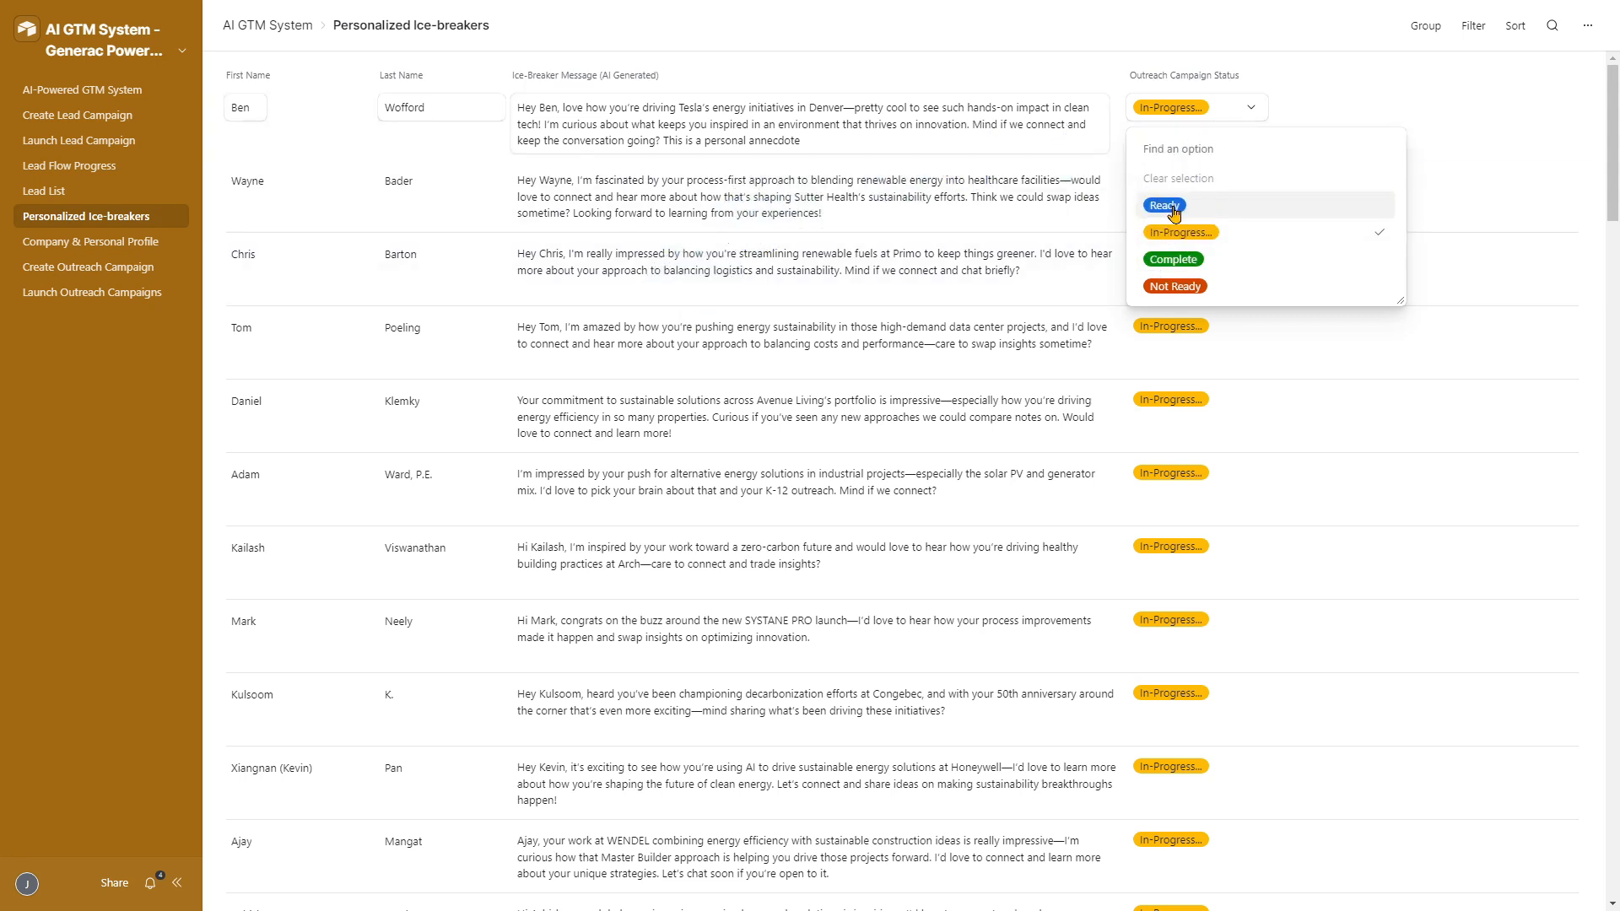
left_click(1164, 204)
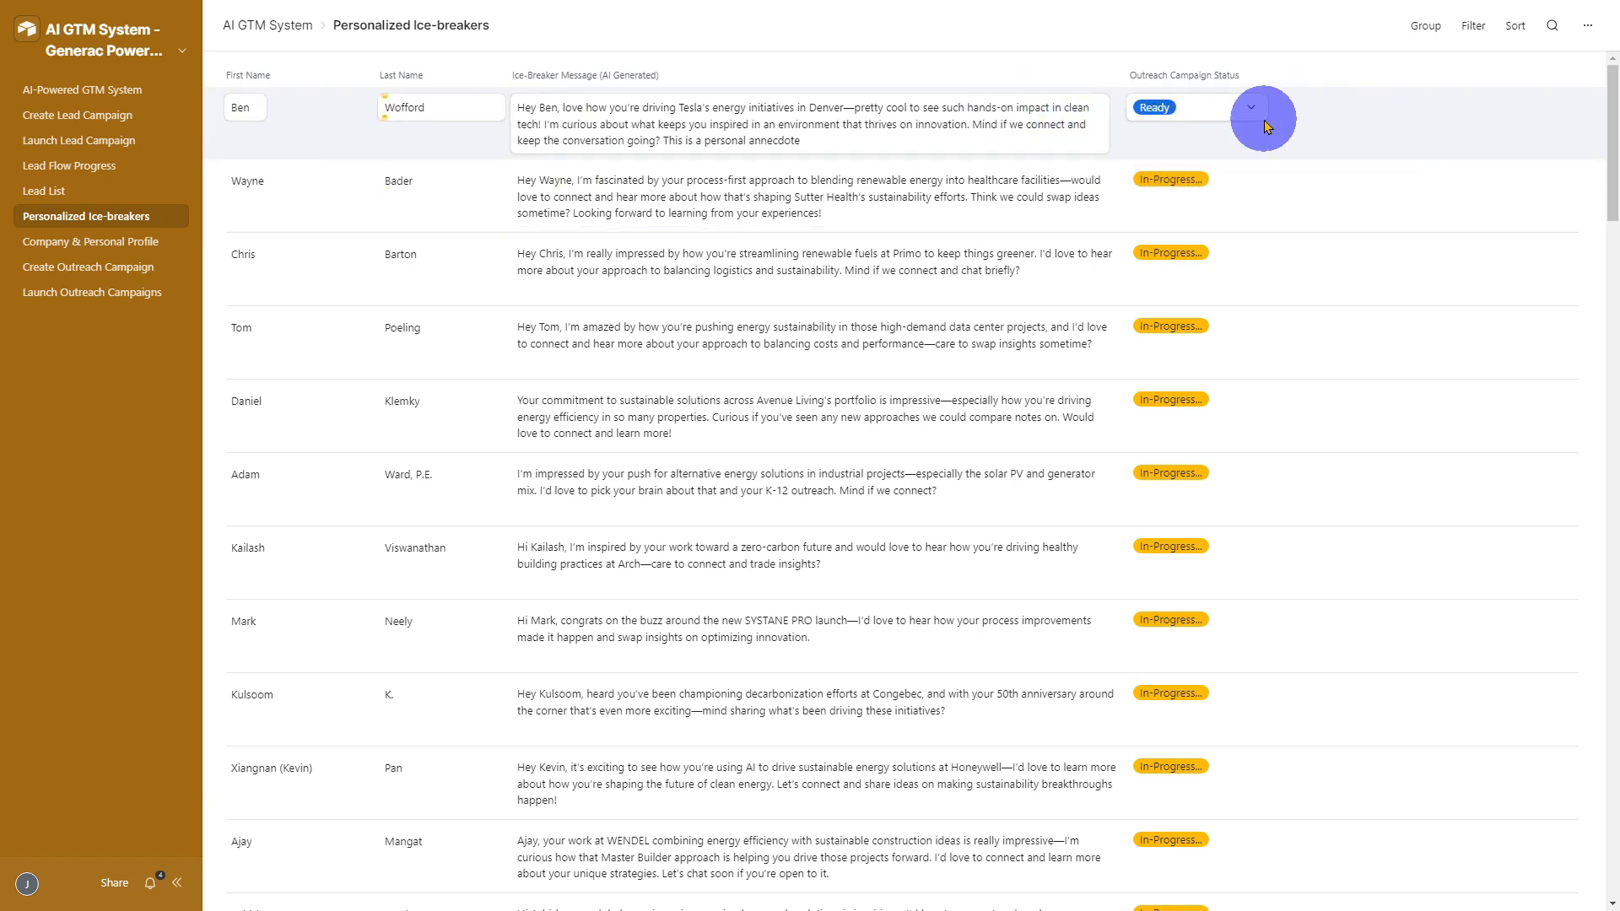
mouse_move(1258, 124)
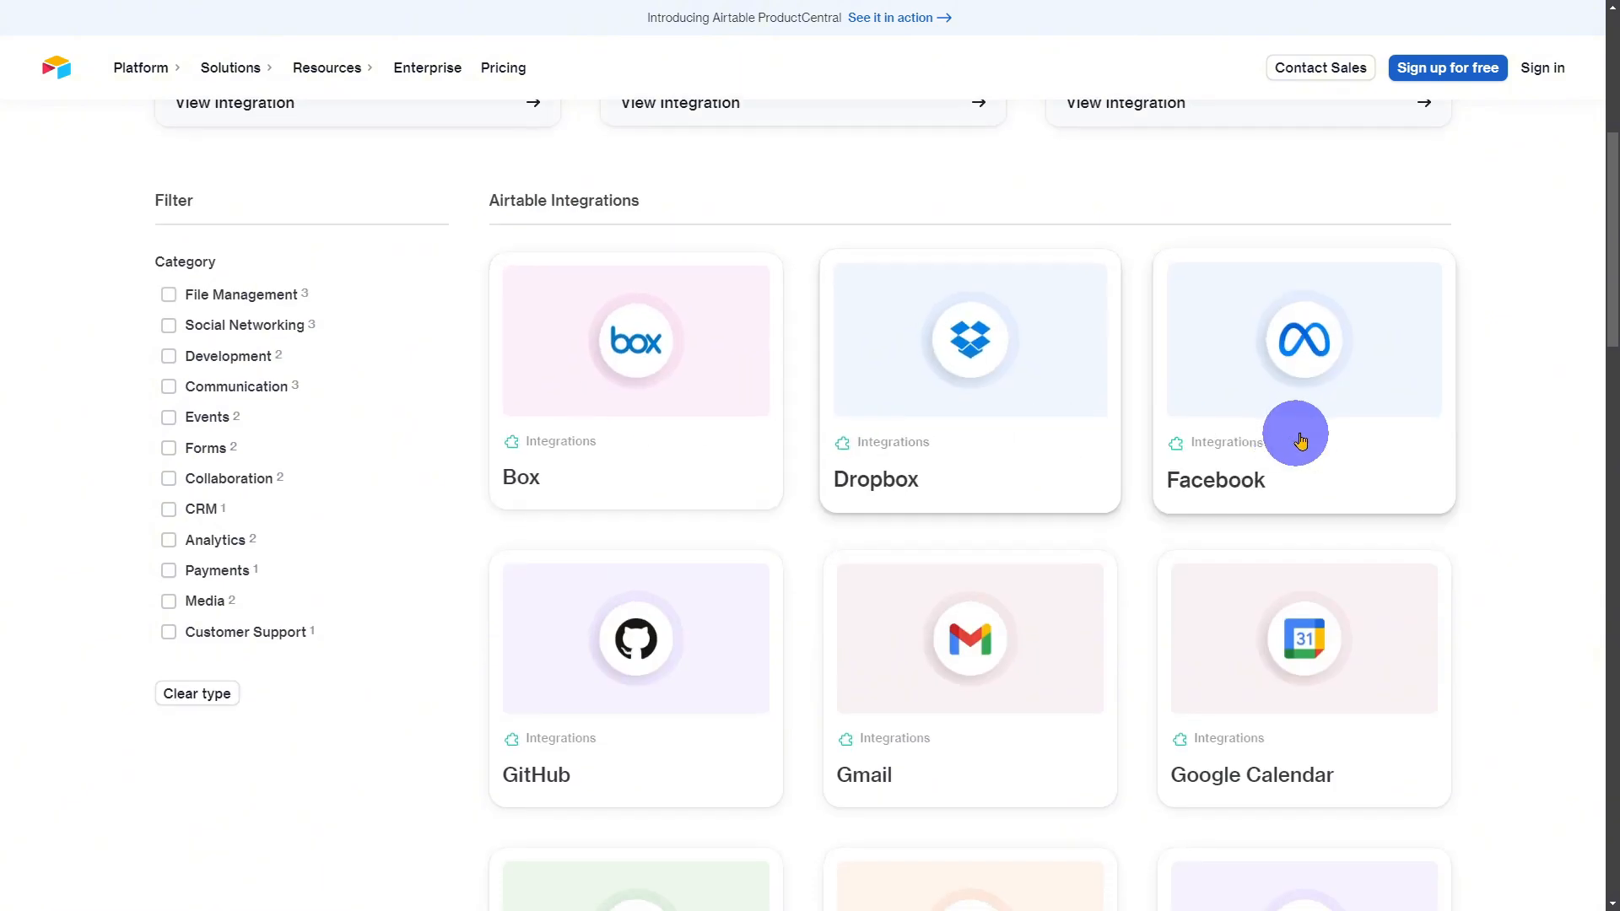
scroll("down", 3)
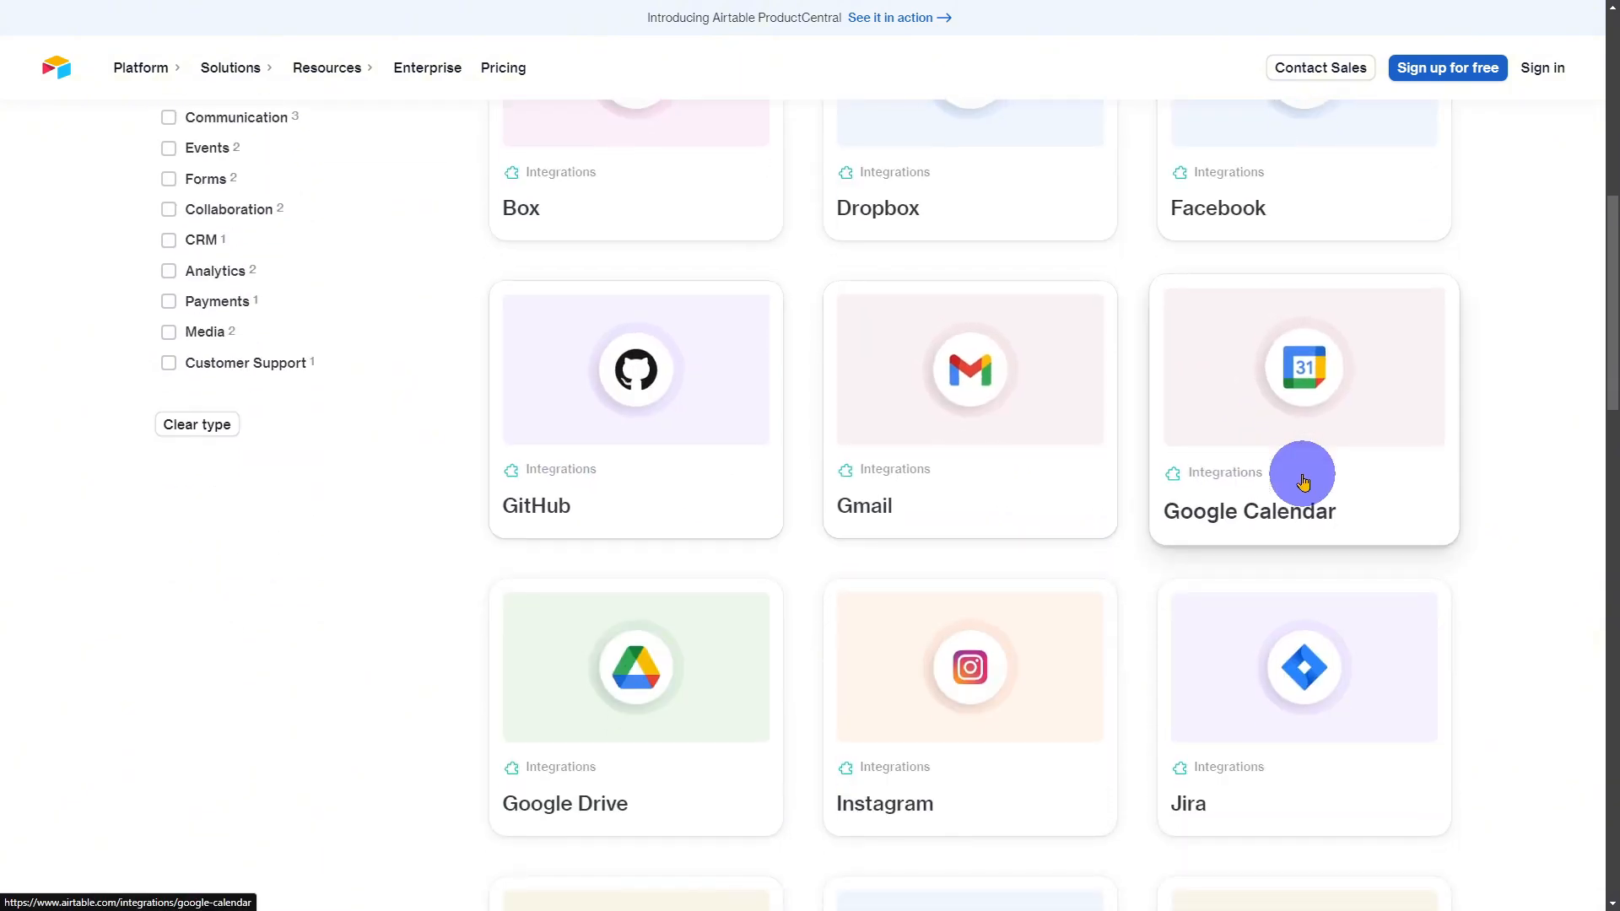
scroll("down", 3)
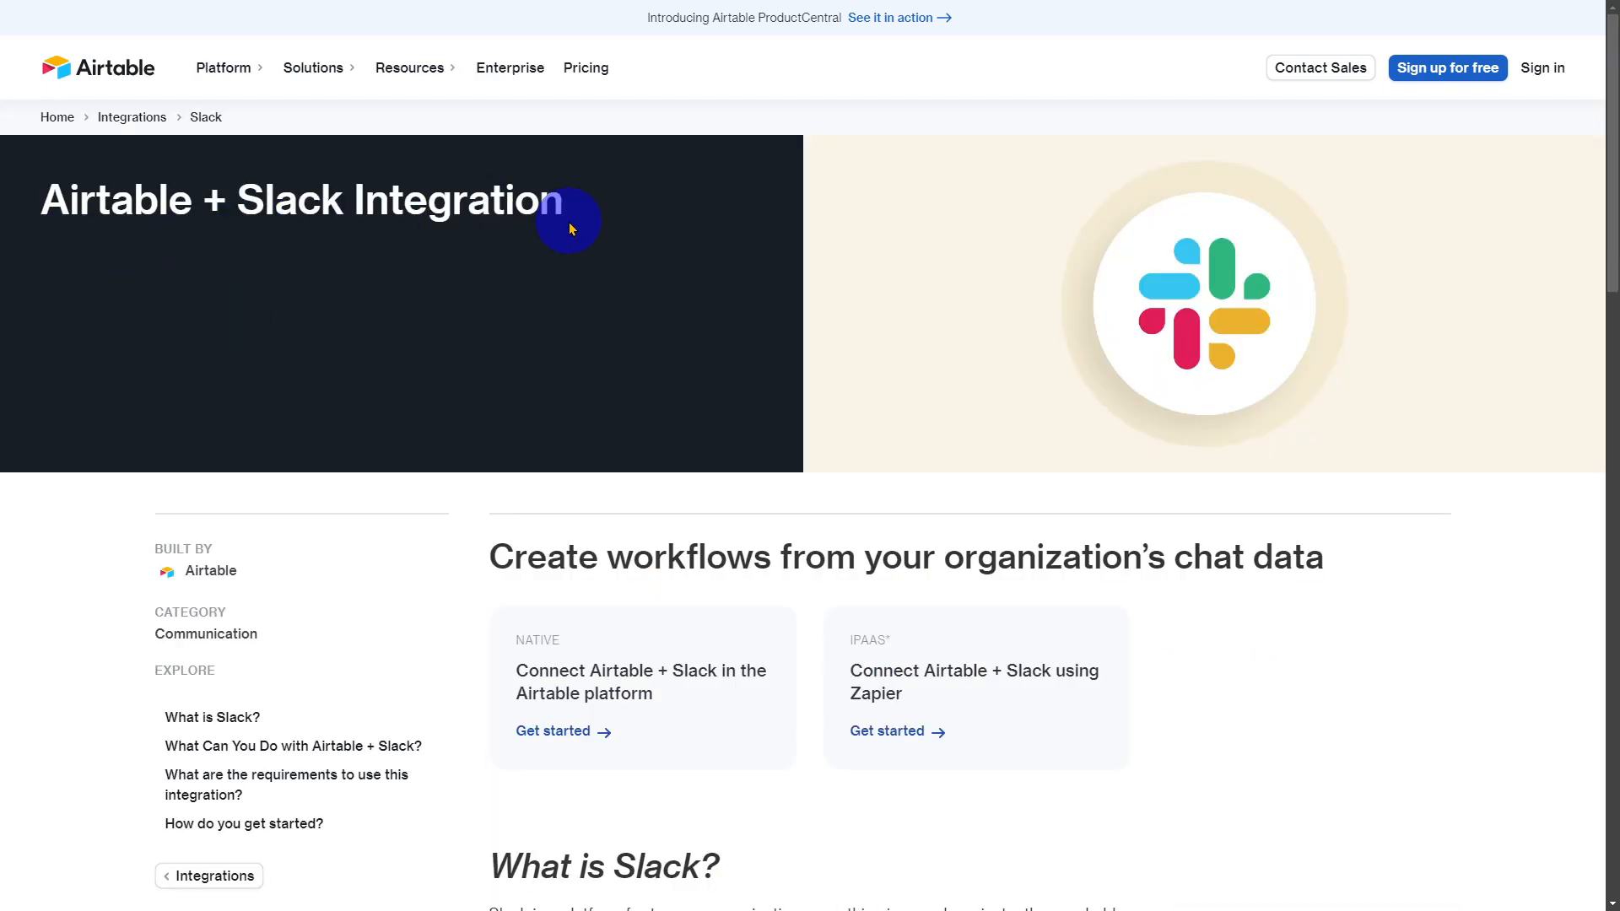
scroll("down", 3)
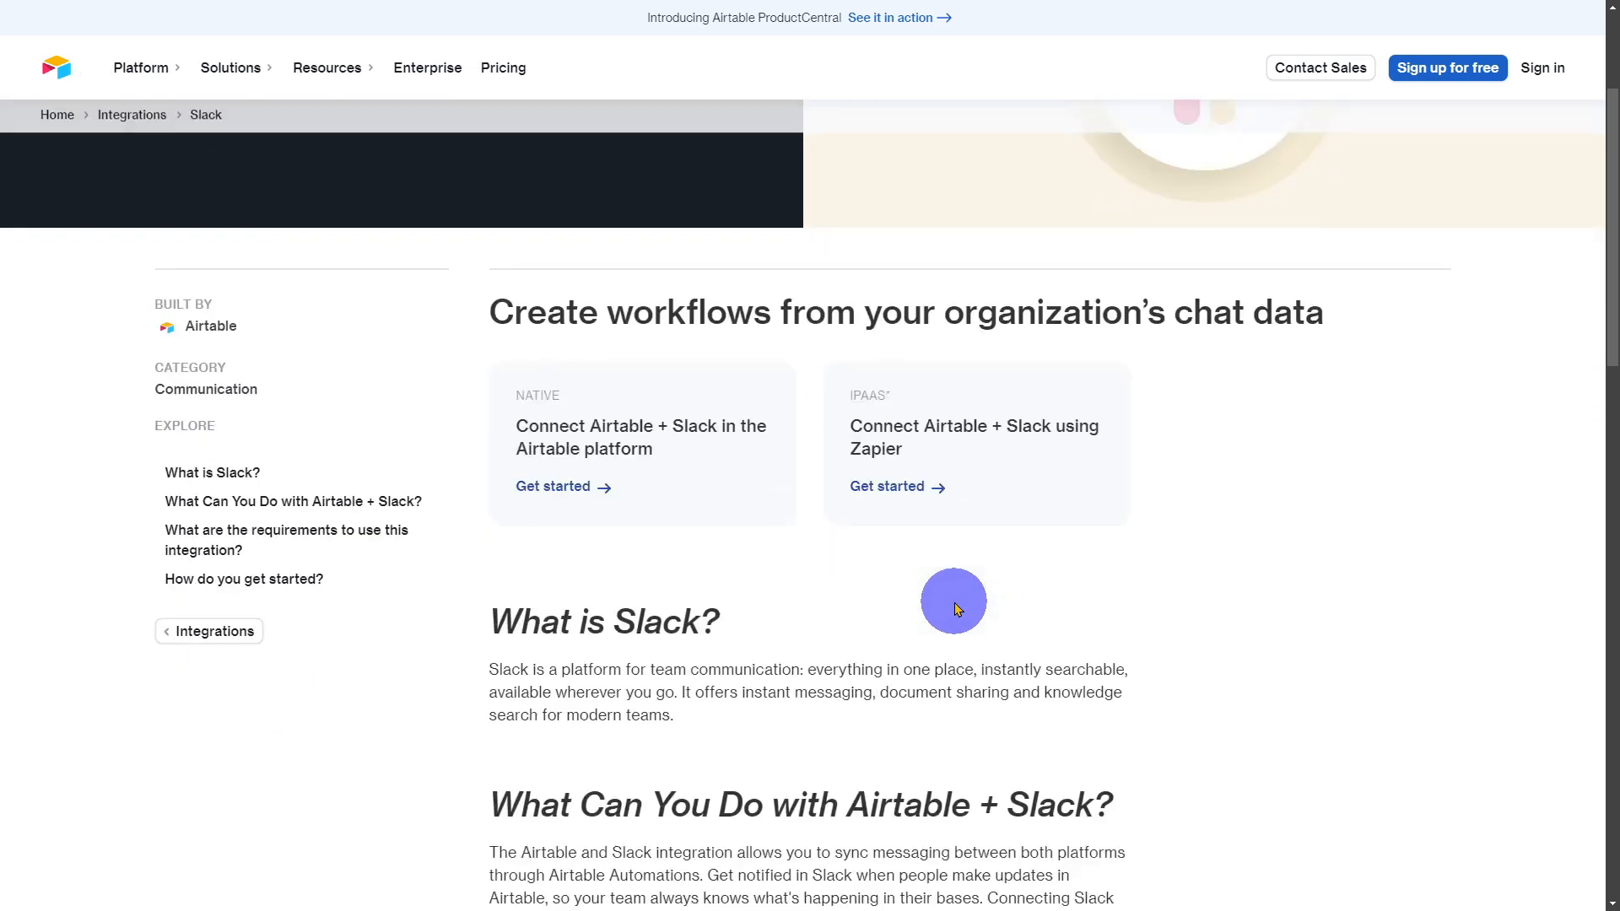
scroll("down", 3)
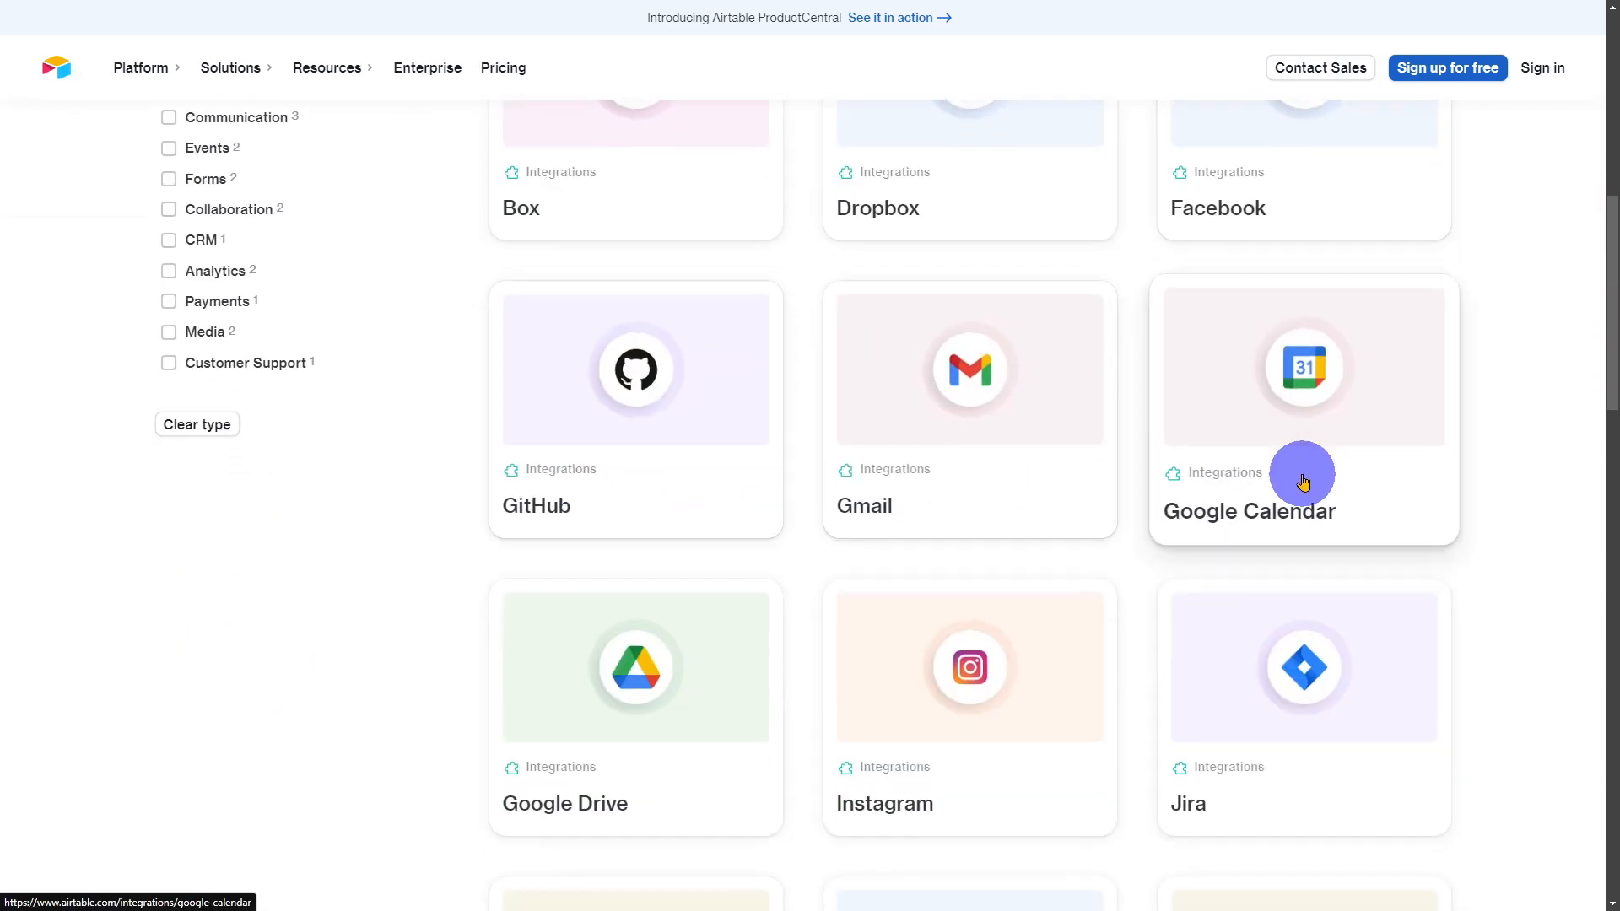
scroll("down", 3)
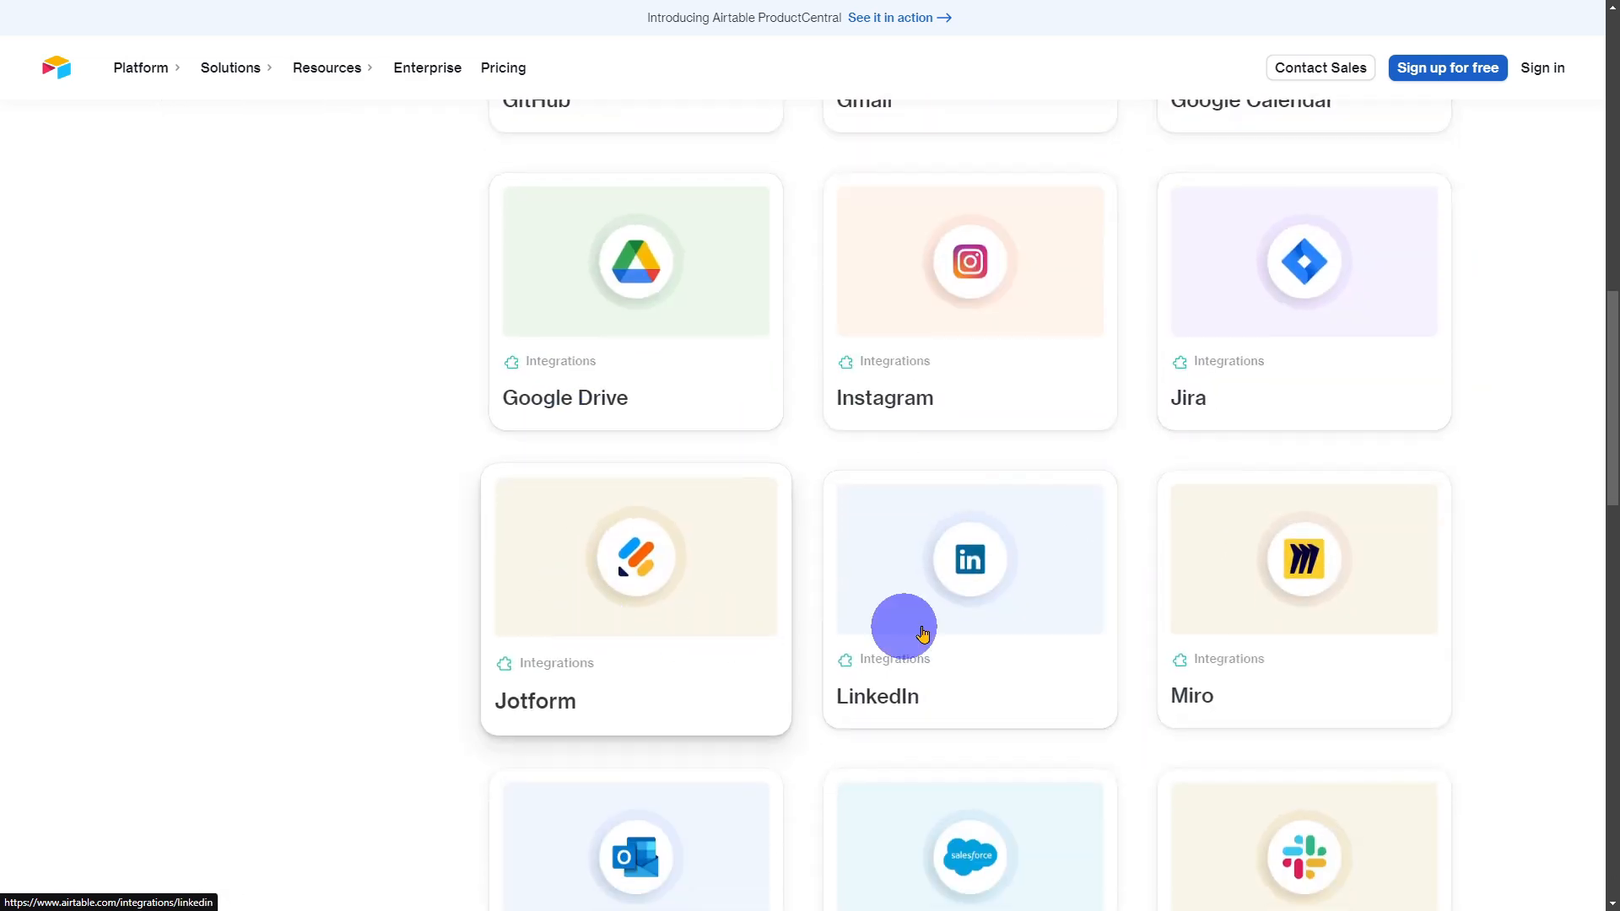
scroll("down", 3)
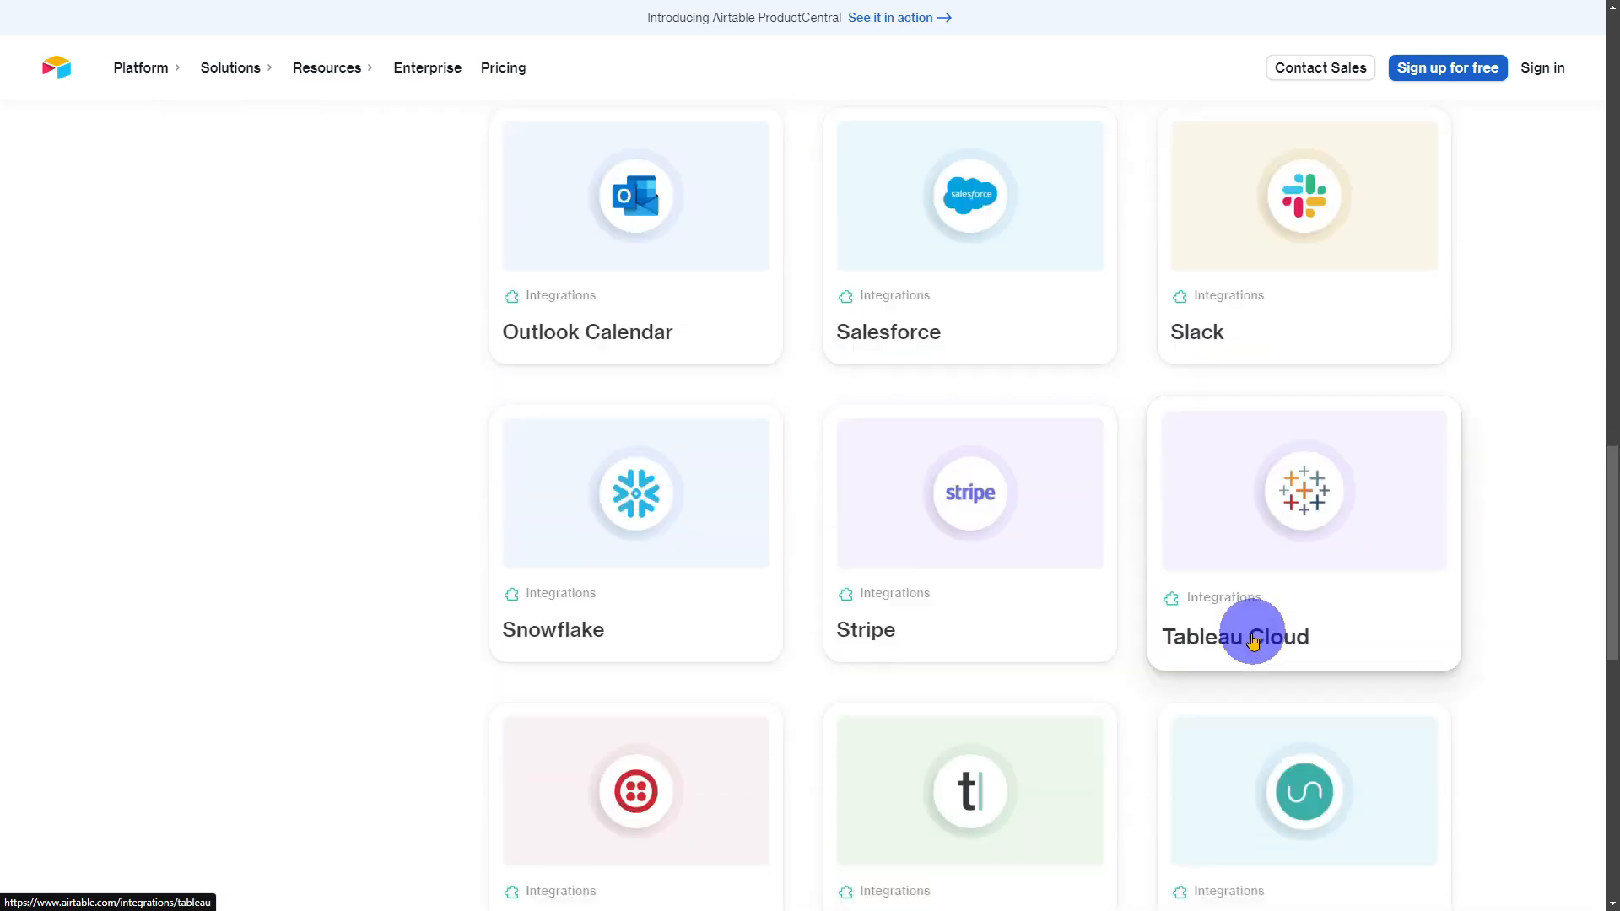
scroll("down", 3)
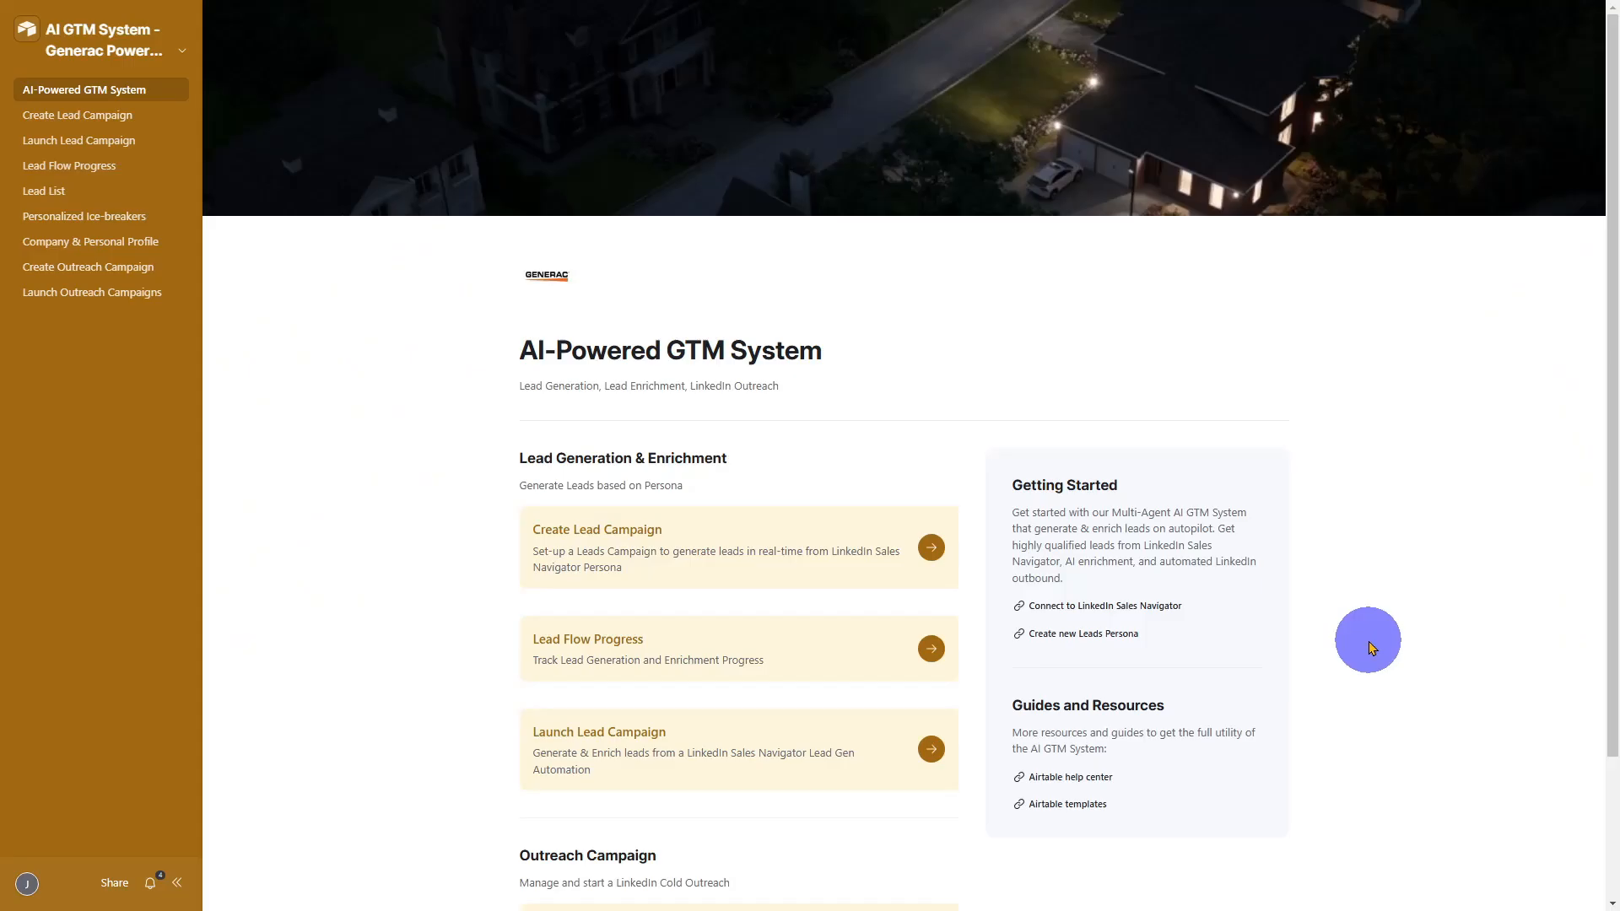
mouse_move(415, 377)
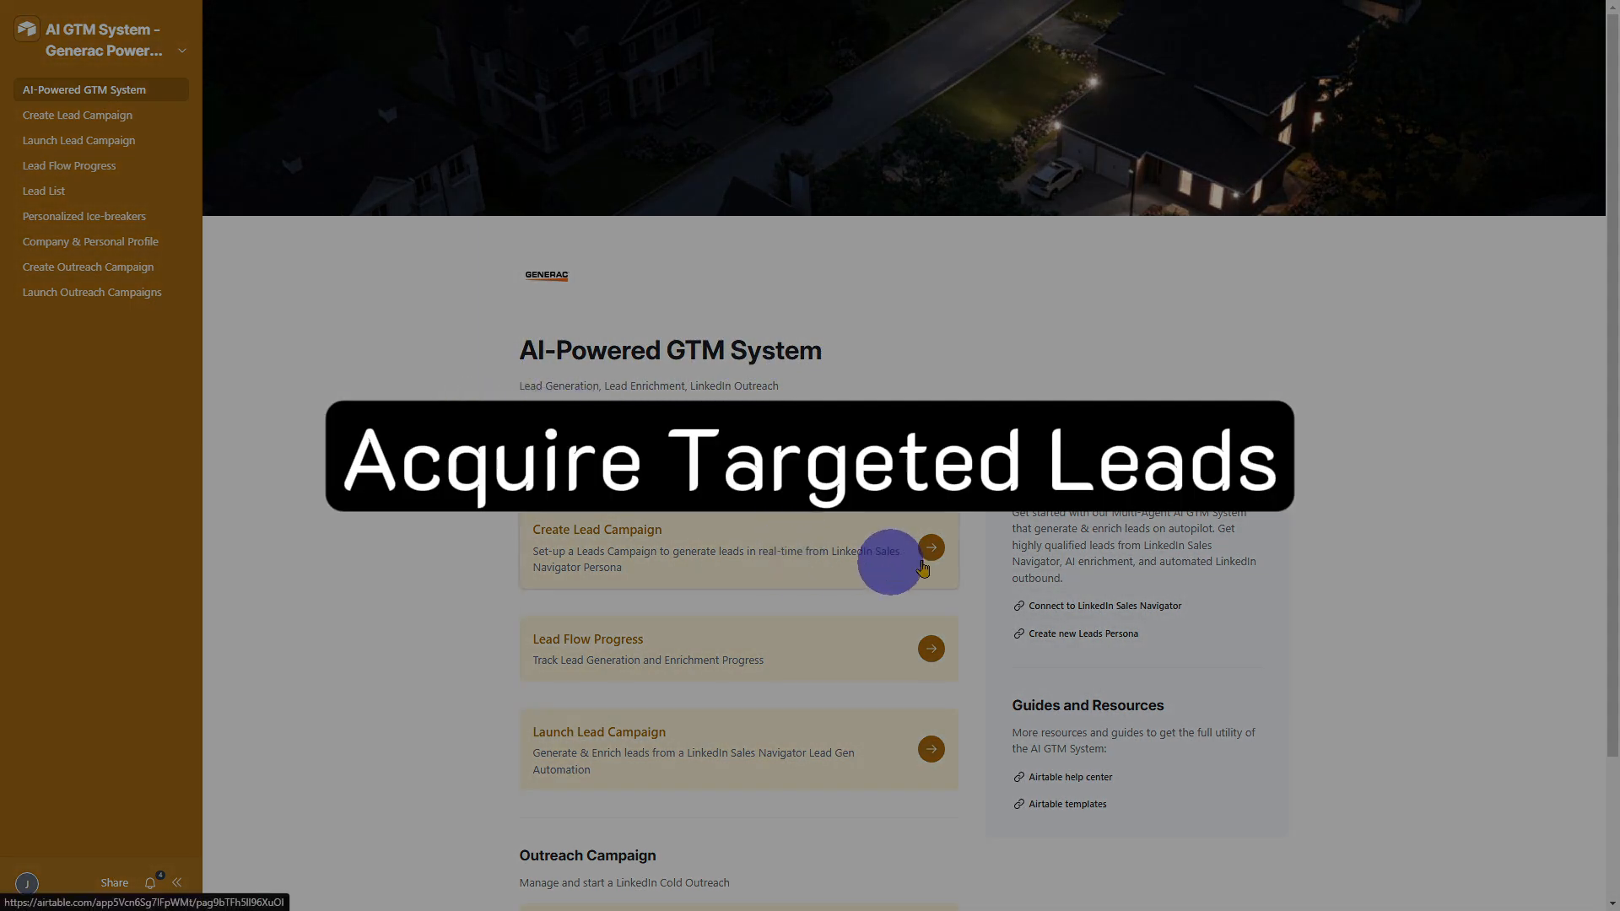
Step: Preview the Create Lead Campaign form and return to the AI-Powered GTM System home
left_click(931, 547)
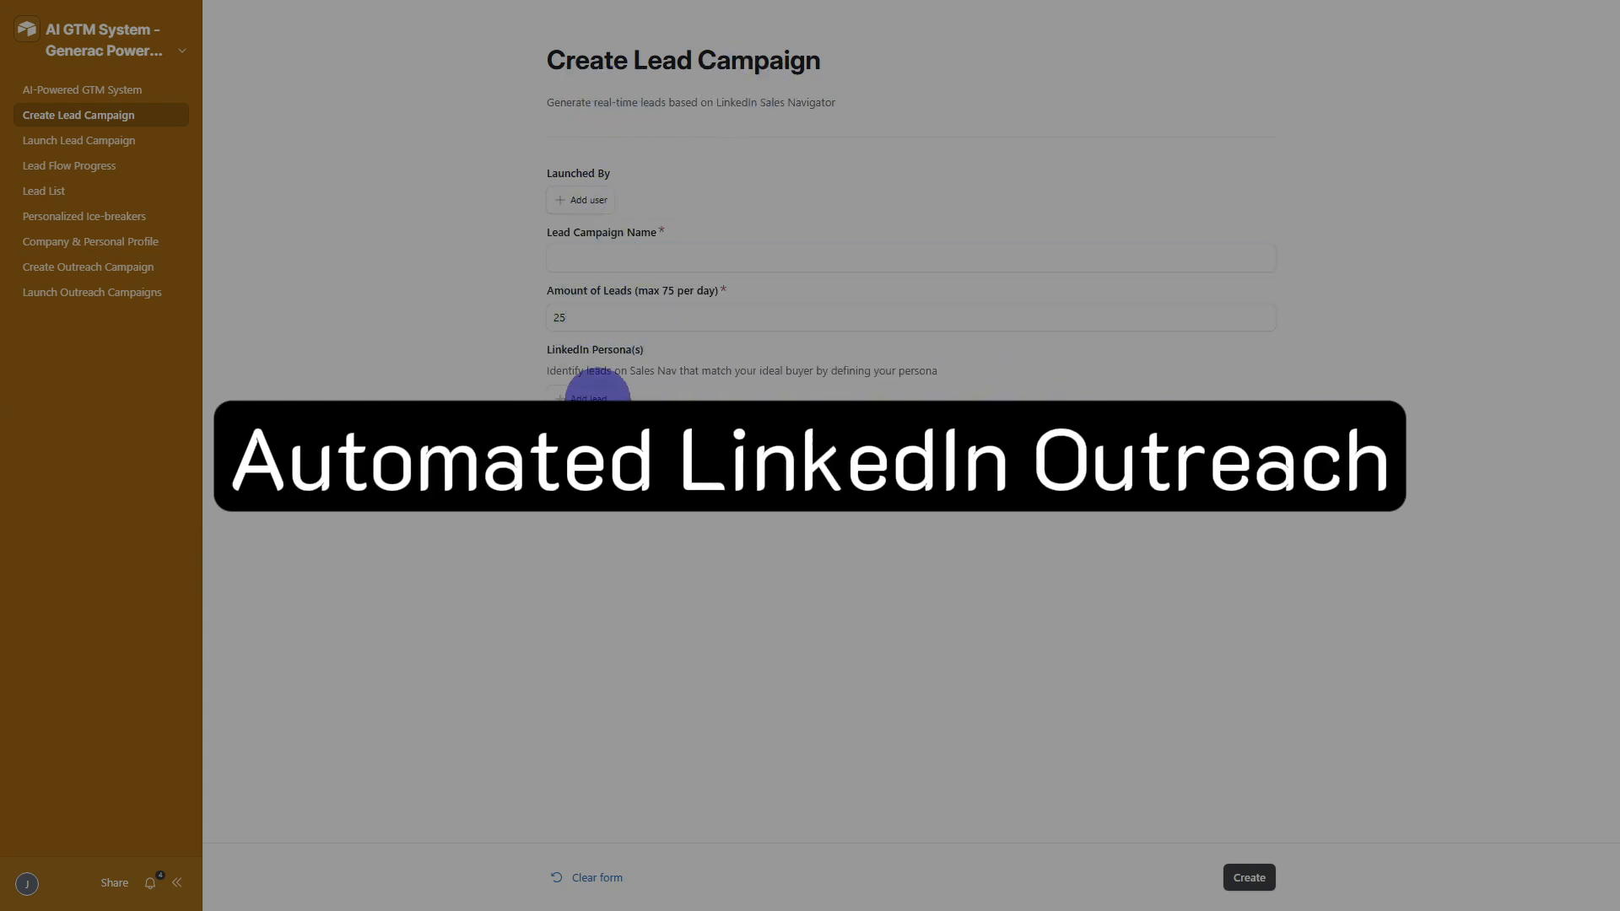
left_click(580, 398)
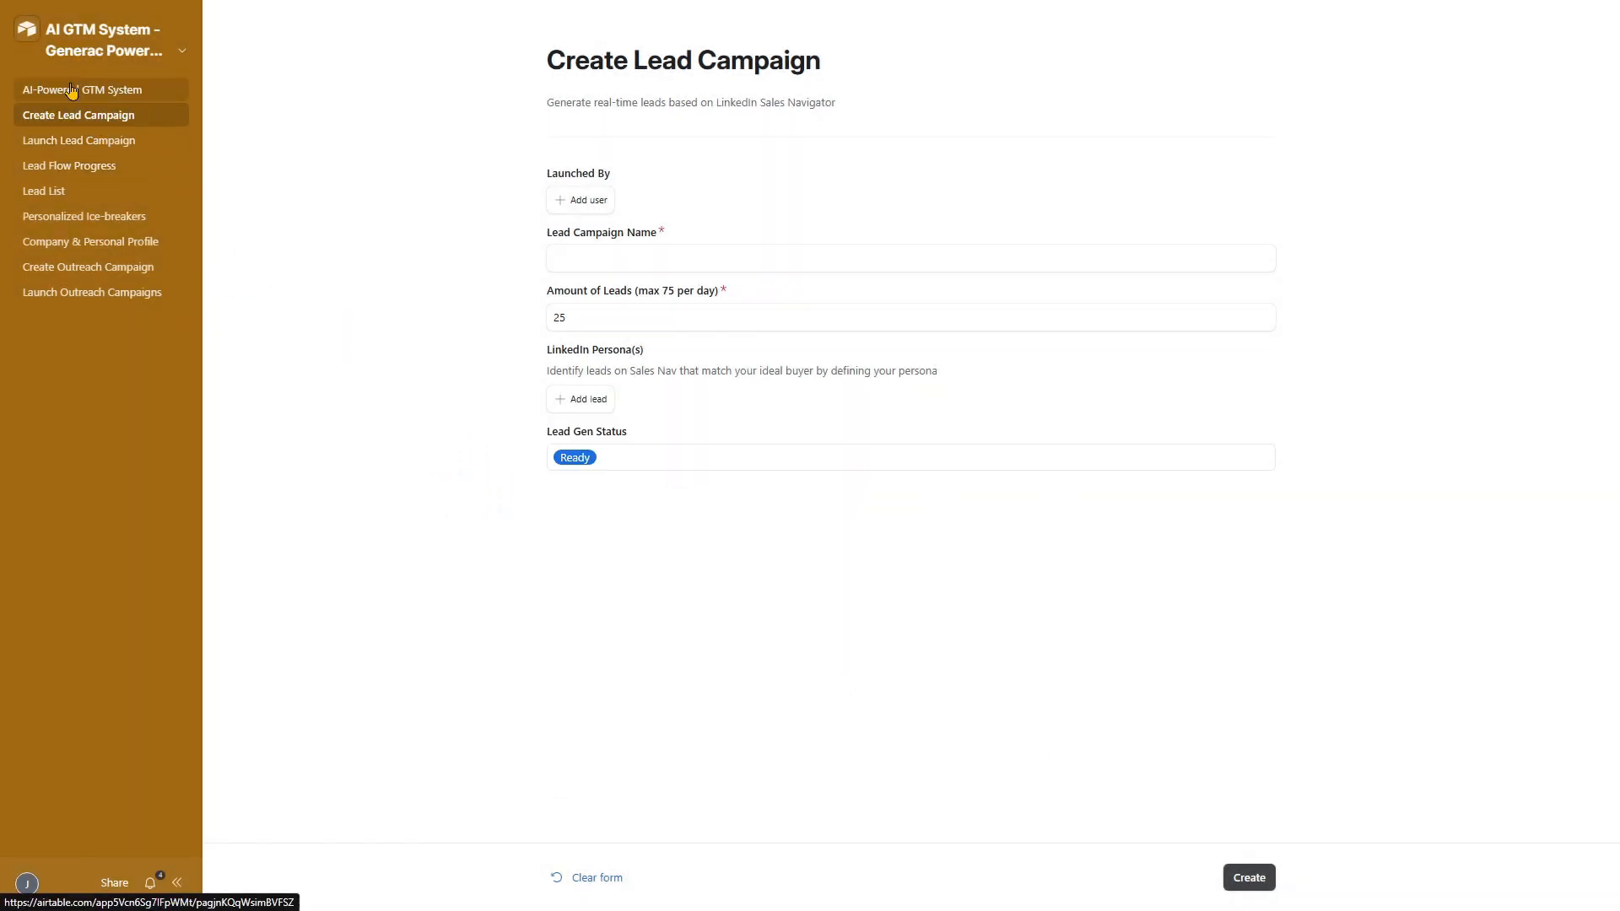
left_click(83, 89)
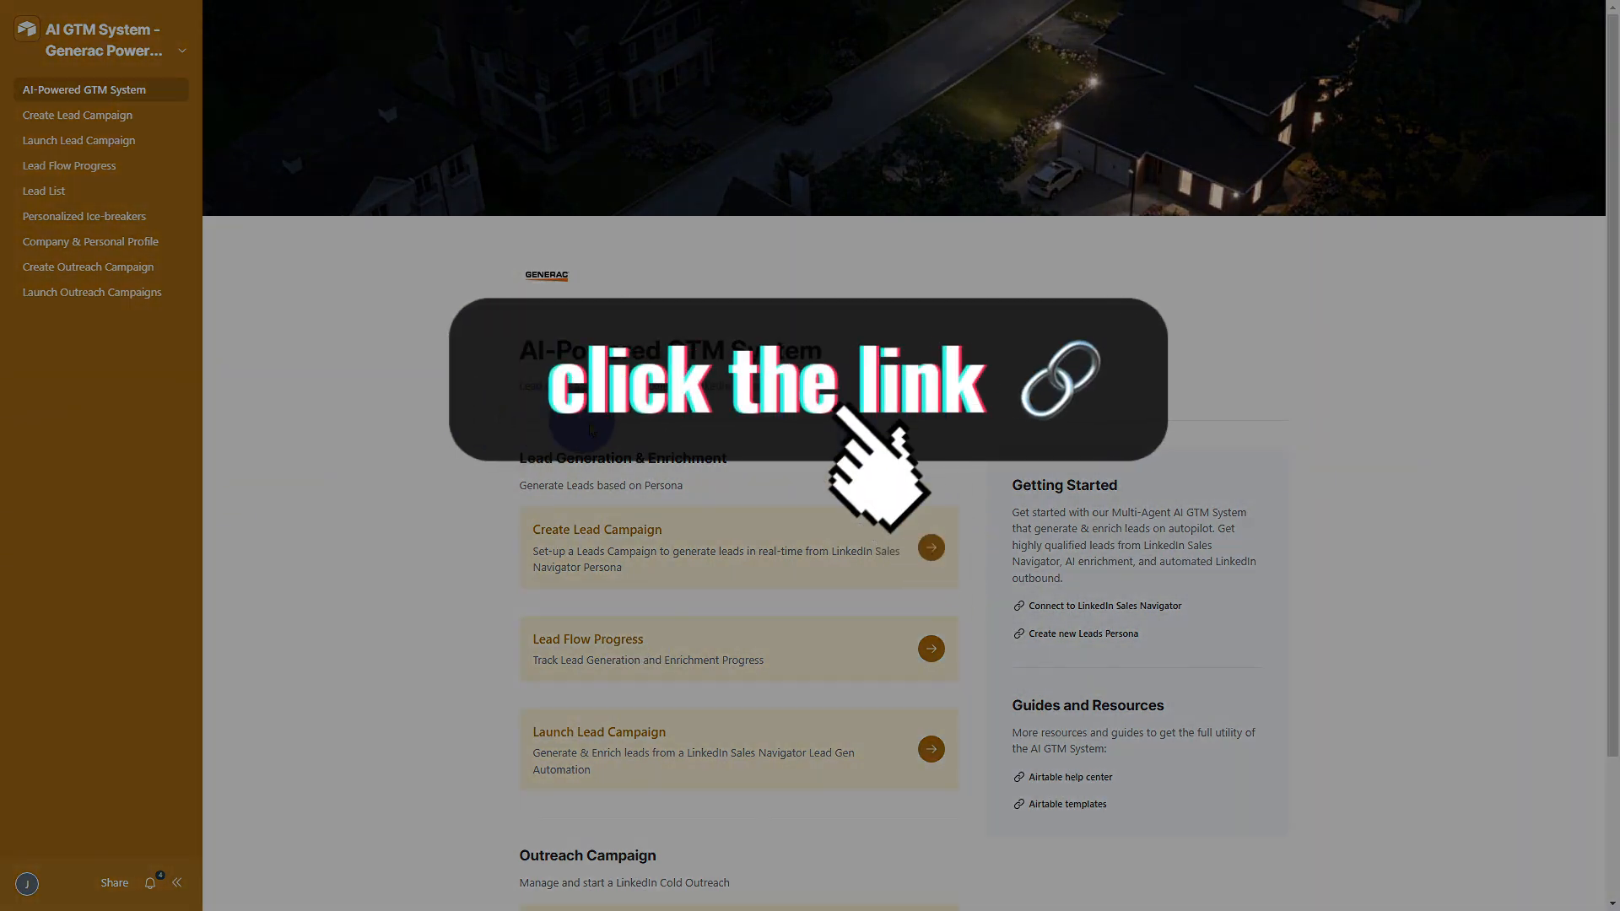
left_click(80, 114)
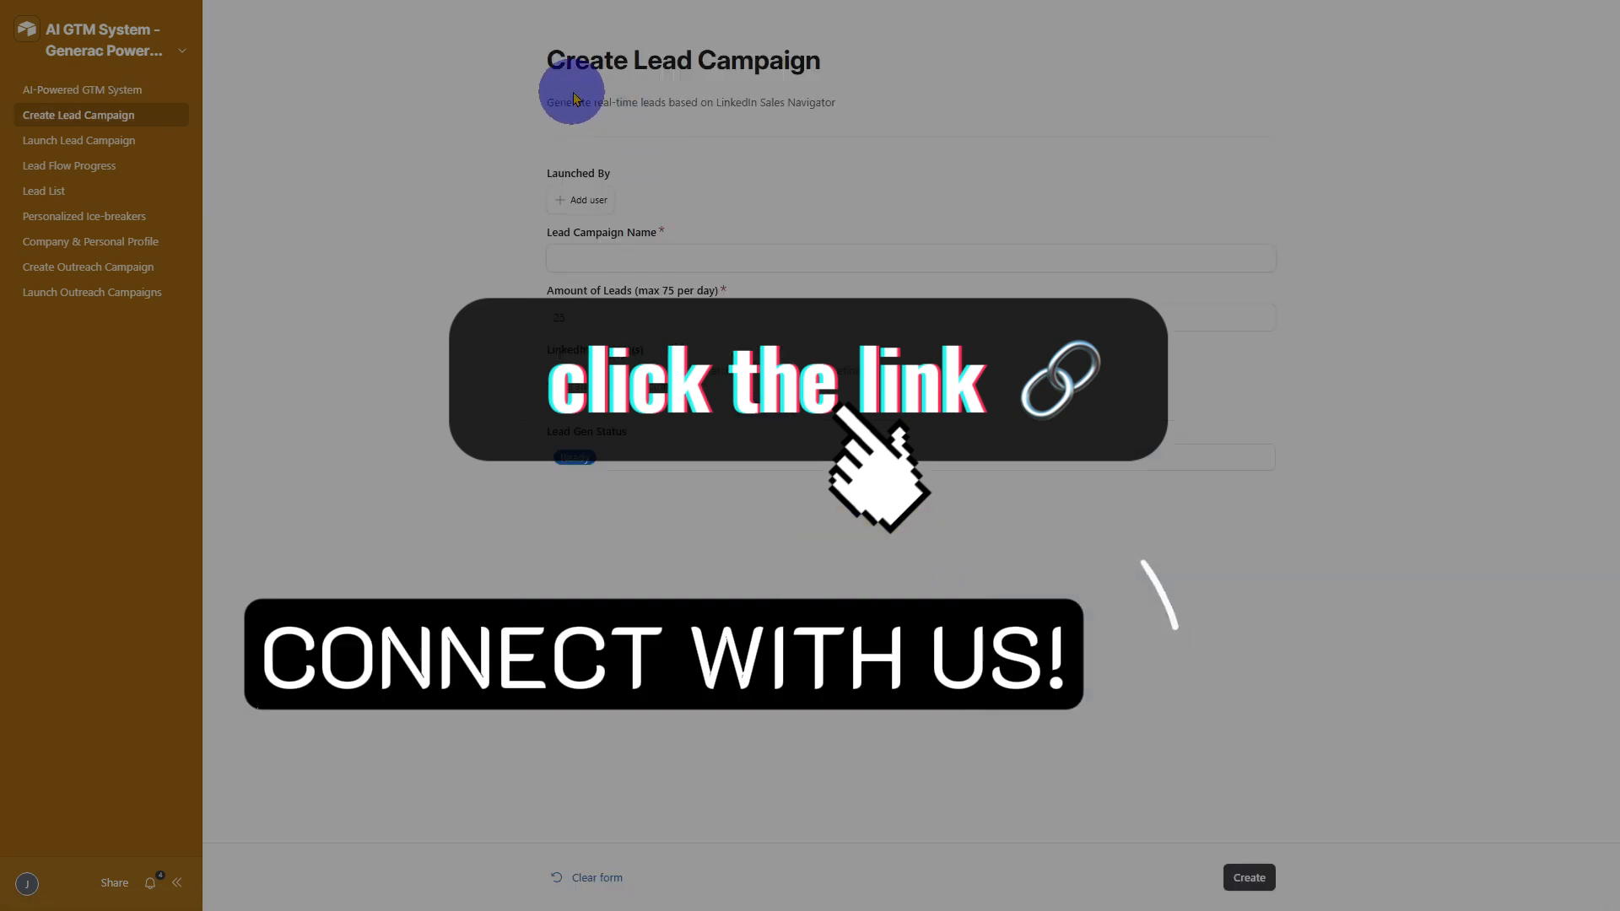
left_click(74, 89)
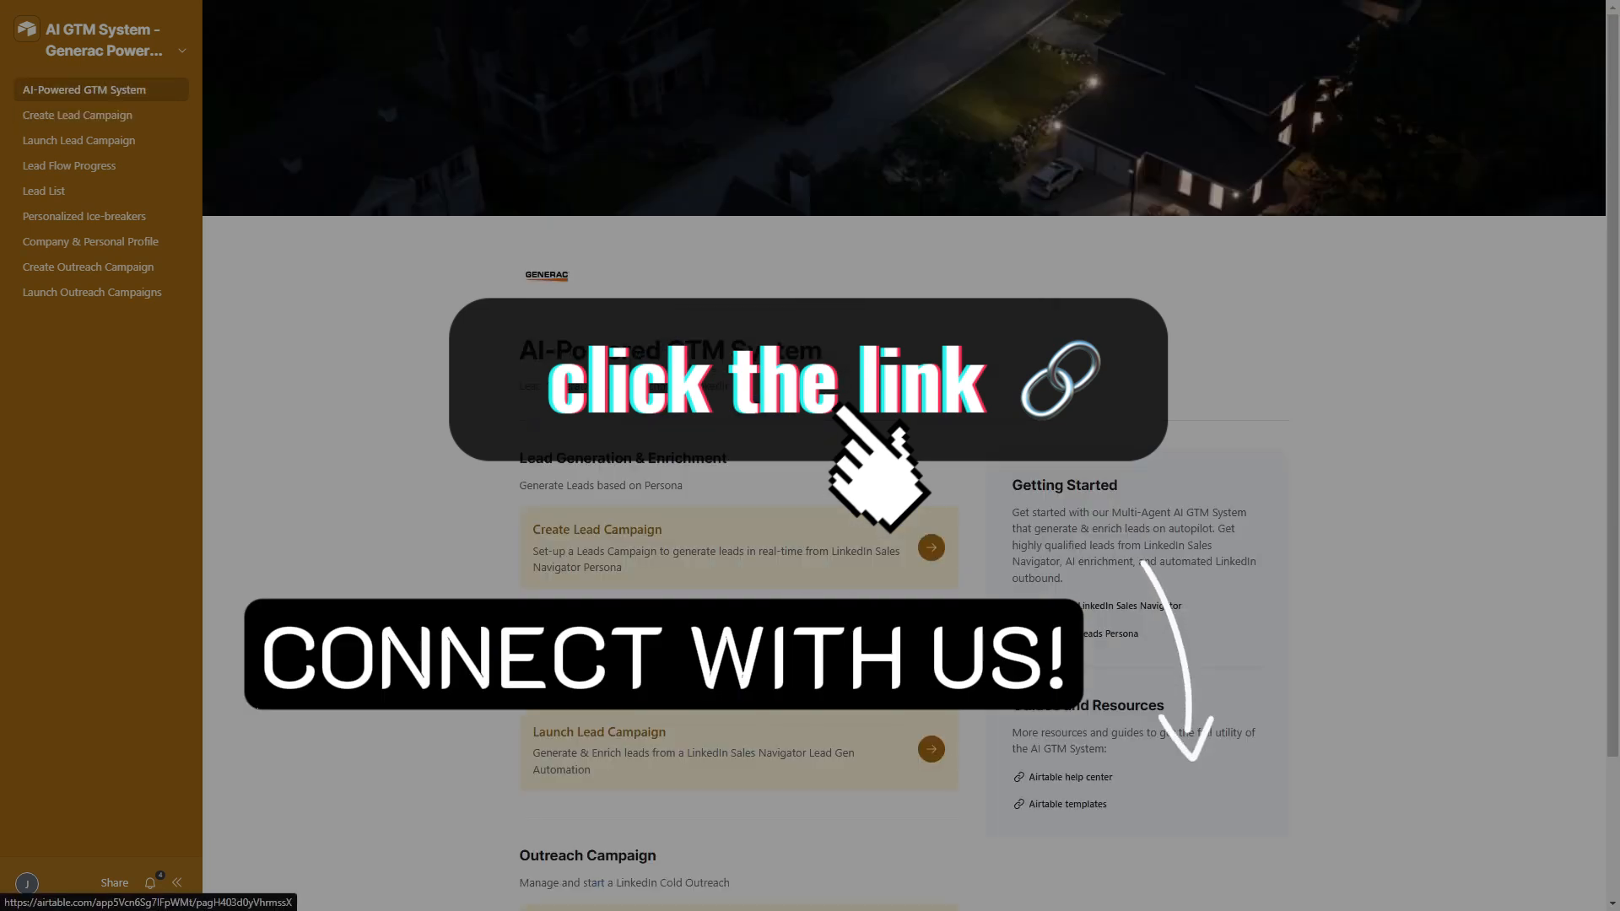
Step: Reach the Launch Lead Campaign list showing the Test for Generac Energy Persona record
left_click(69, 166)
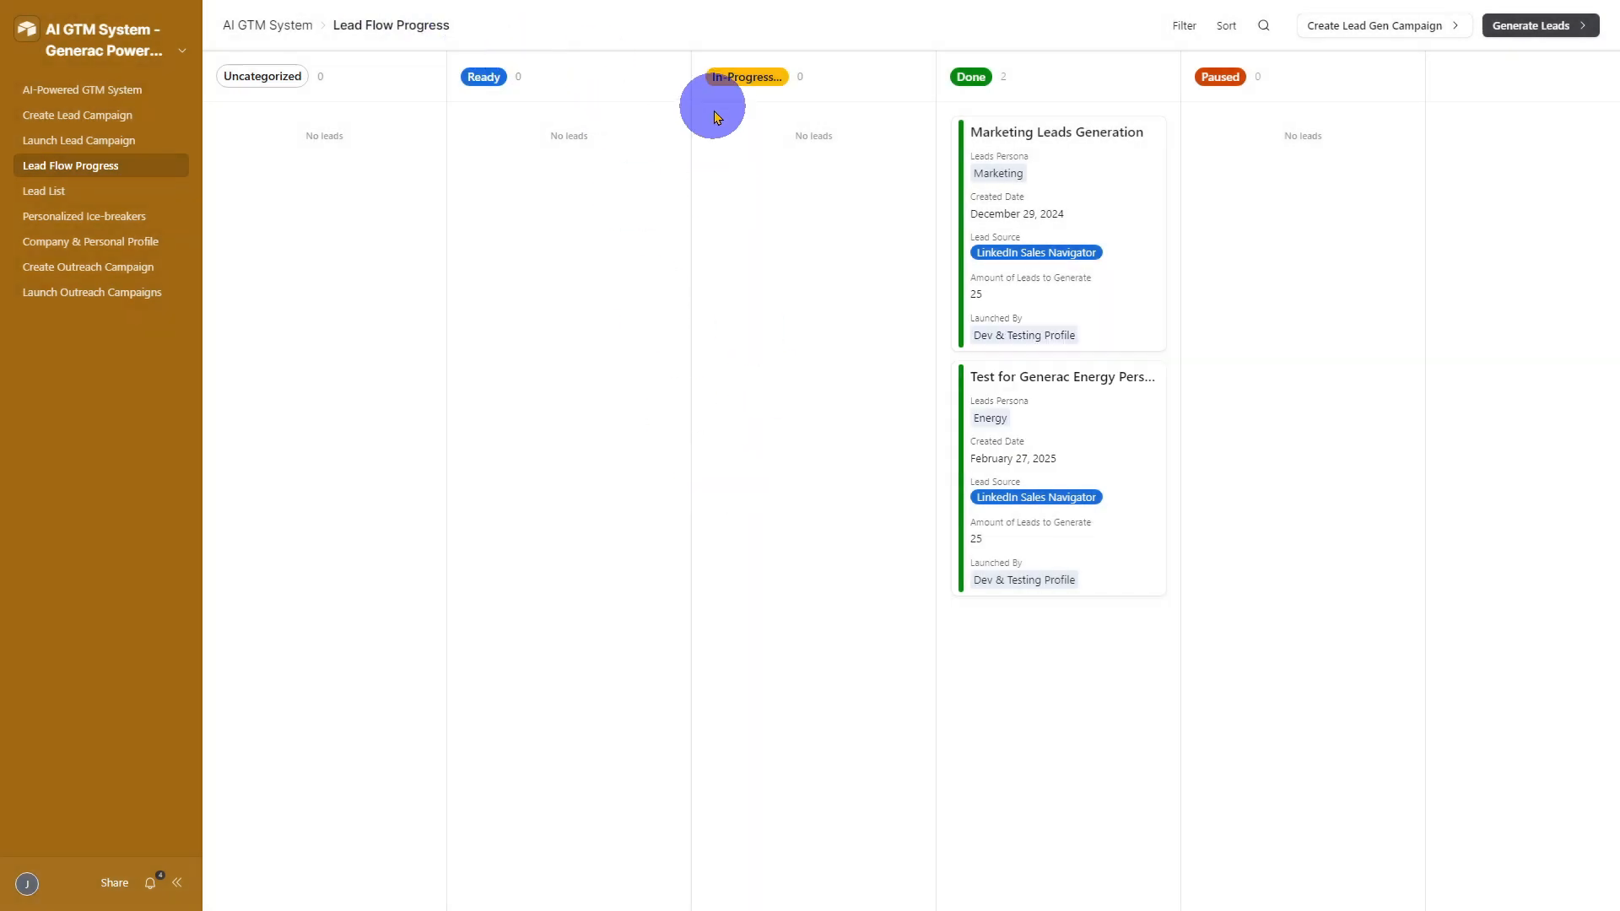
left_click(64, 140)
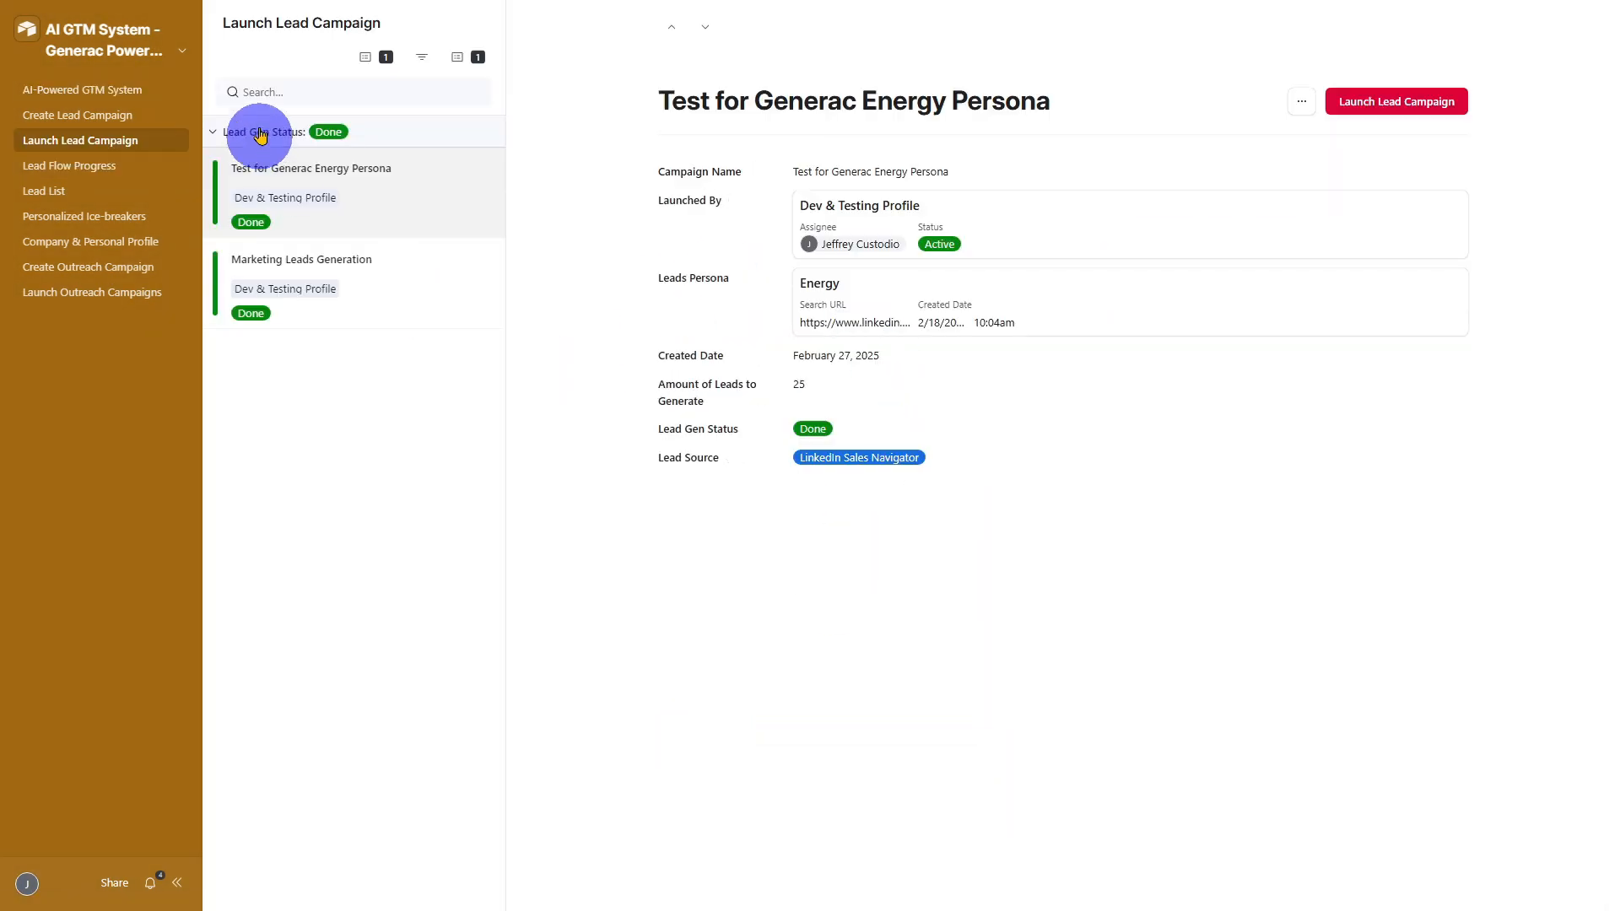